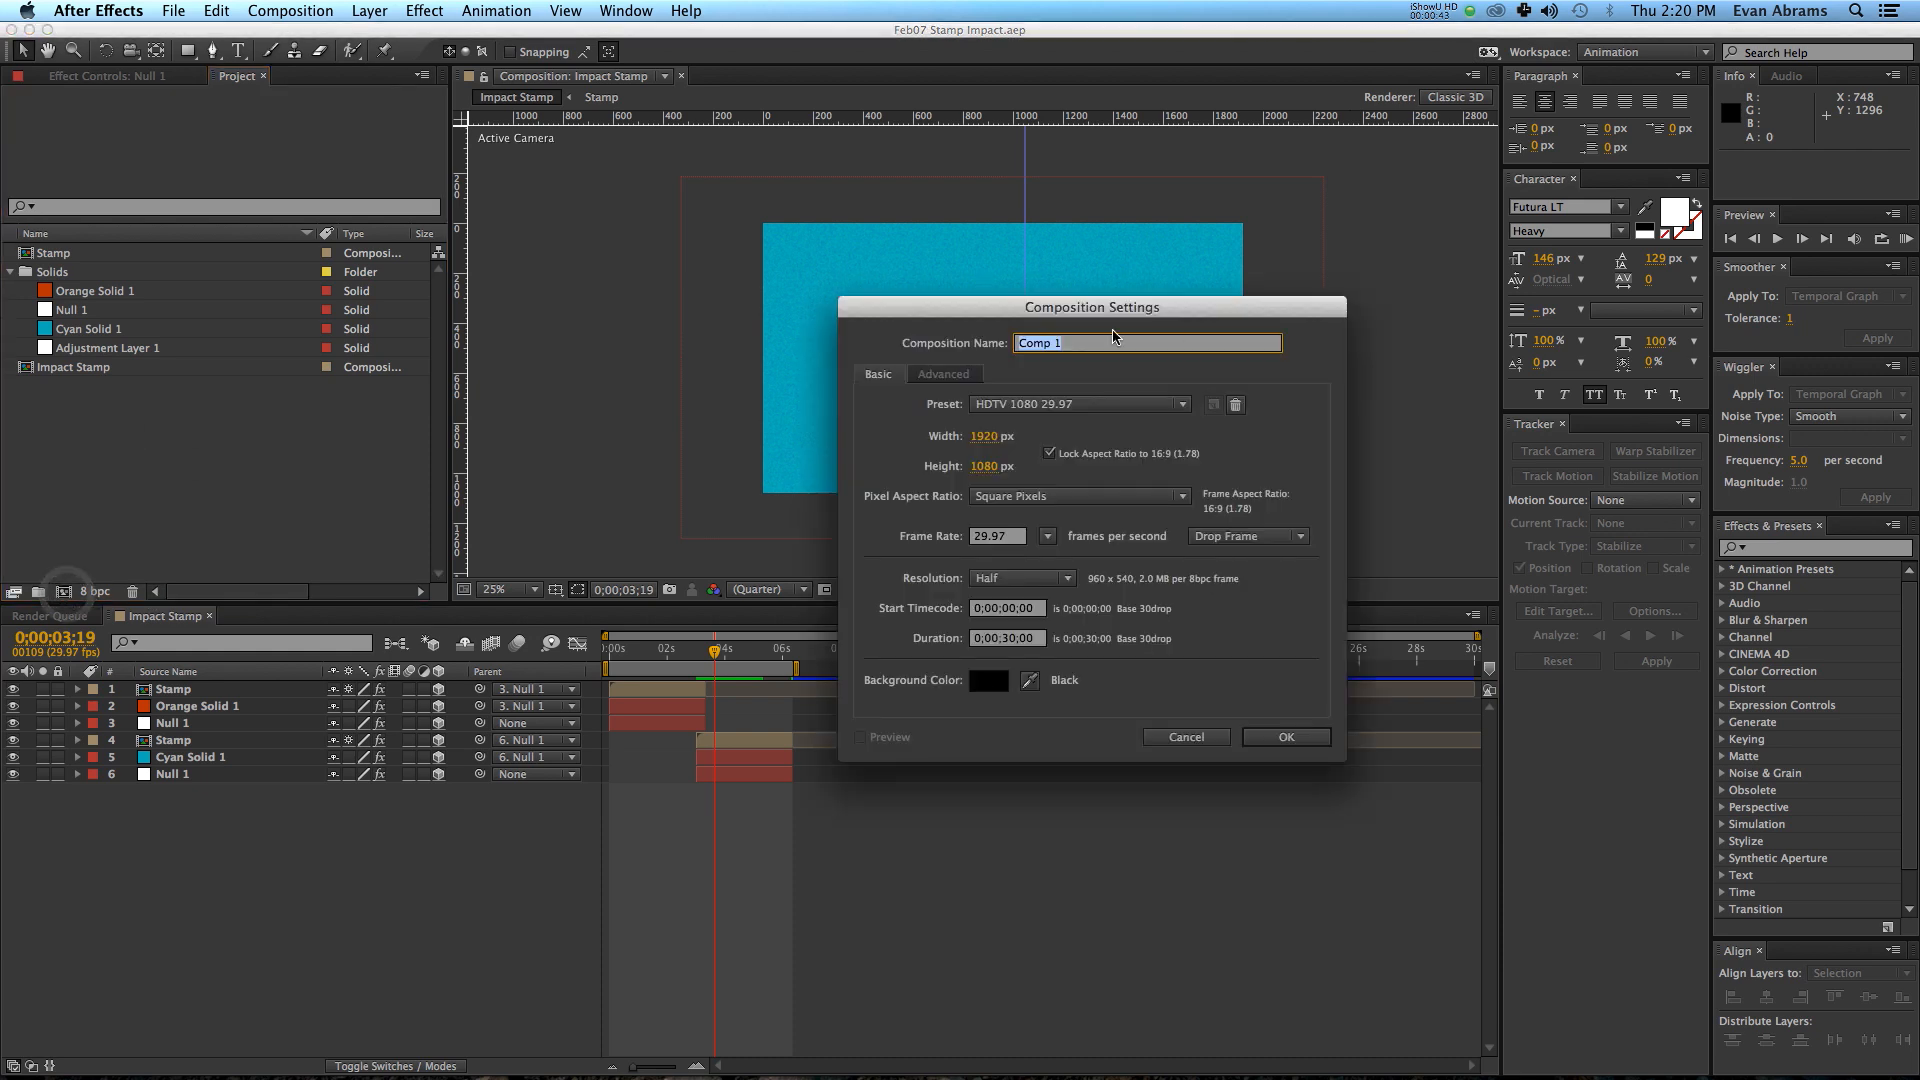
# Confirm the new HDTV 1080 Comp 1, then open the finished Stamp composition for reference.
pyautogui.click(1286, 736)
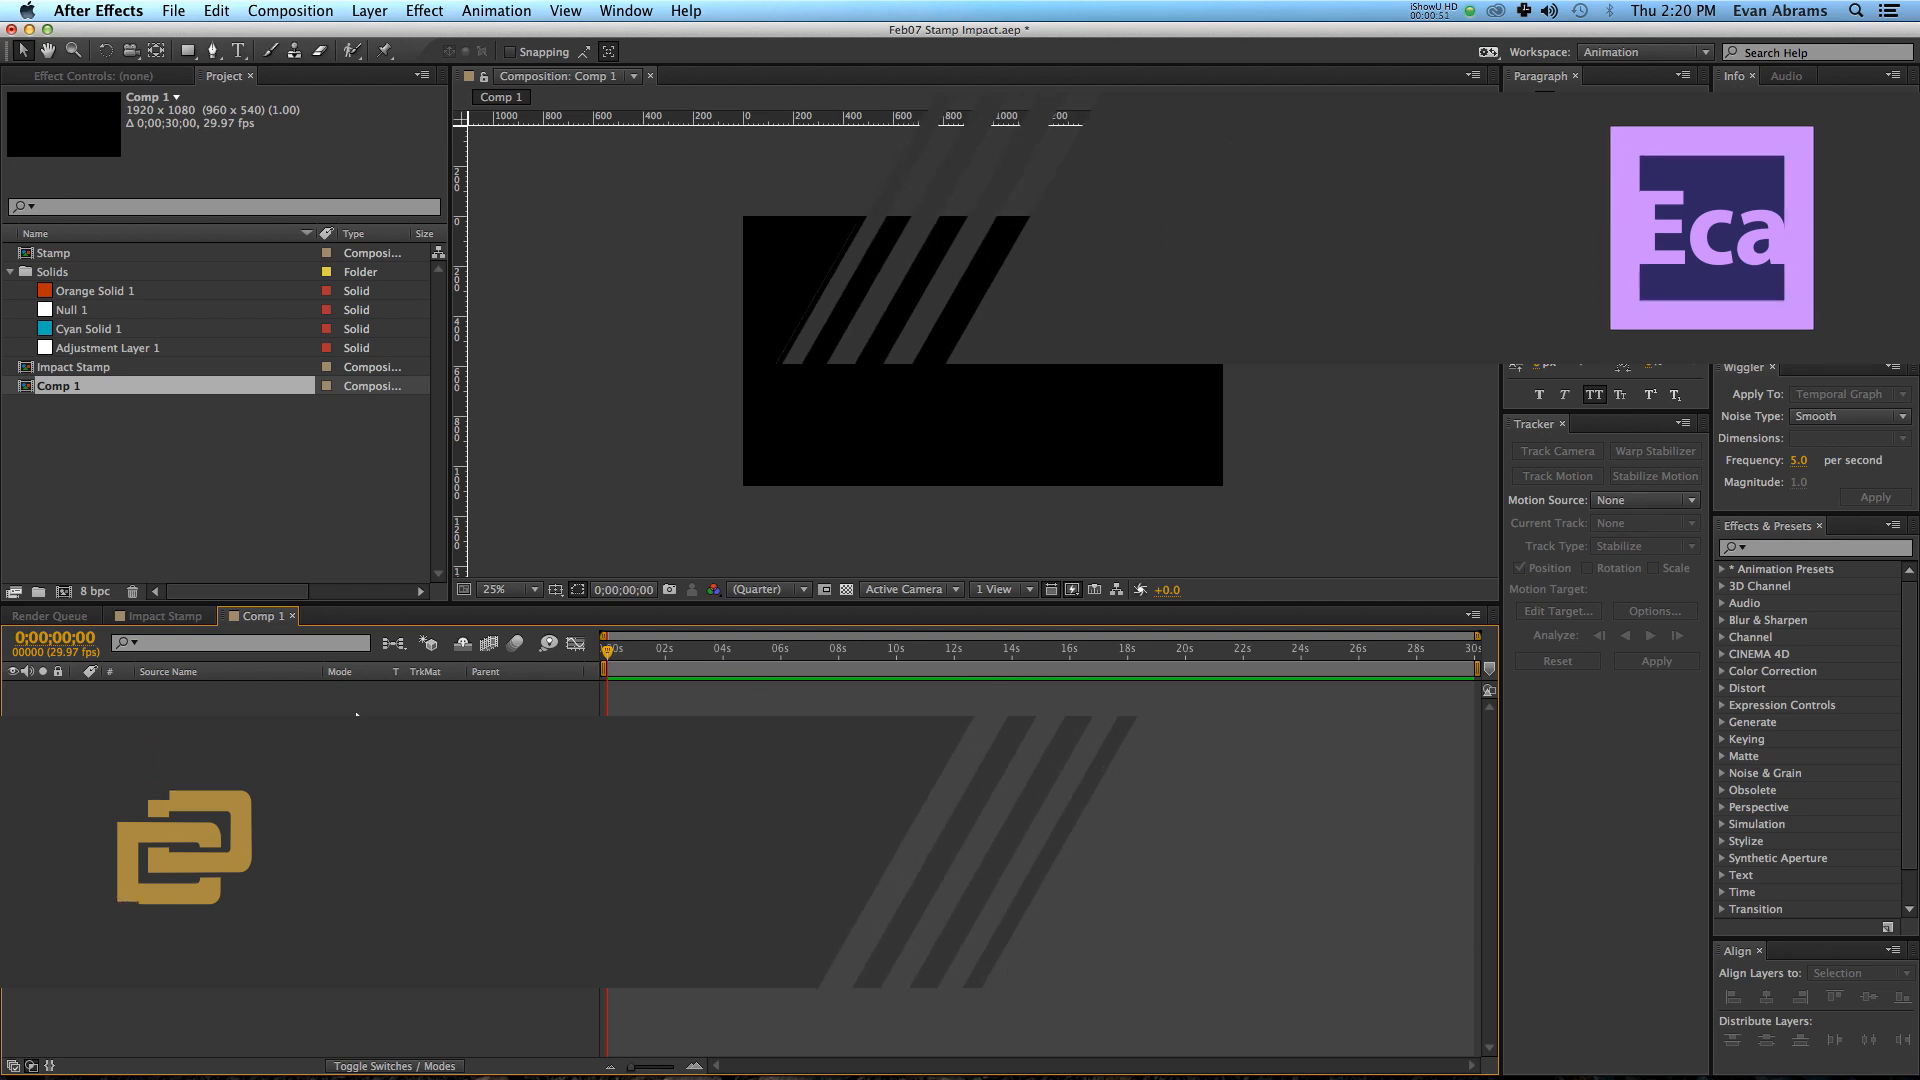
pyautogui.rightClick(356, 714)
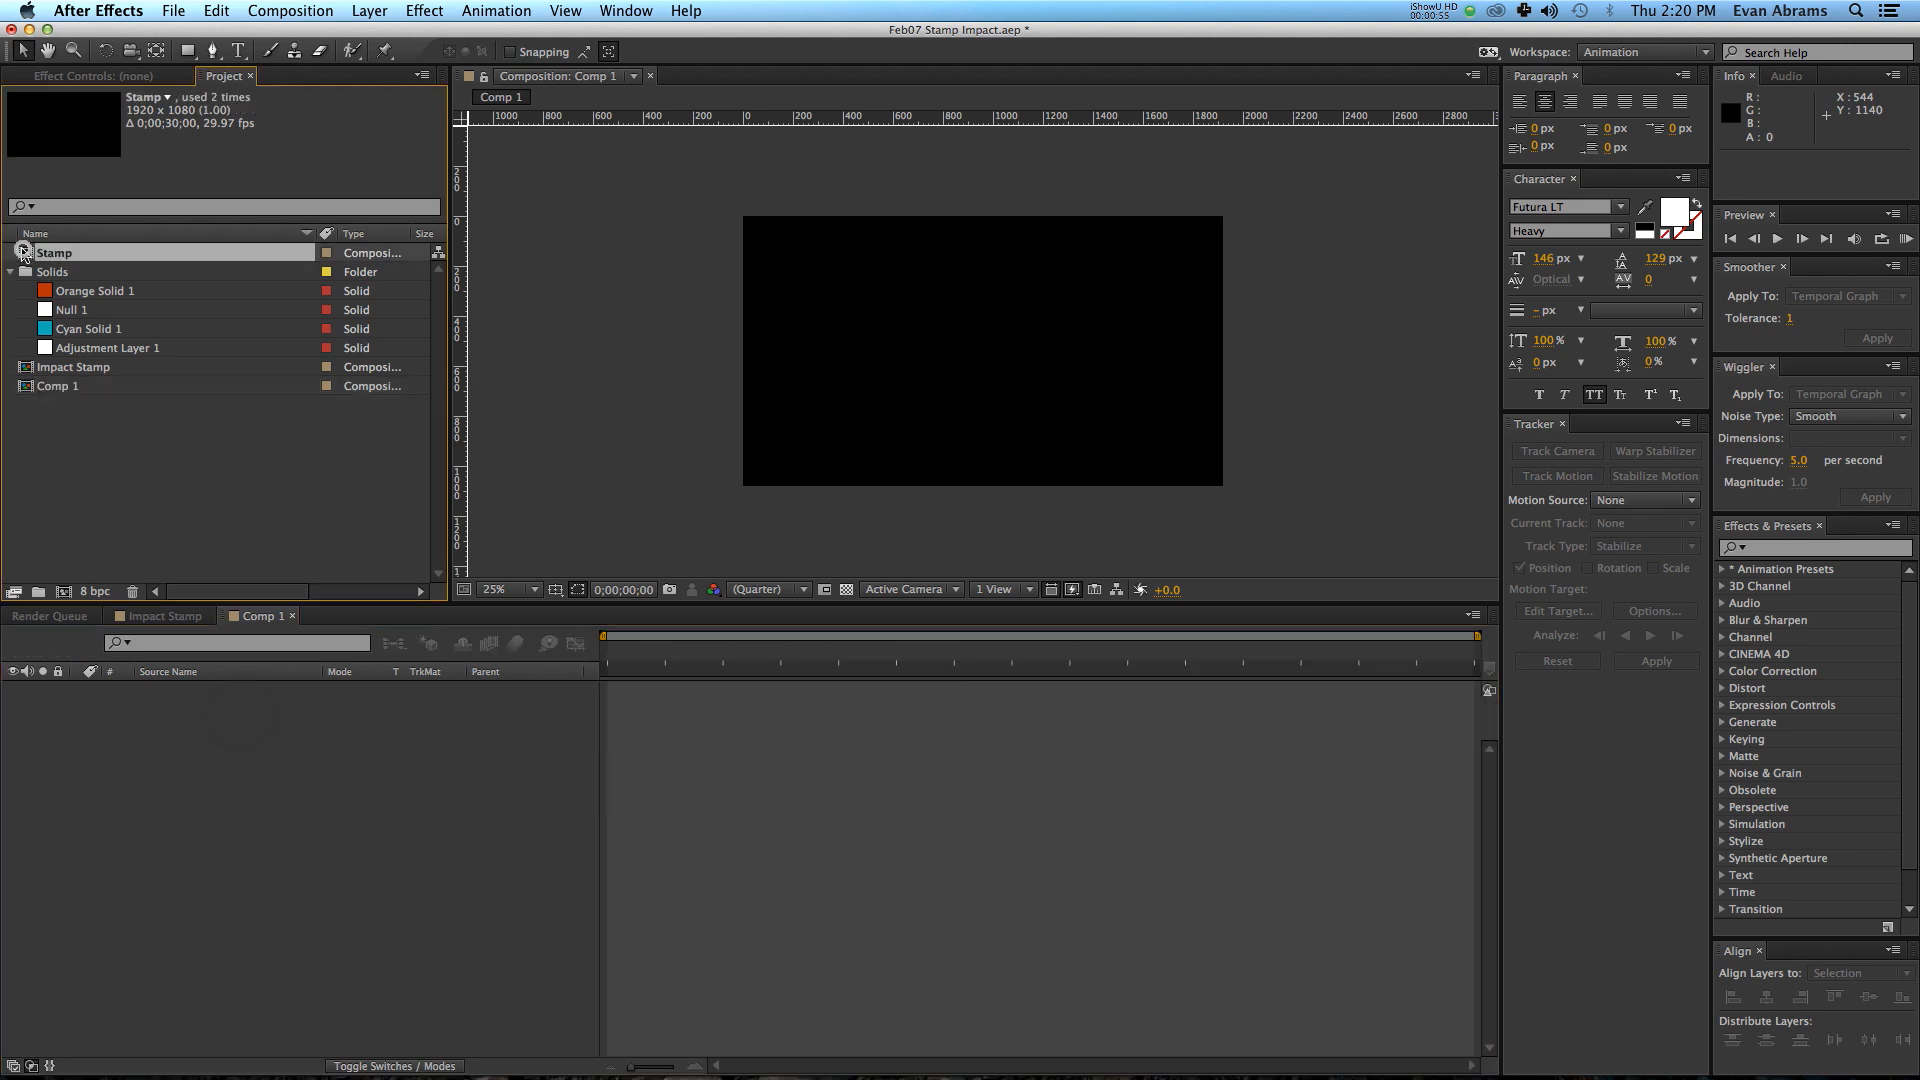
pyautogui.doubleClick(54, 252)
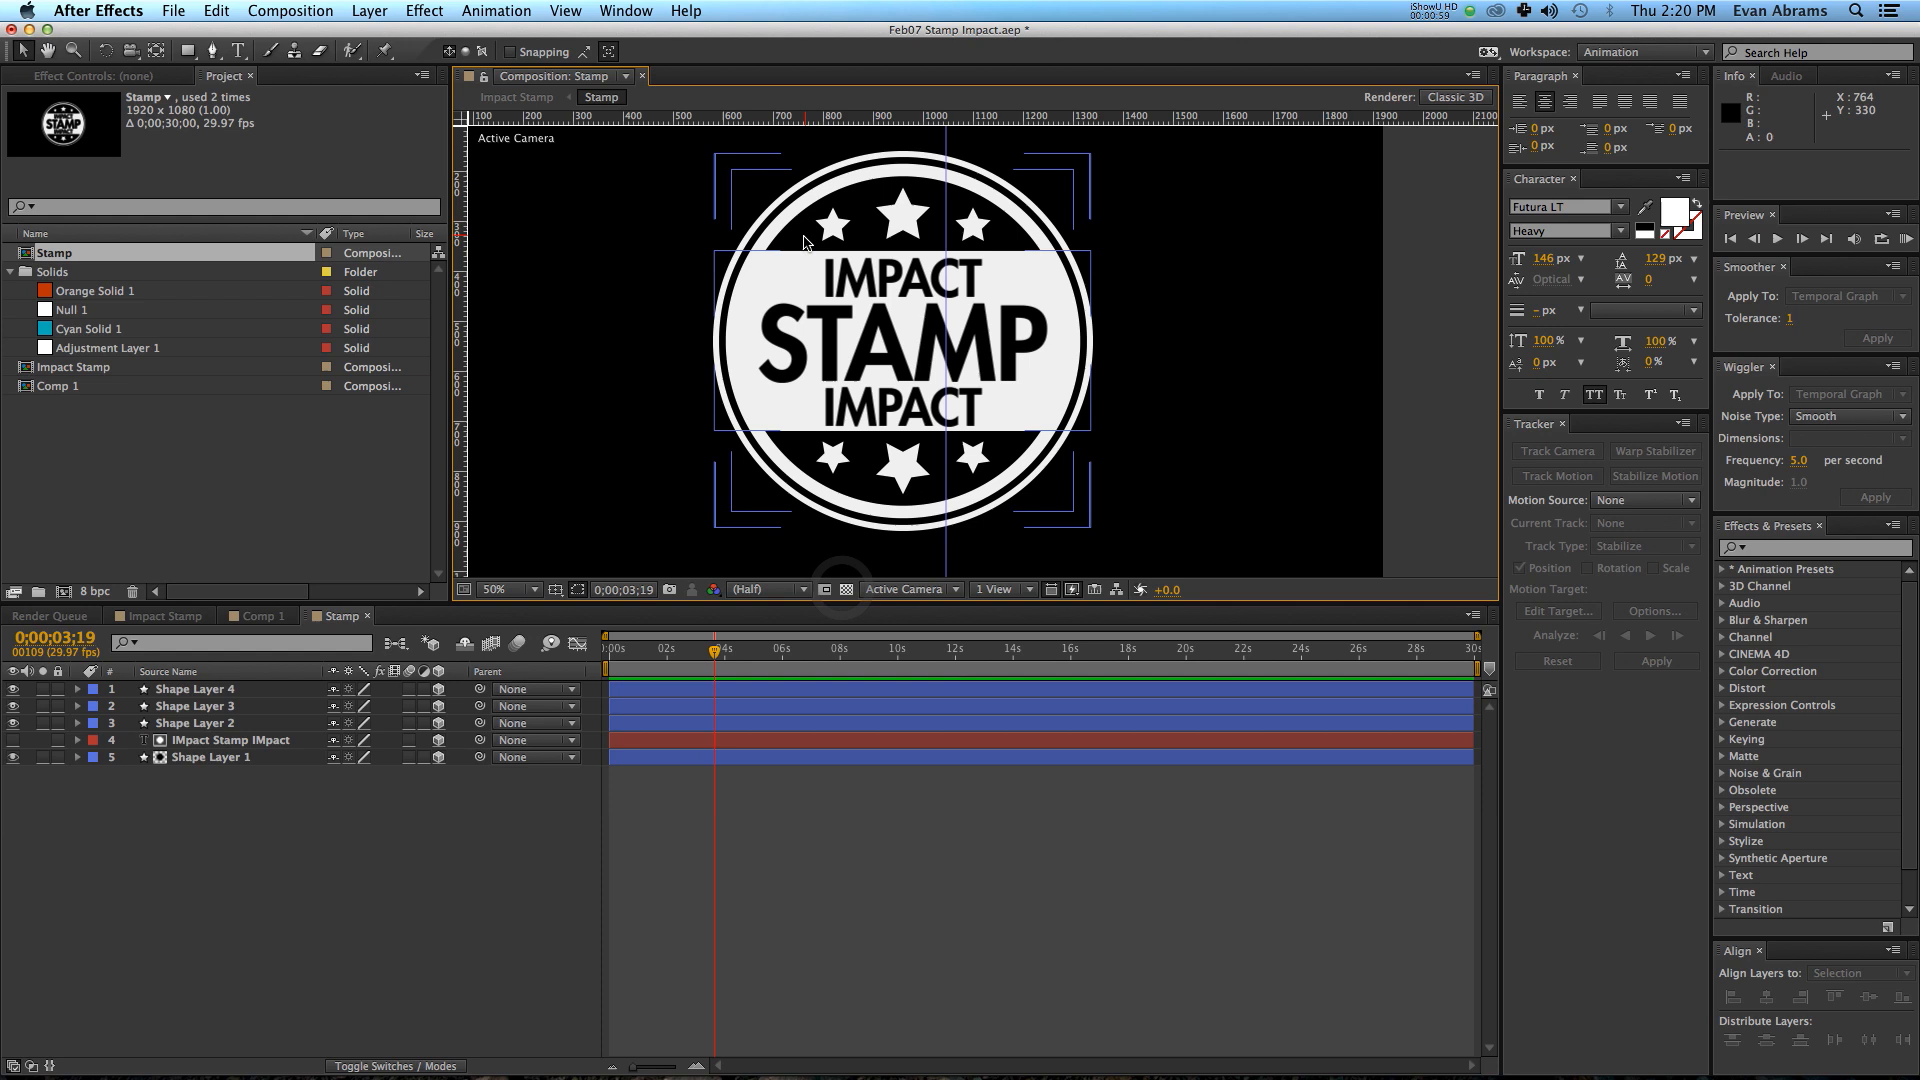
pyautogui.moveTo(850, 240)
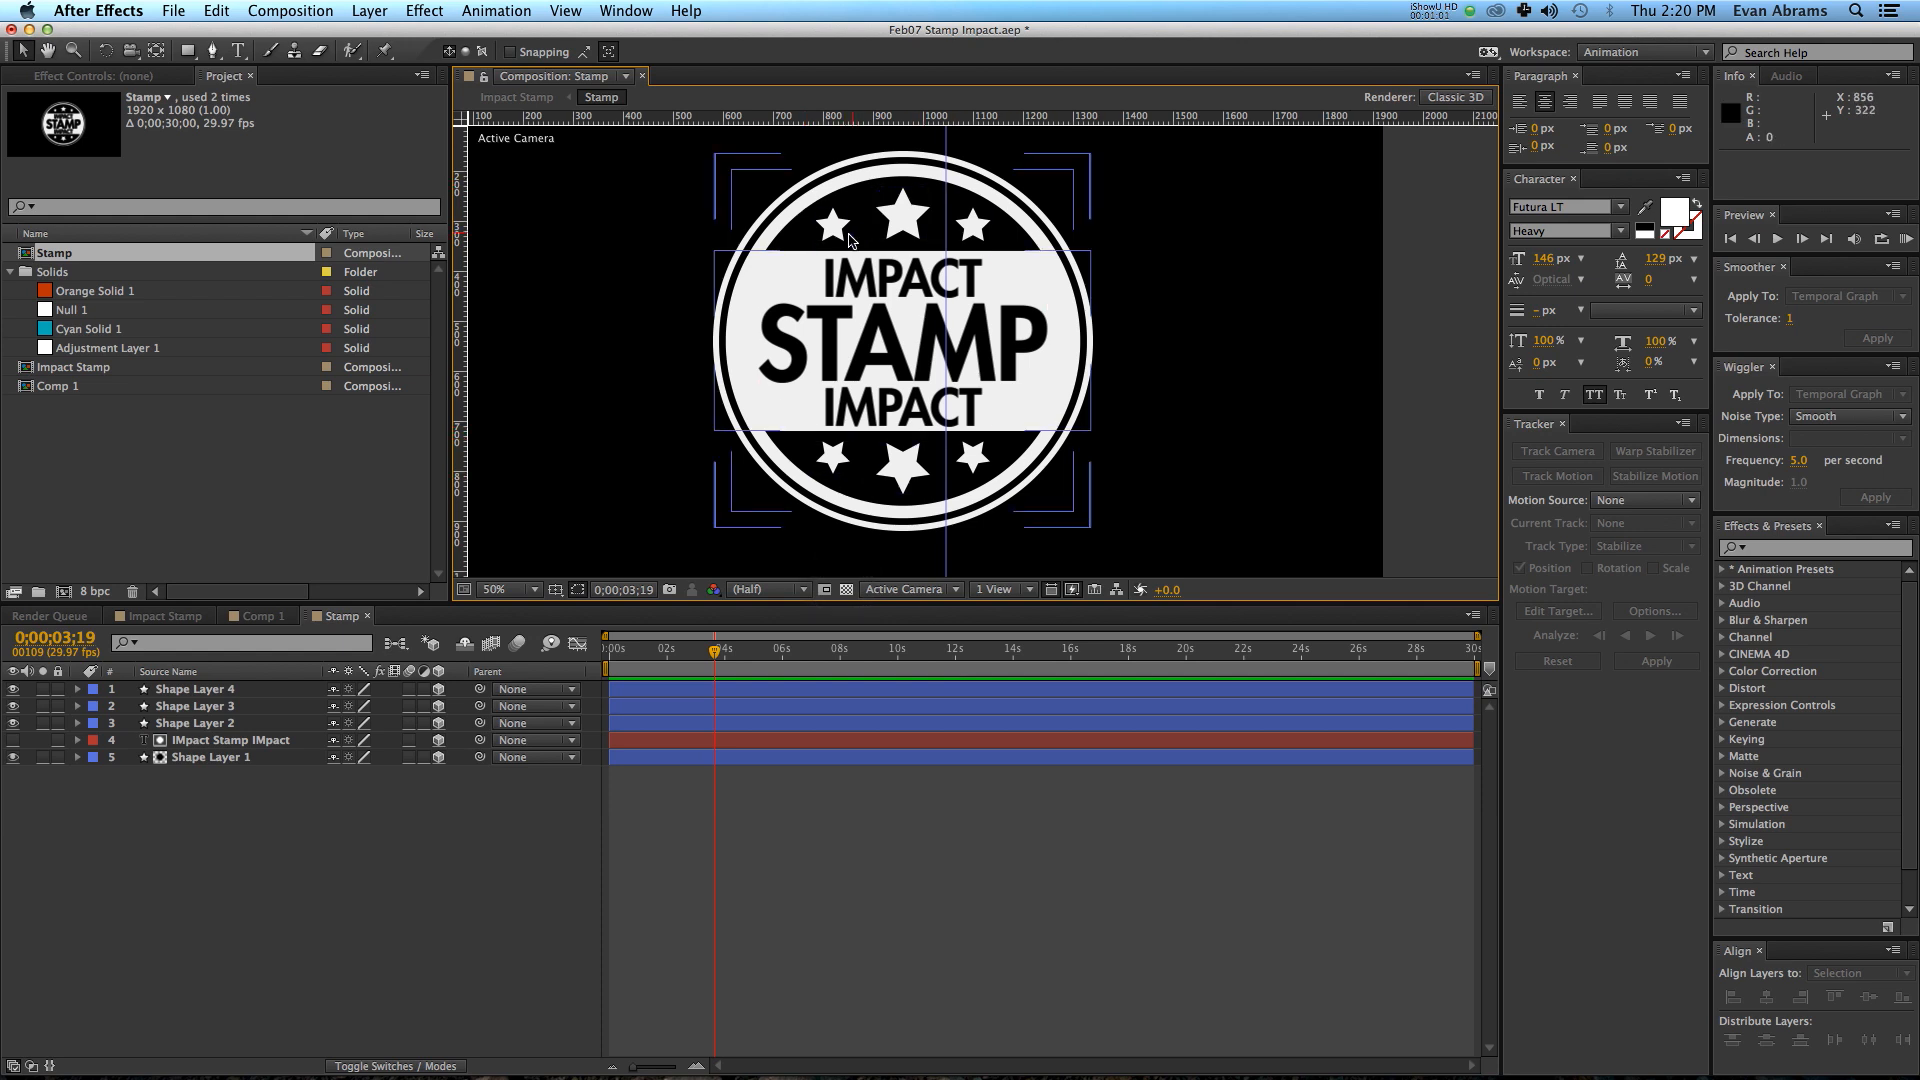
pyautogui.moveTo(916, 296)
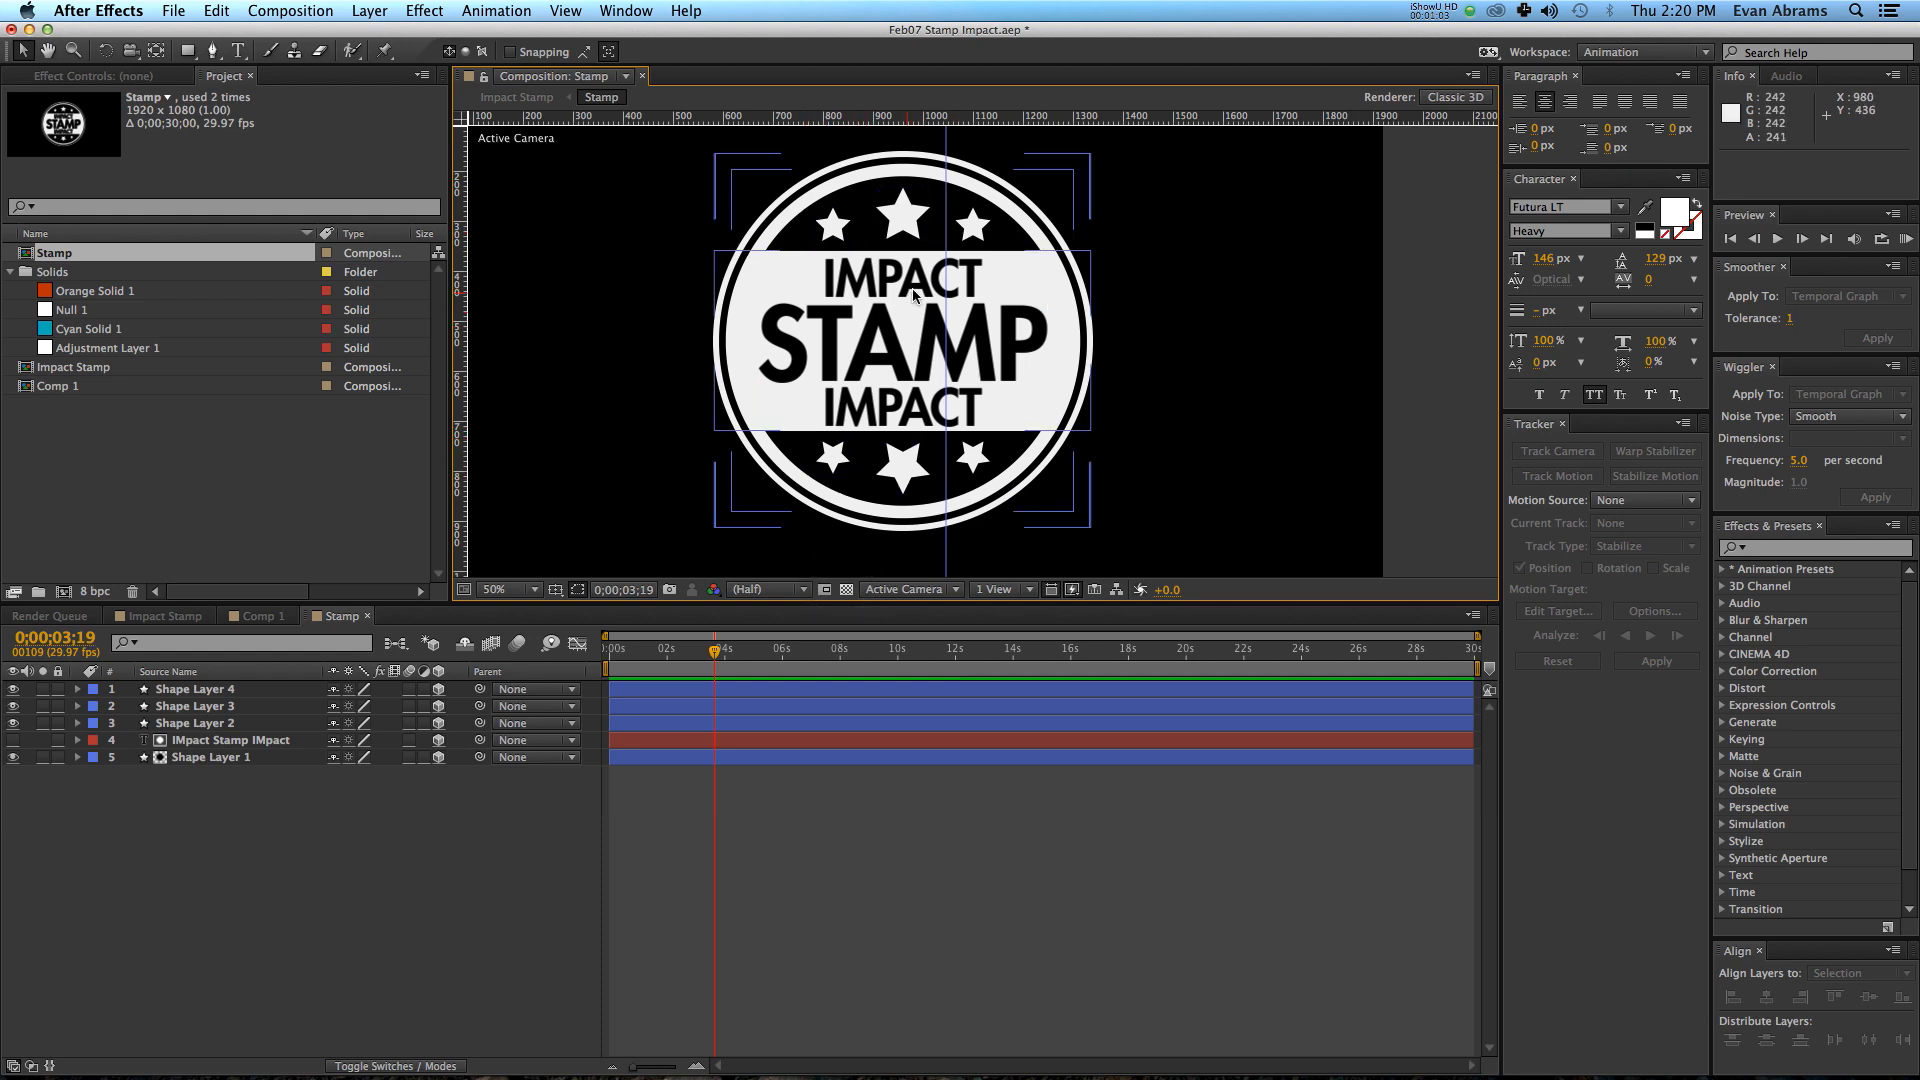
# Add an ellipse shape layer in Comp 1 and set its Ellipse Path size to 250 by 250.
pyautogui.click(256, 616)
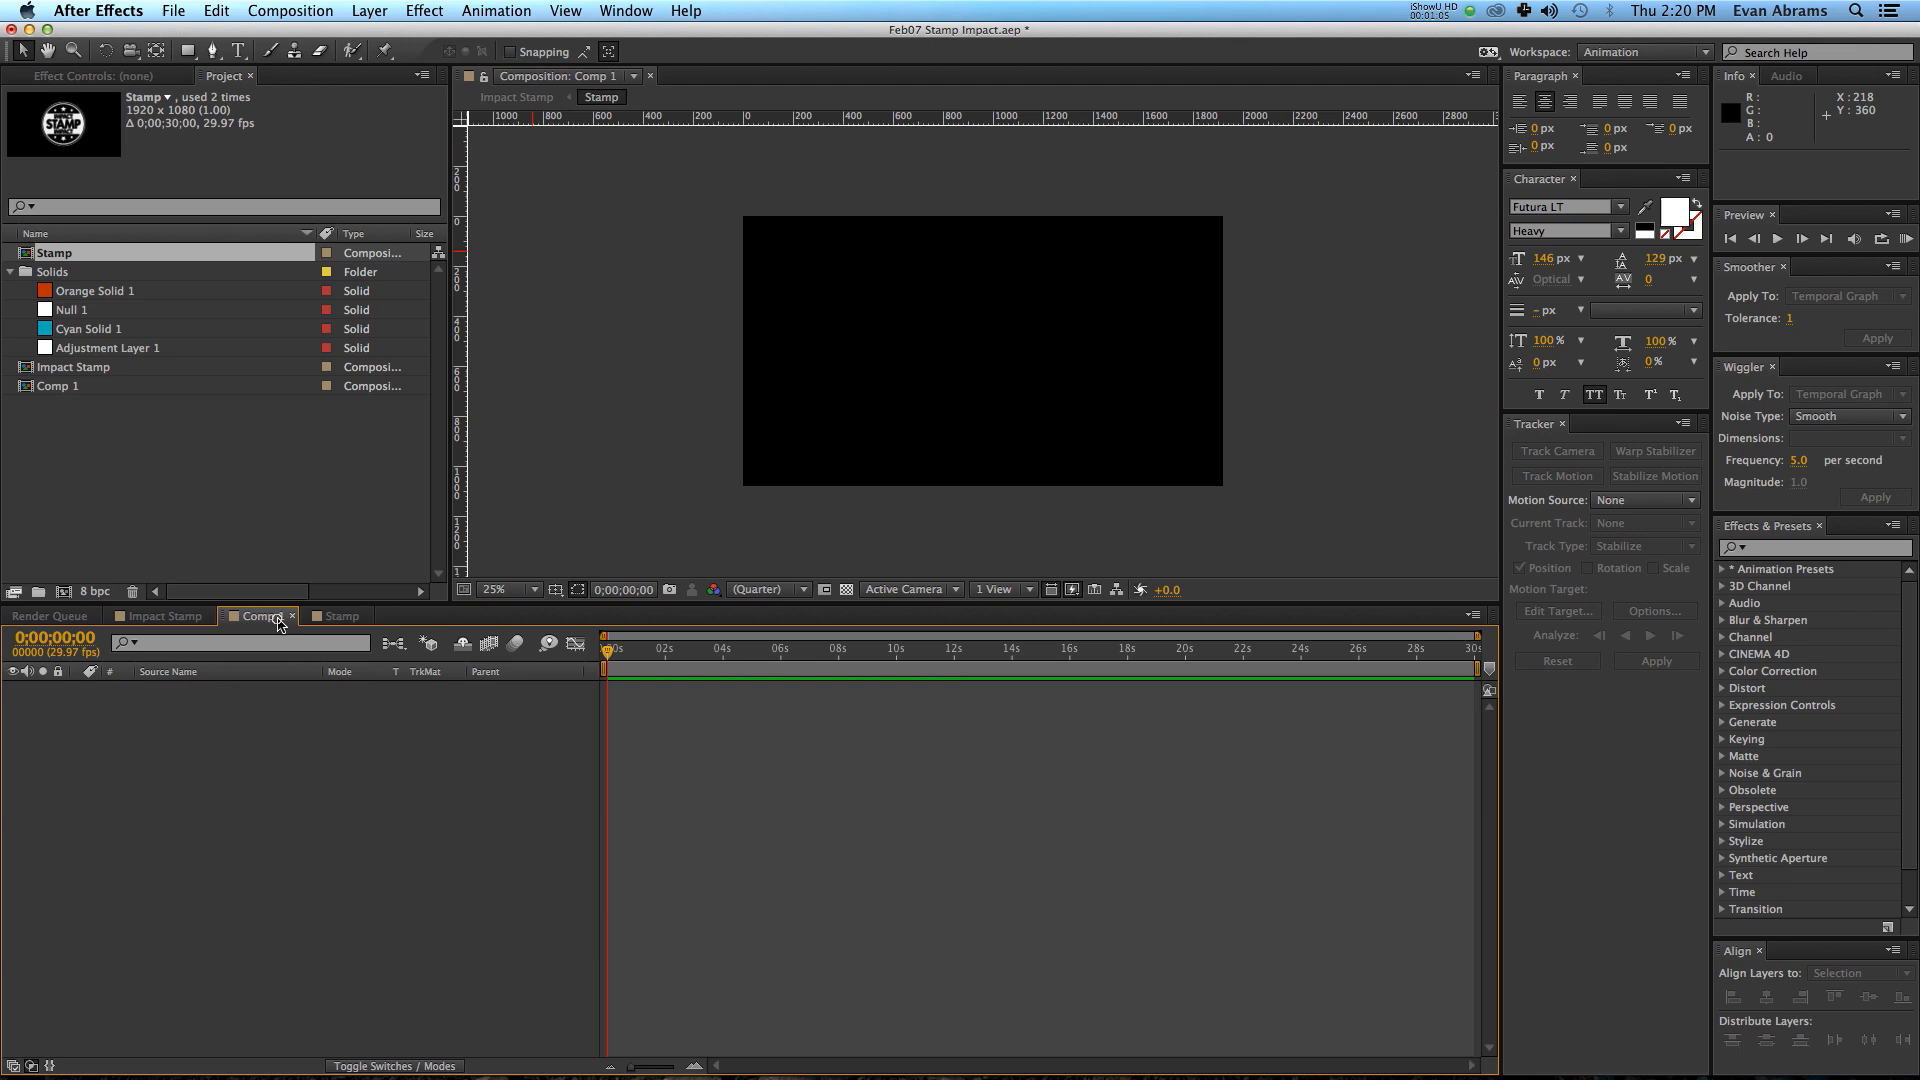
pyautogui.rightClick(317, 830)
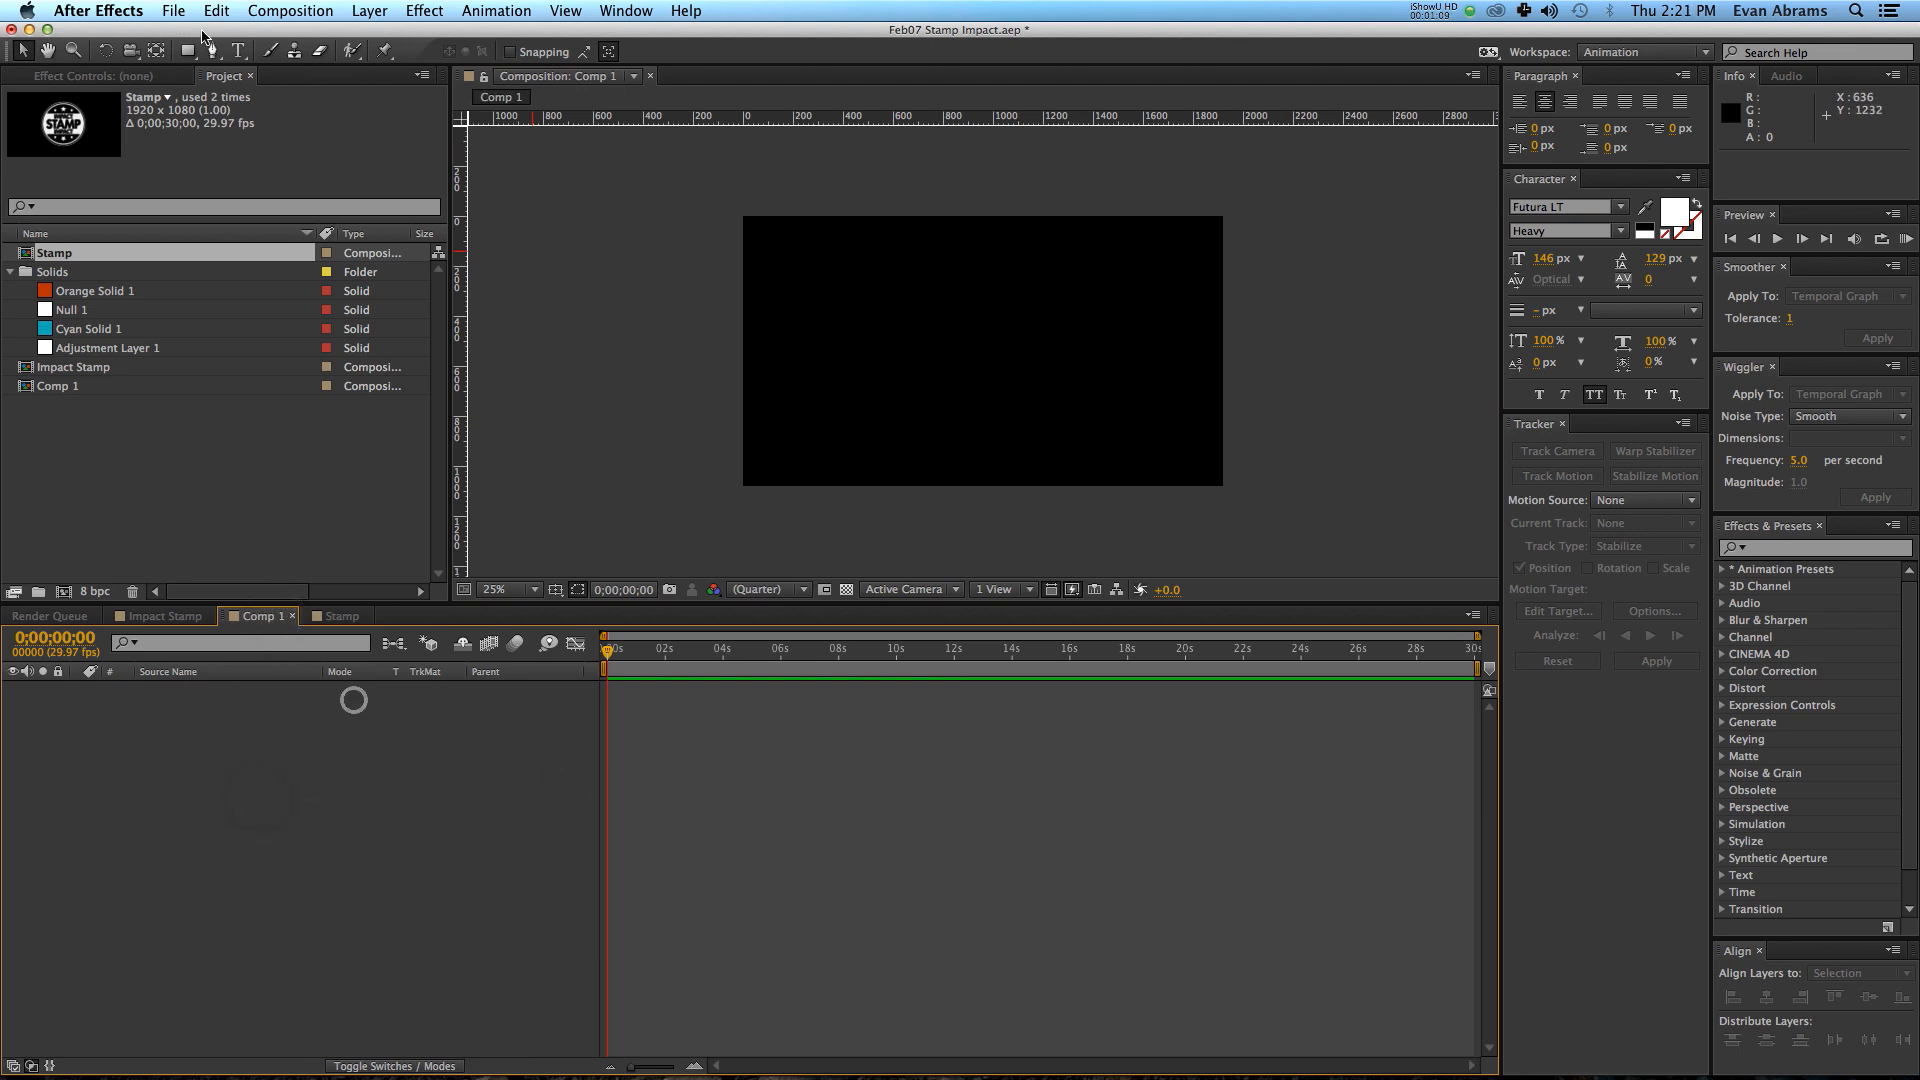
pyautogui.click(184, 52)
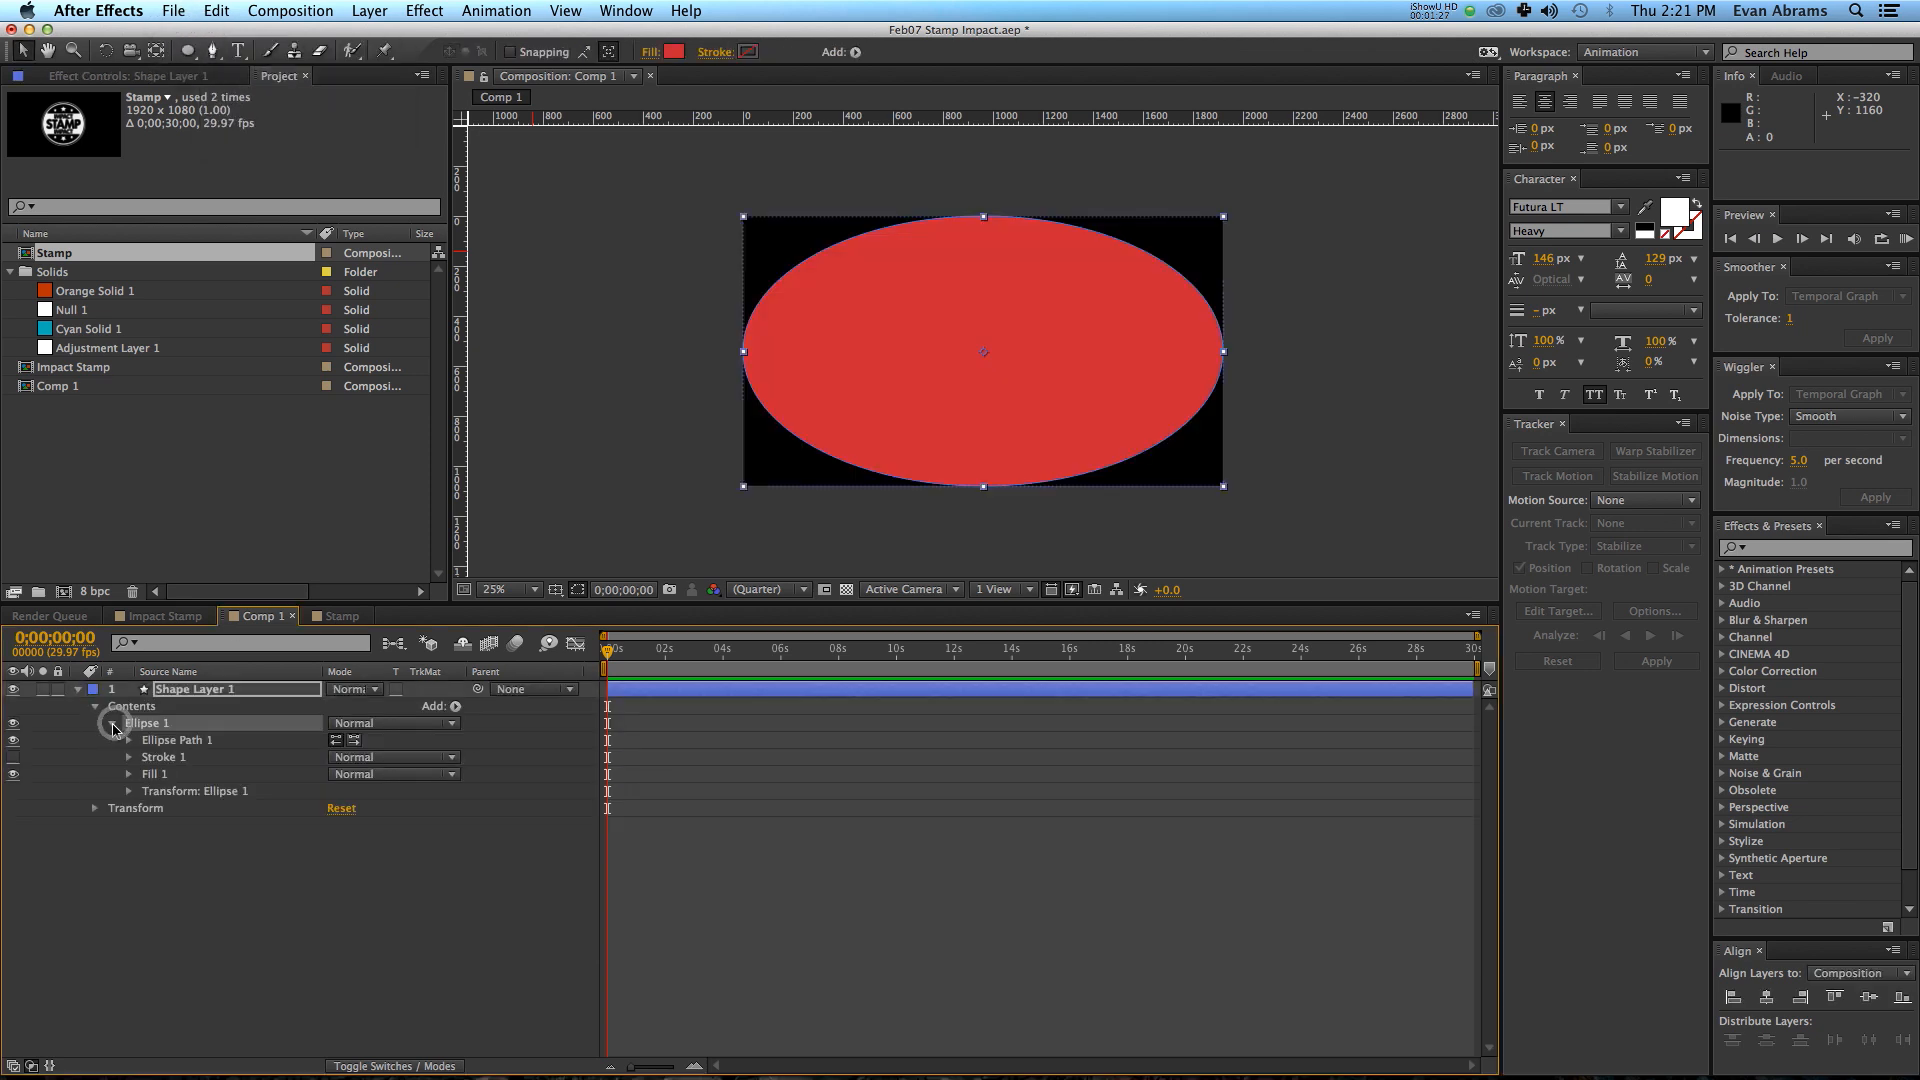
pyautogui.click(128, 740)
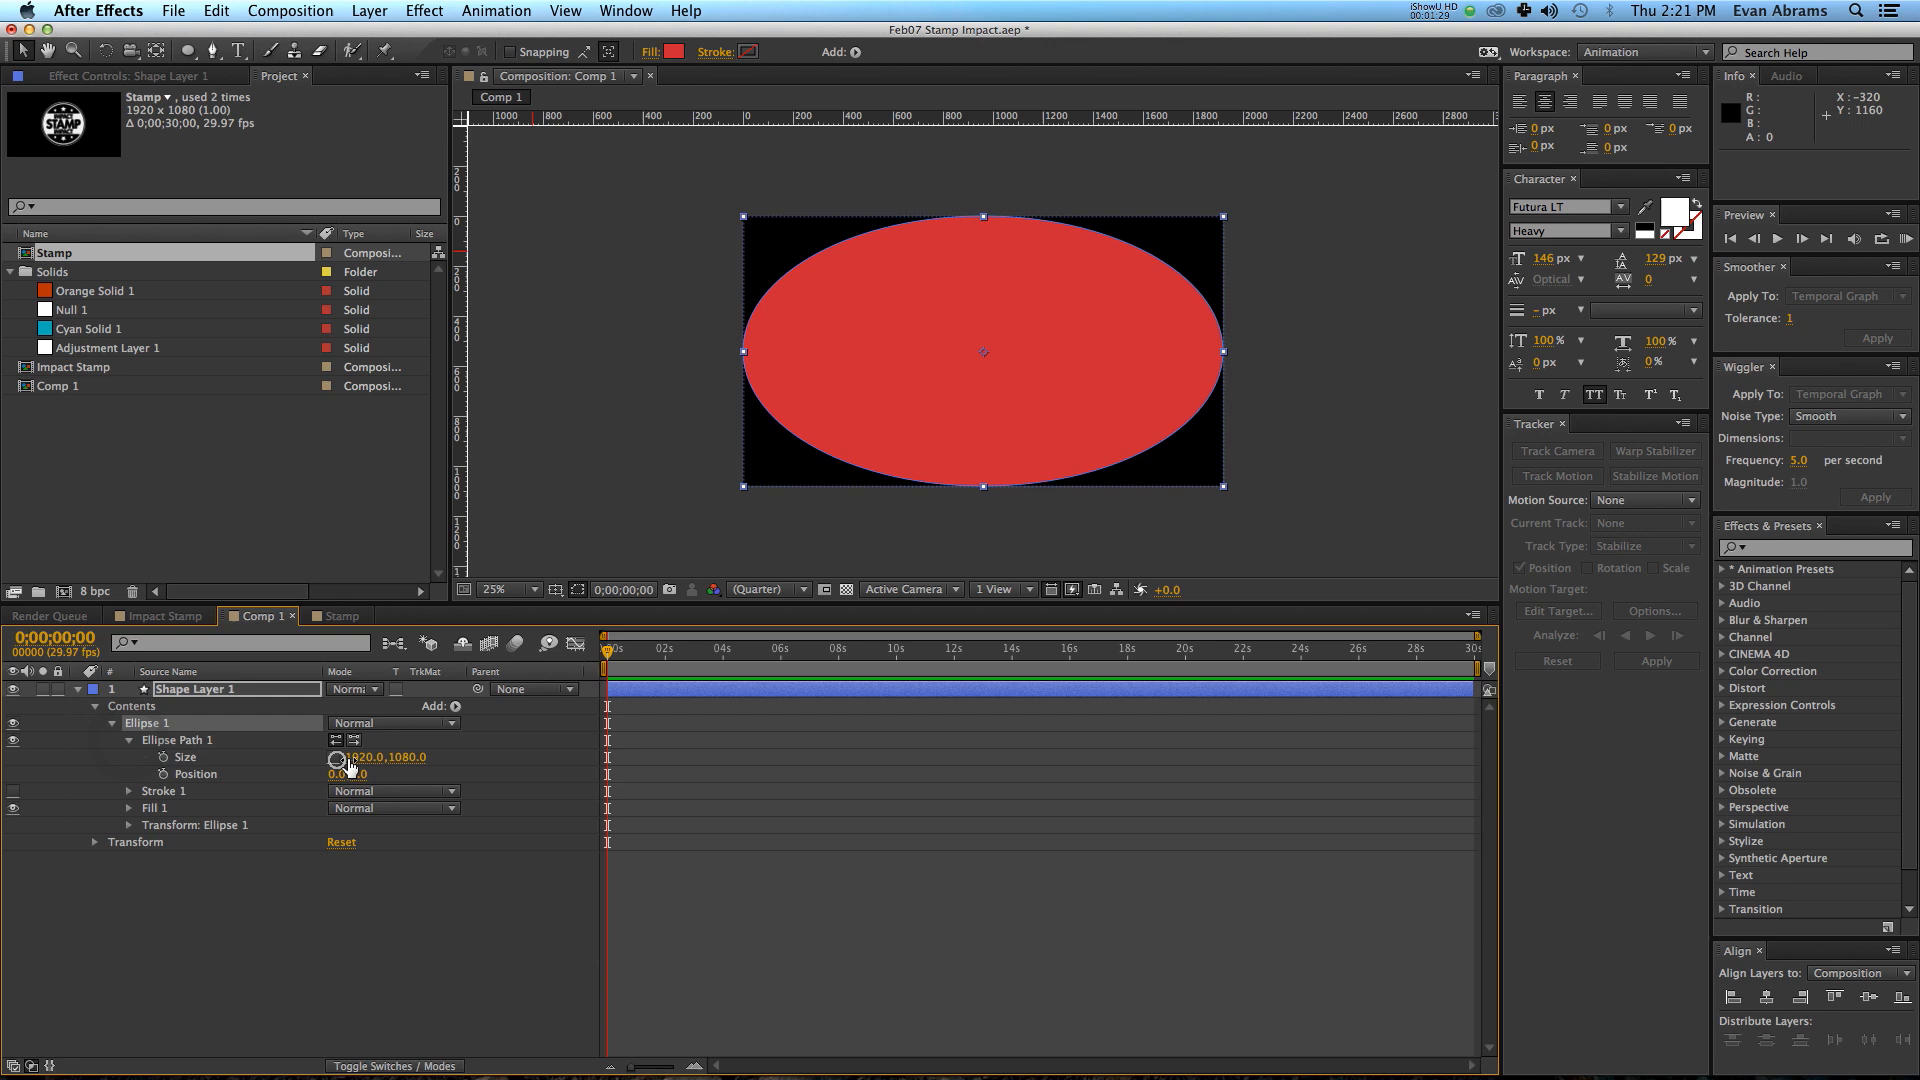
pyautogui.write('250.0,250.0')
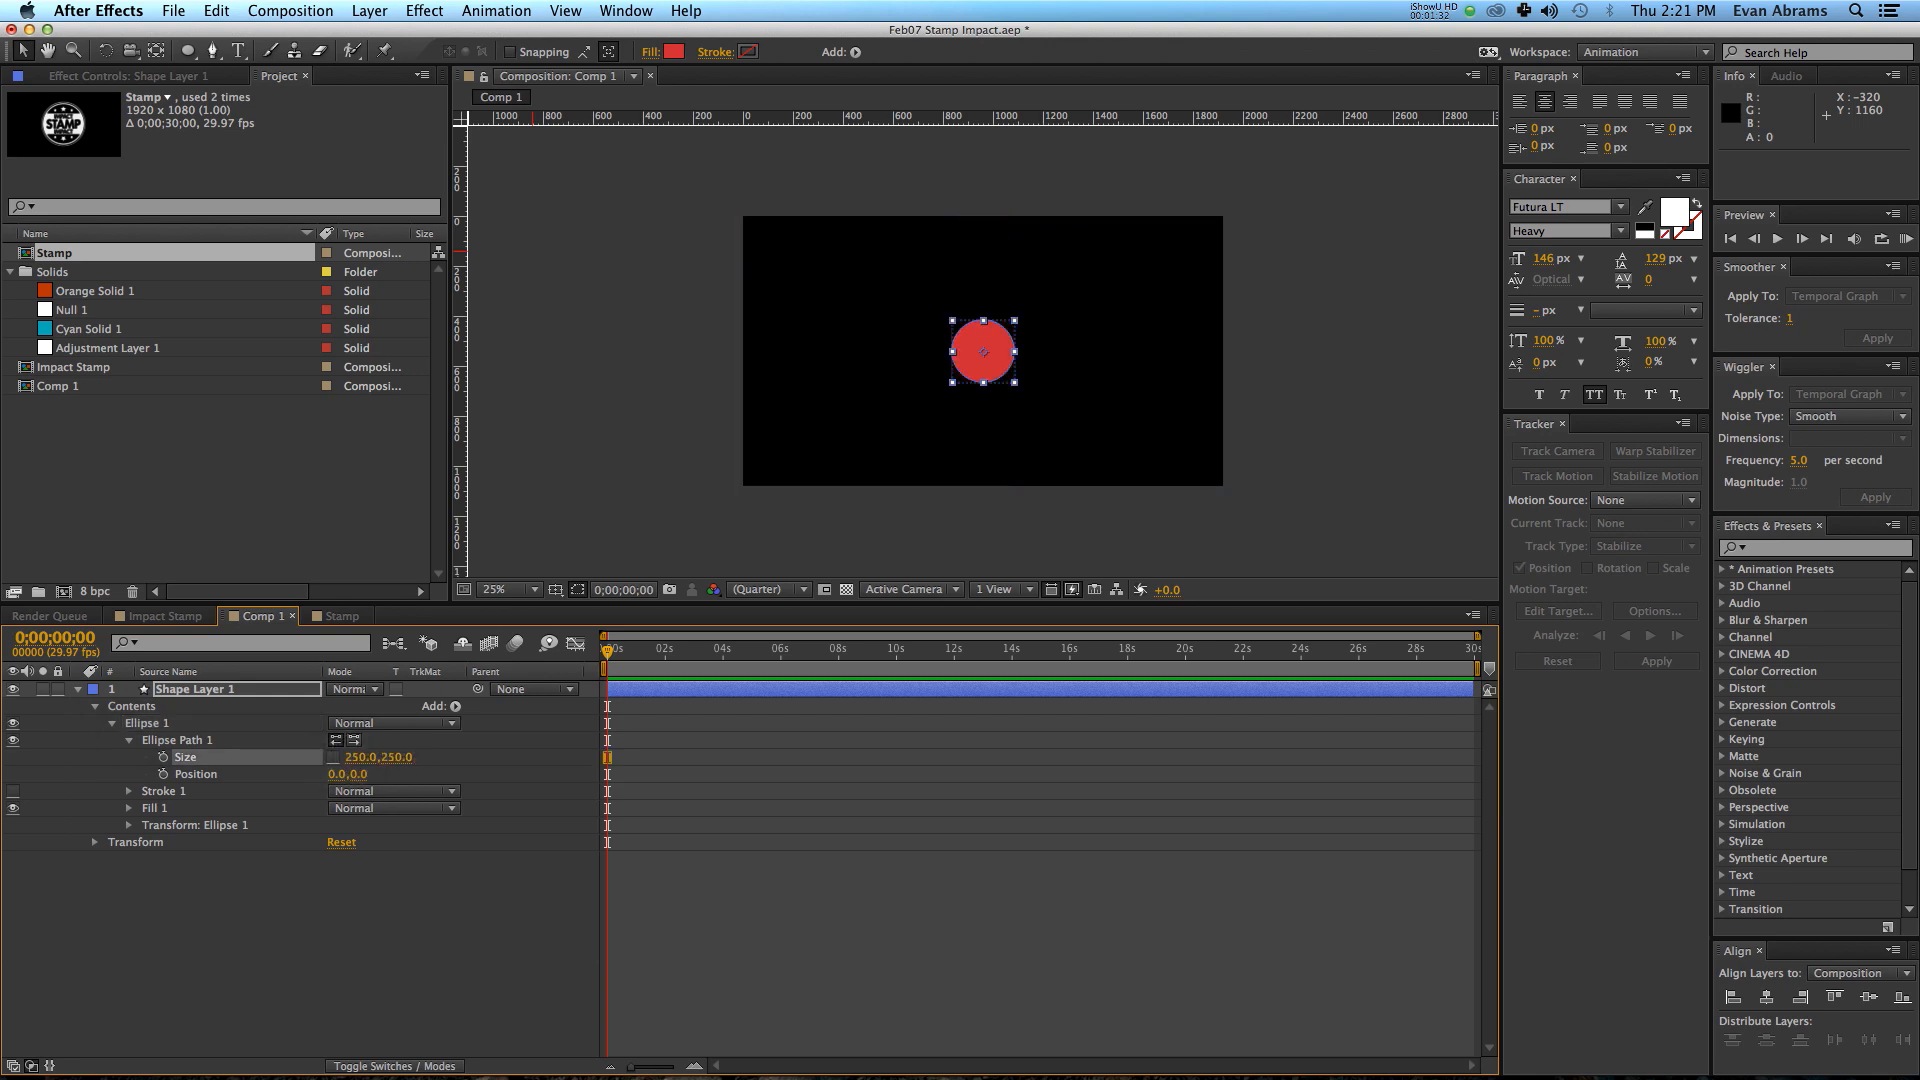
pyautogui.click(800, 696)
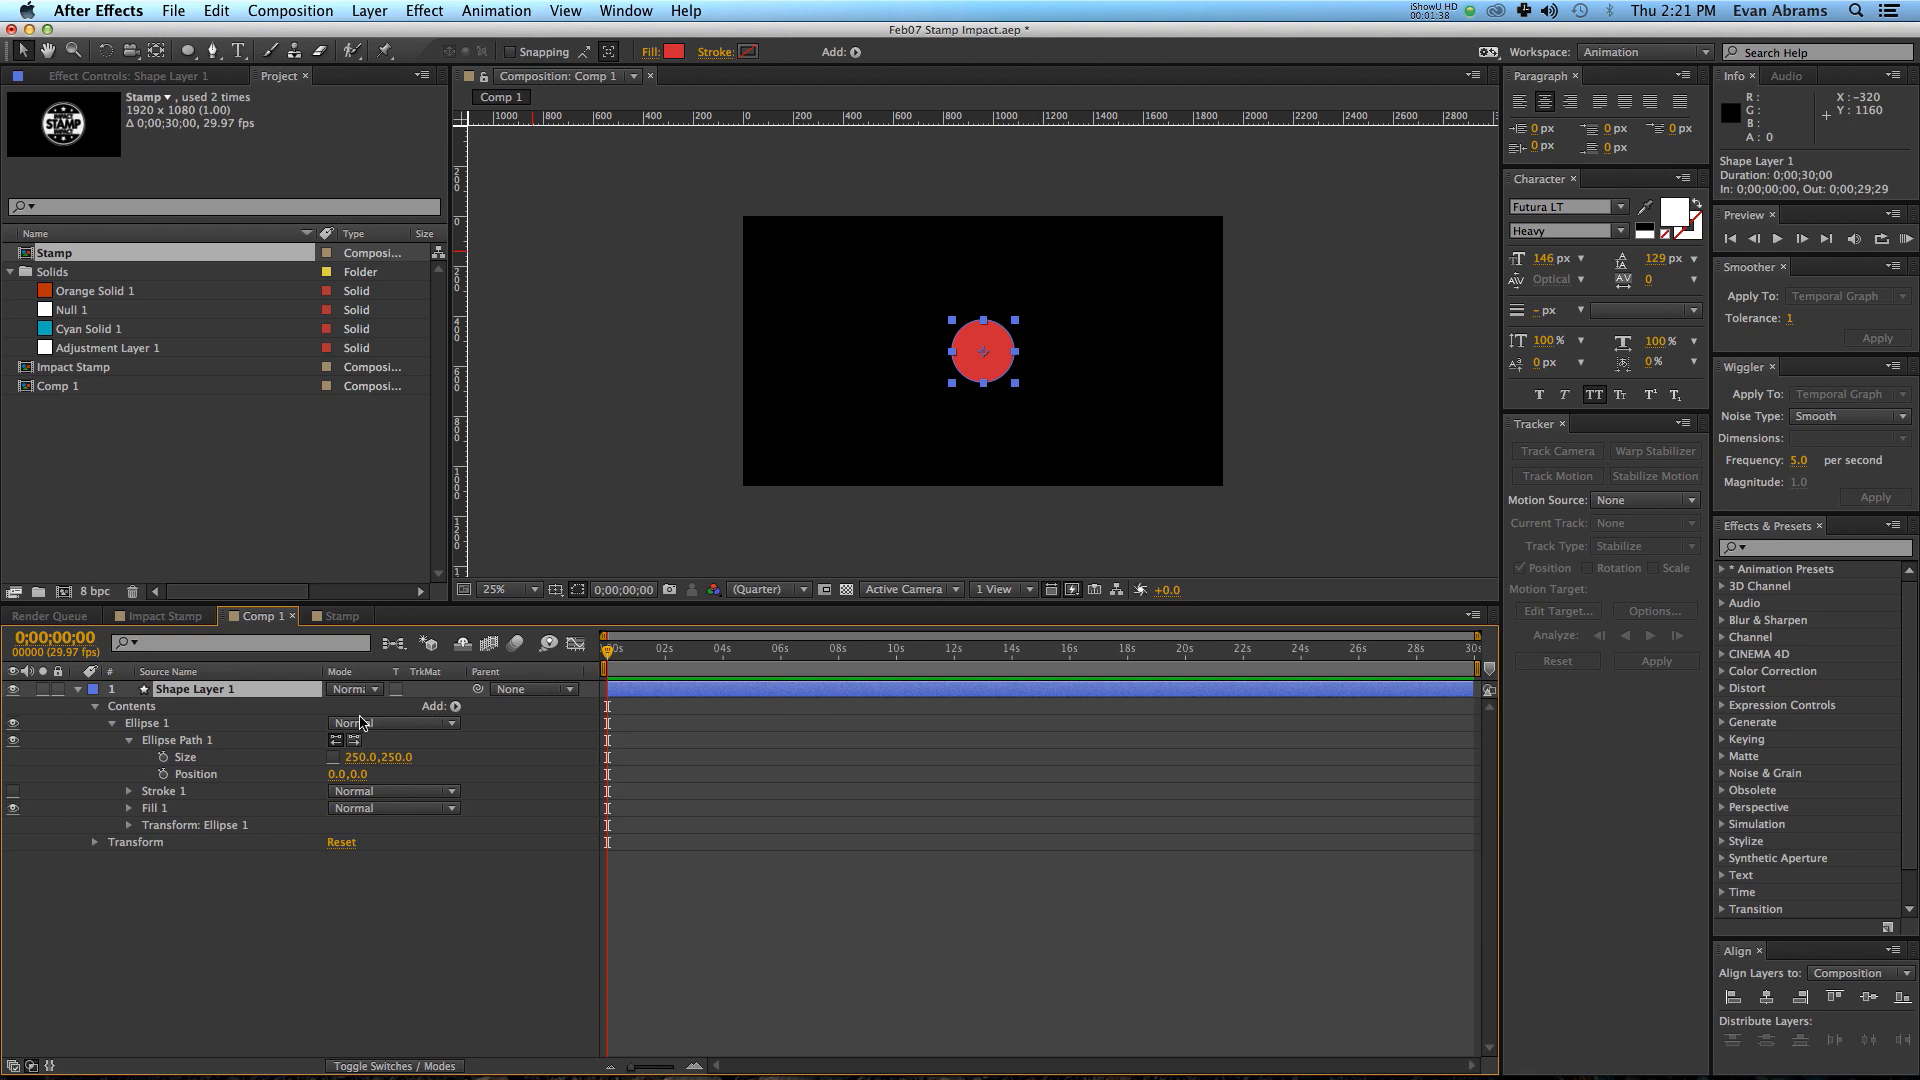
# Add a Polystar path and a Merge Paths item to the shape and set its combine mode.
pyautogui.click(452, 703)
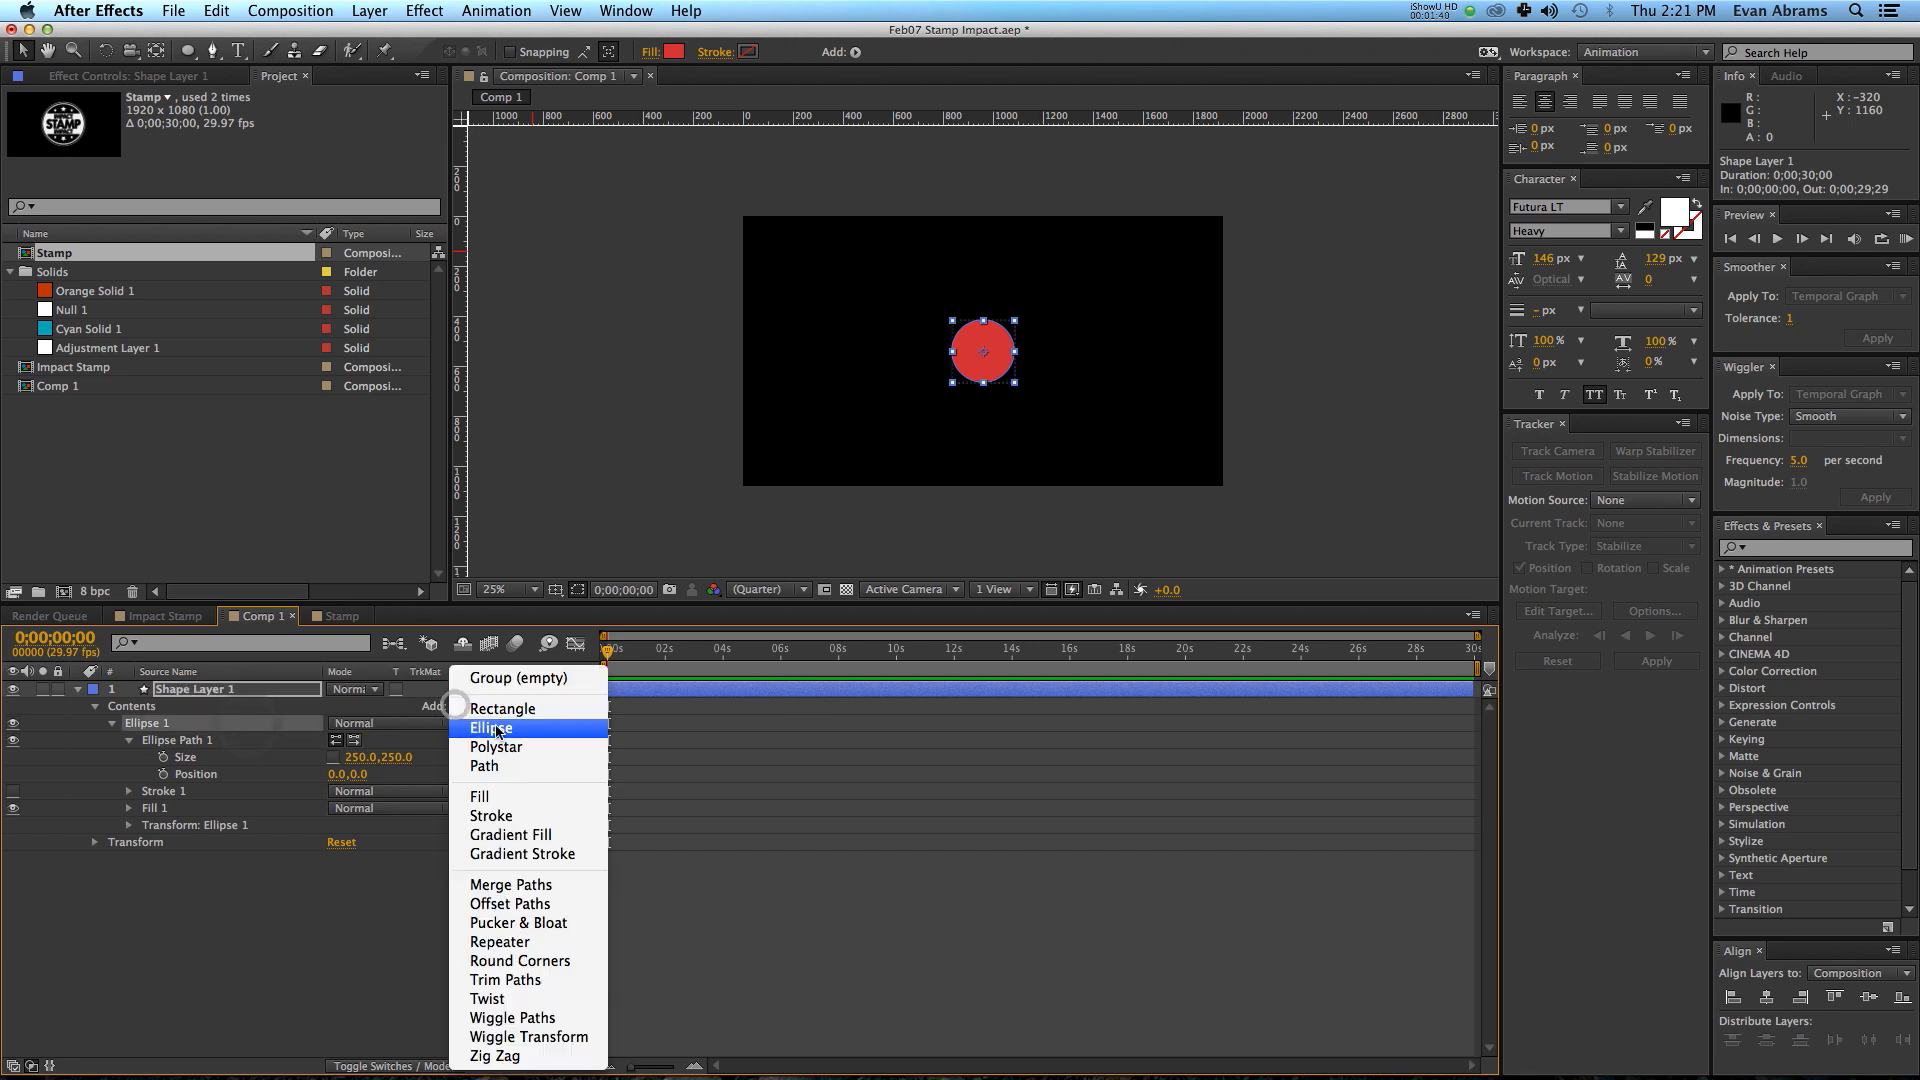
pyautogui.click(496, 748)
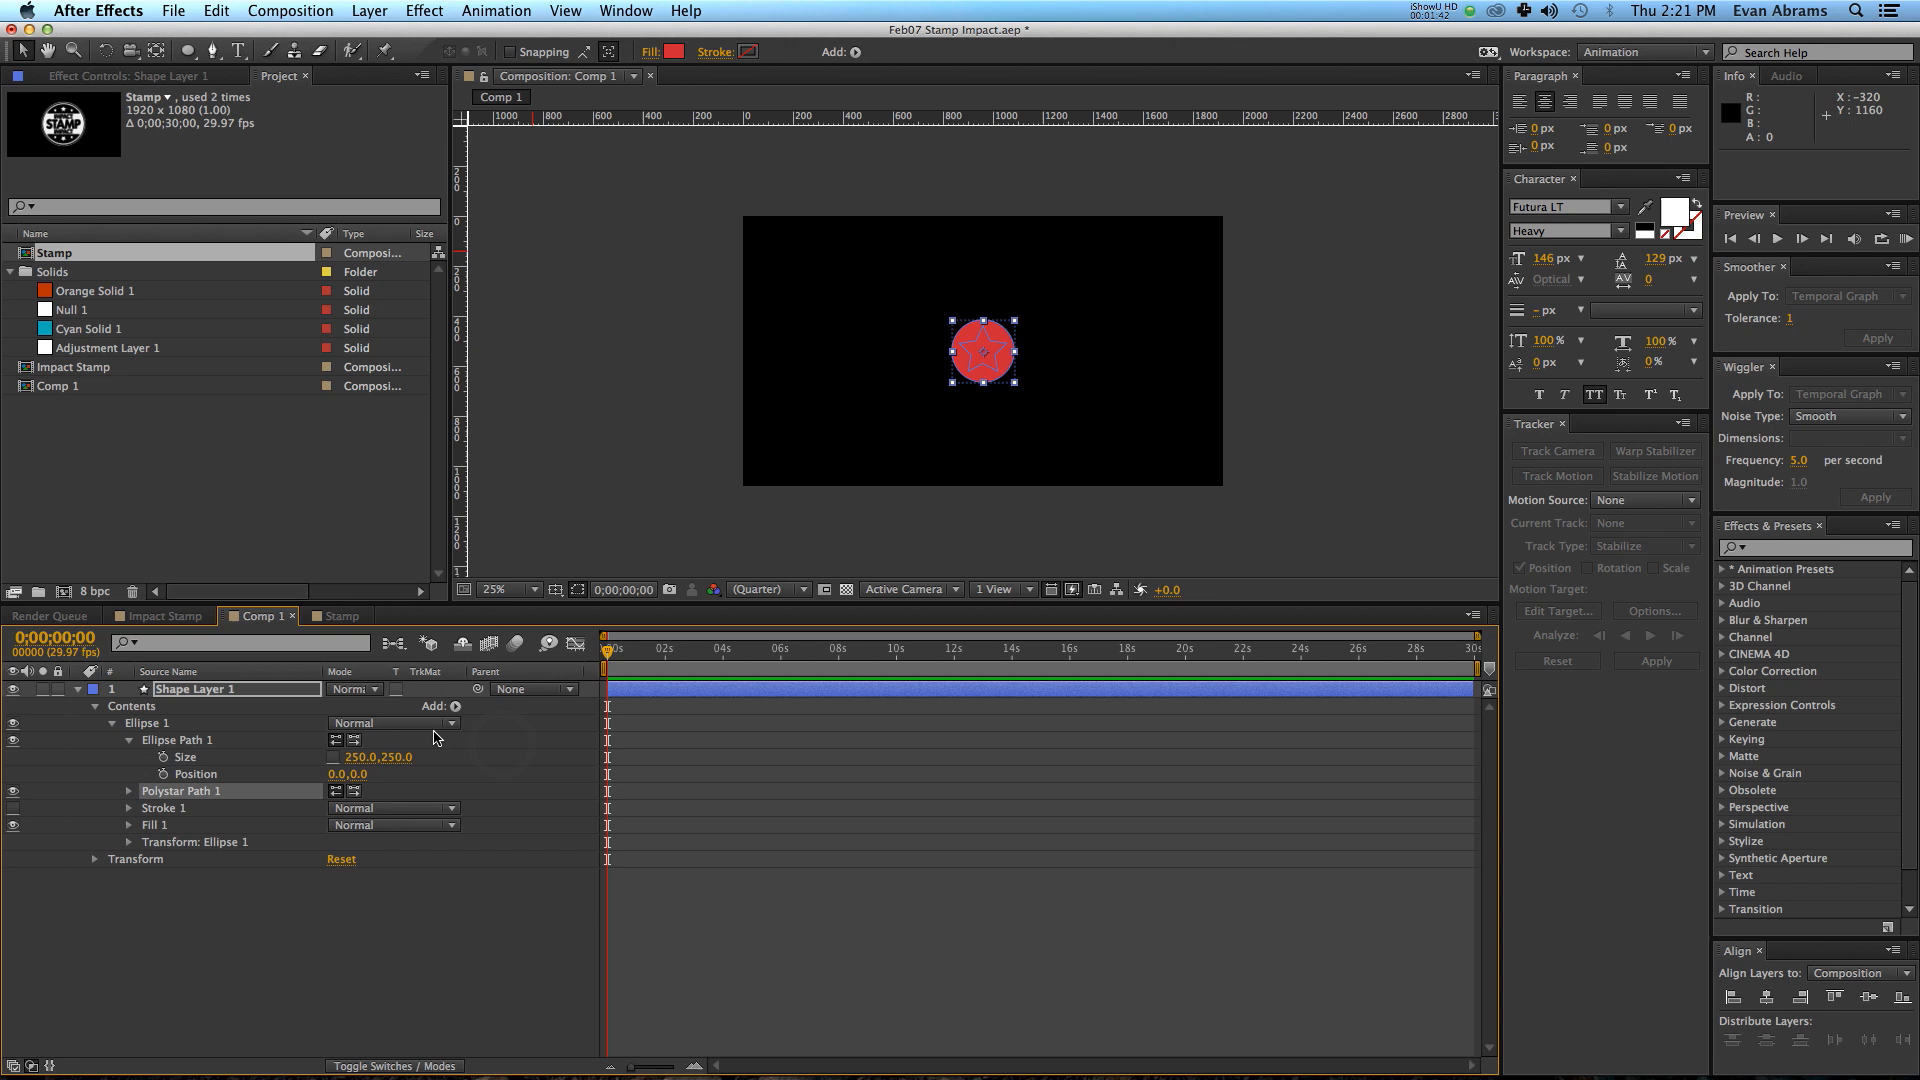
pyautogui.click(456, 706)
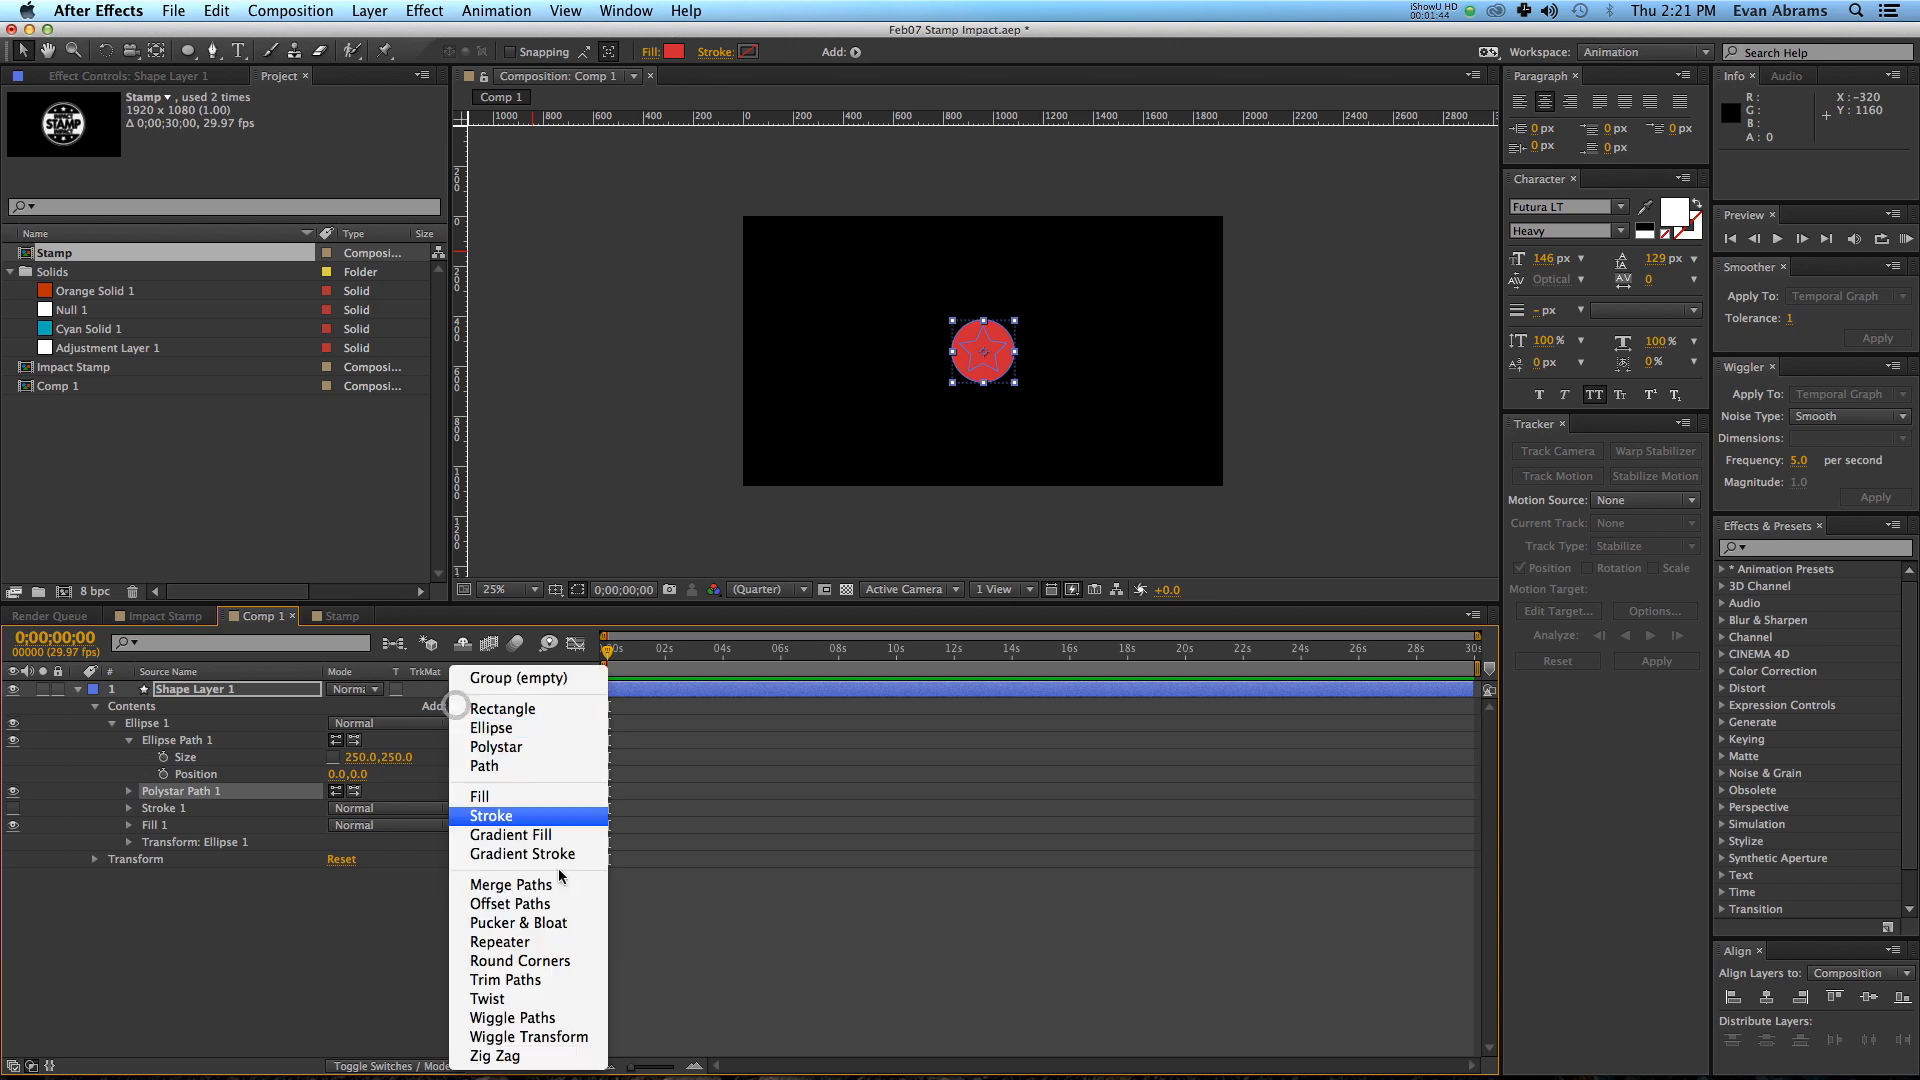
pyautogui.click(510, 884)
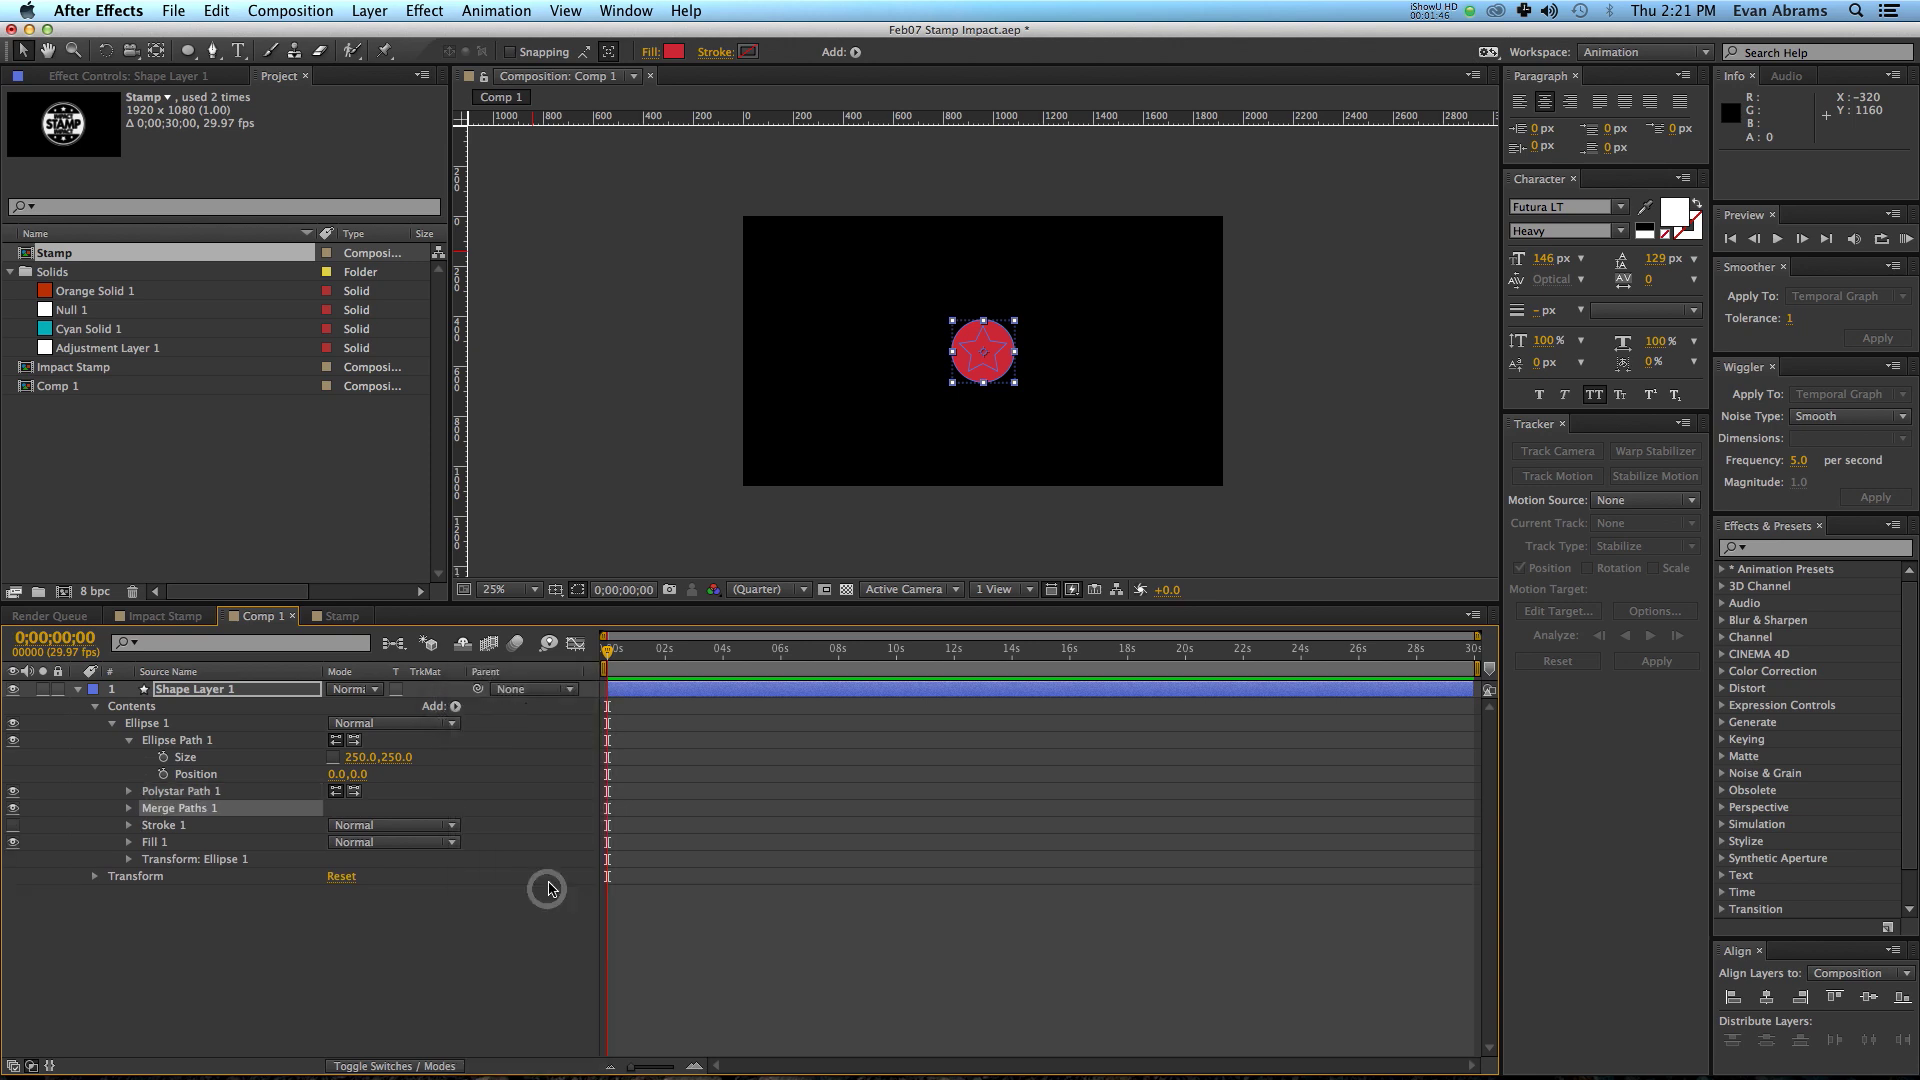
pyautogui.click(128, 808)
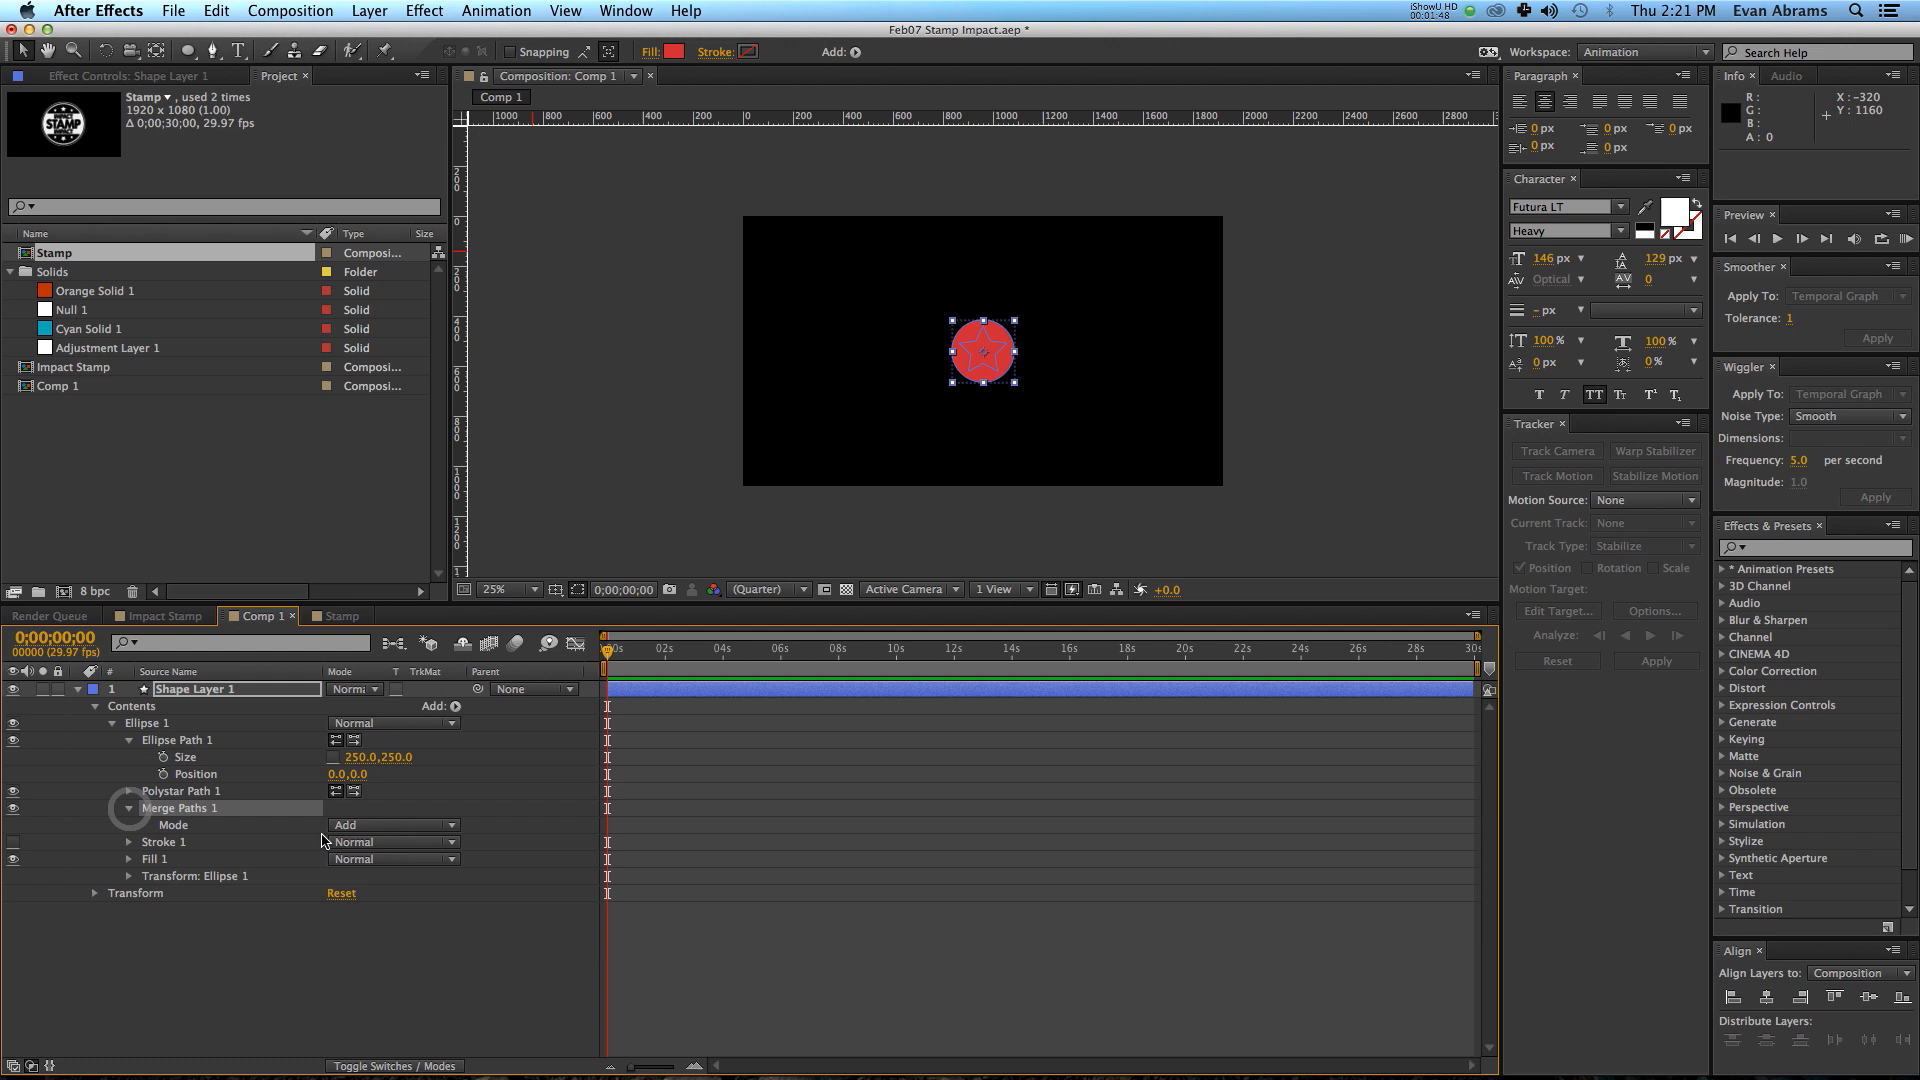
pyautogui.click(392, 824)
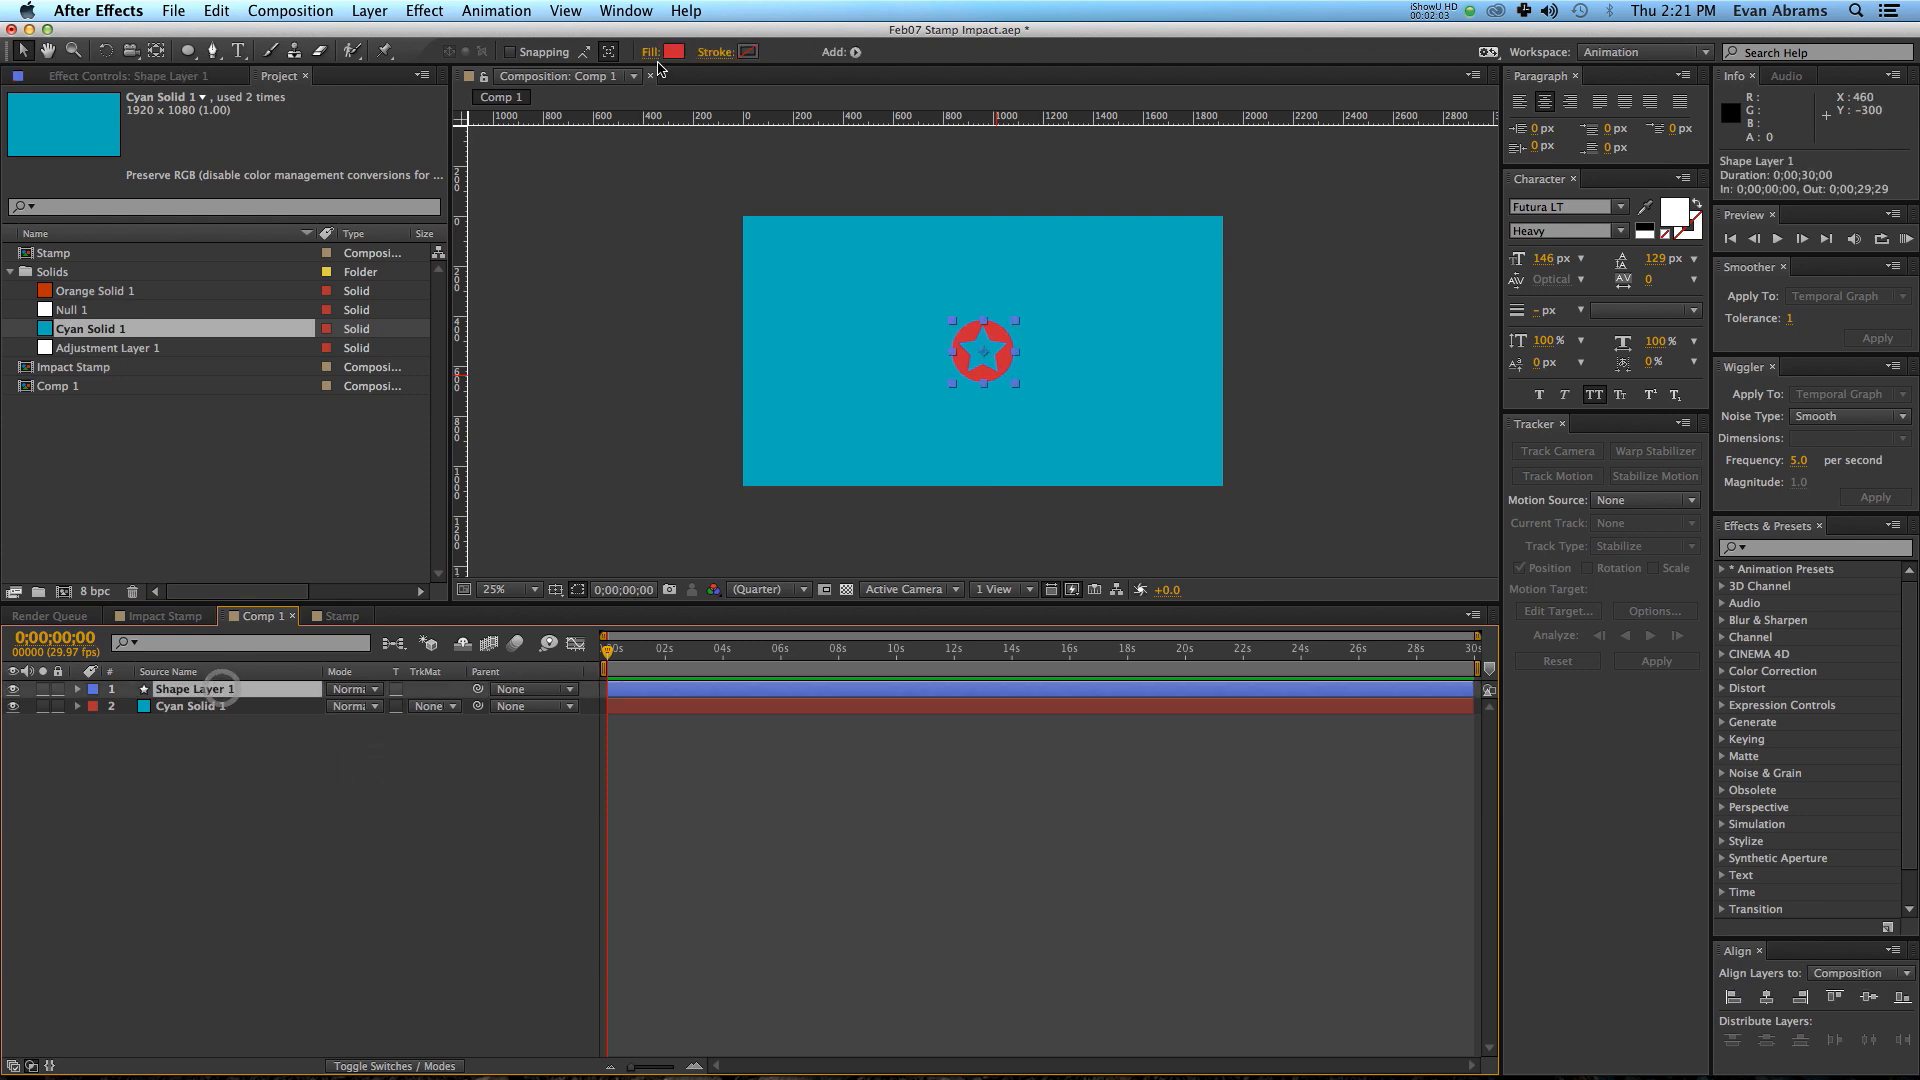
# Change the star-cut circle's fill from red to a pale near-white colour.
pyautogui.click(674, 52)
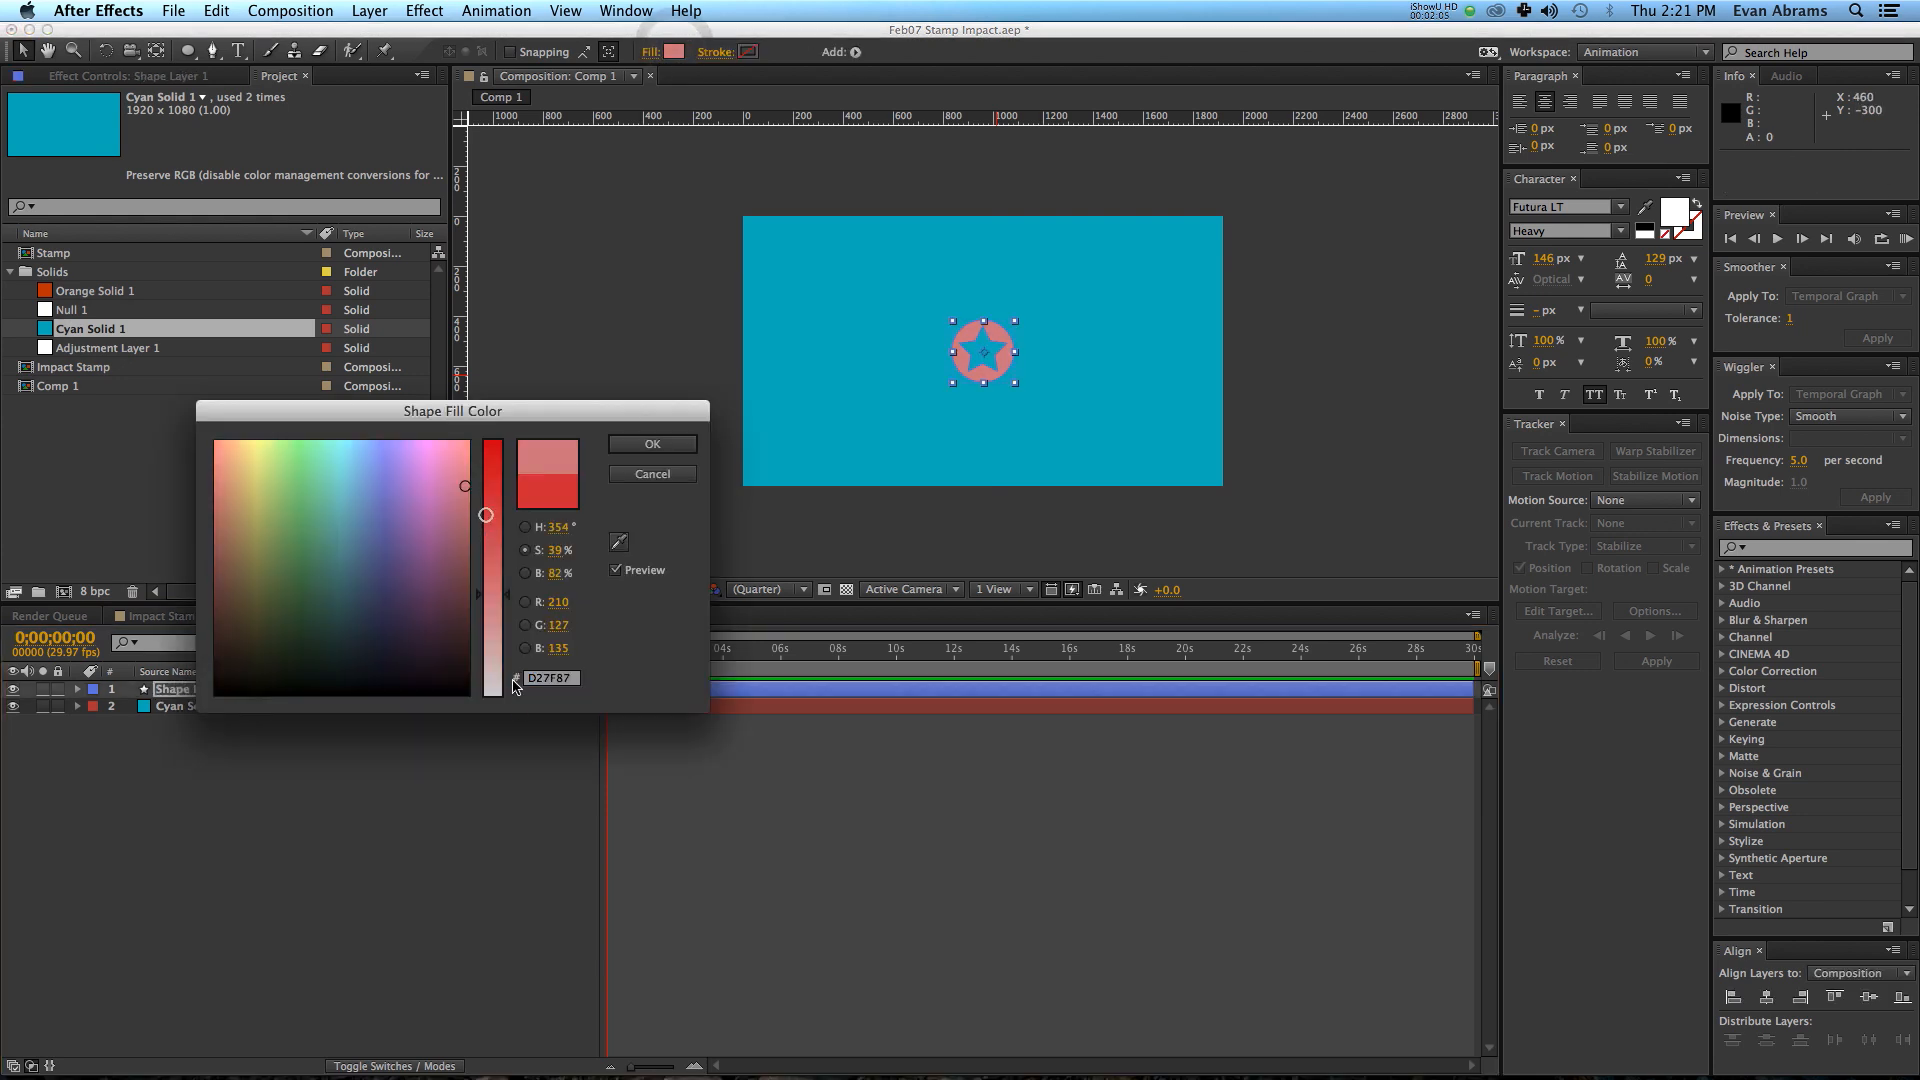
pyautogui.click(652, 444)
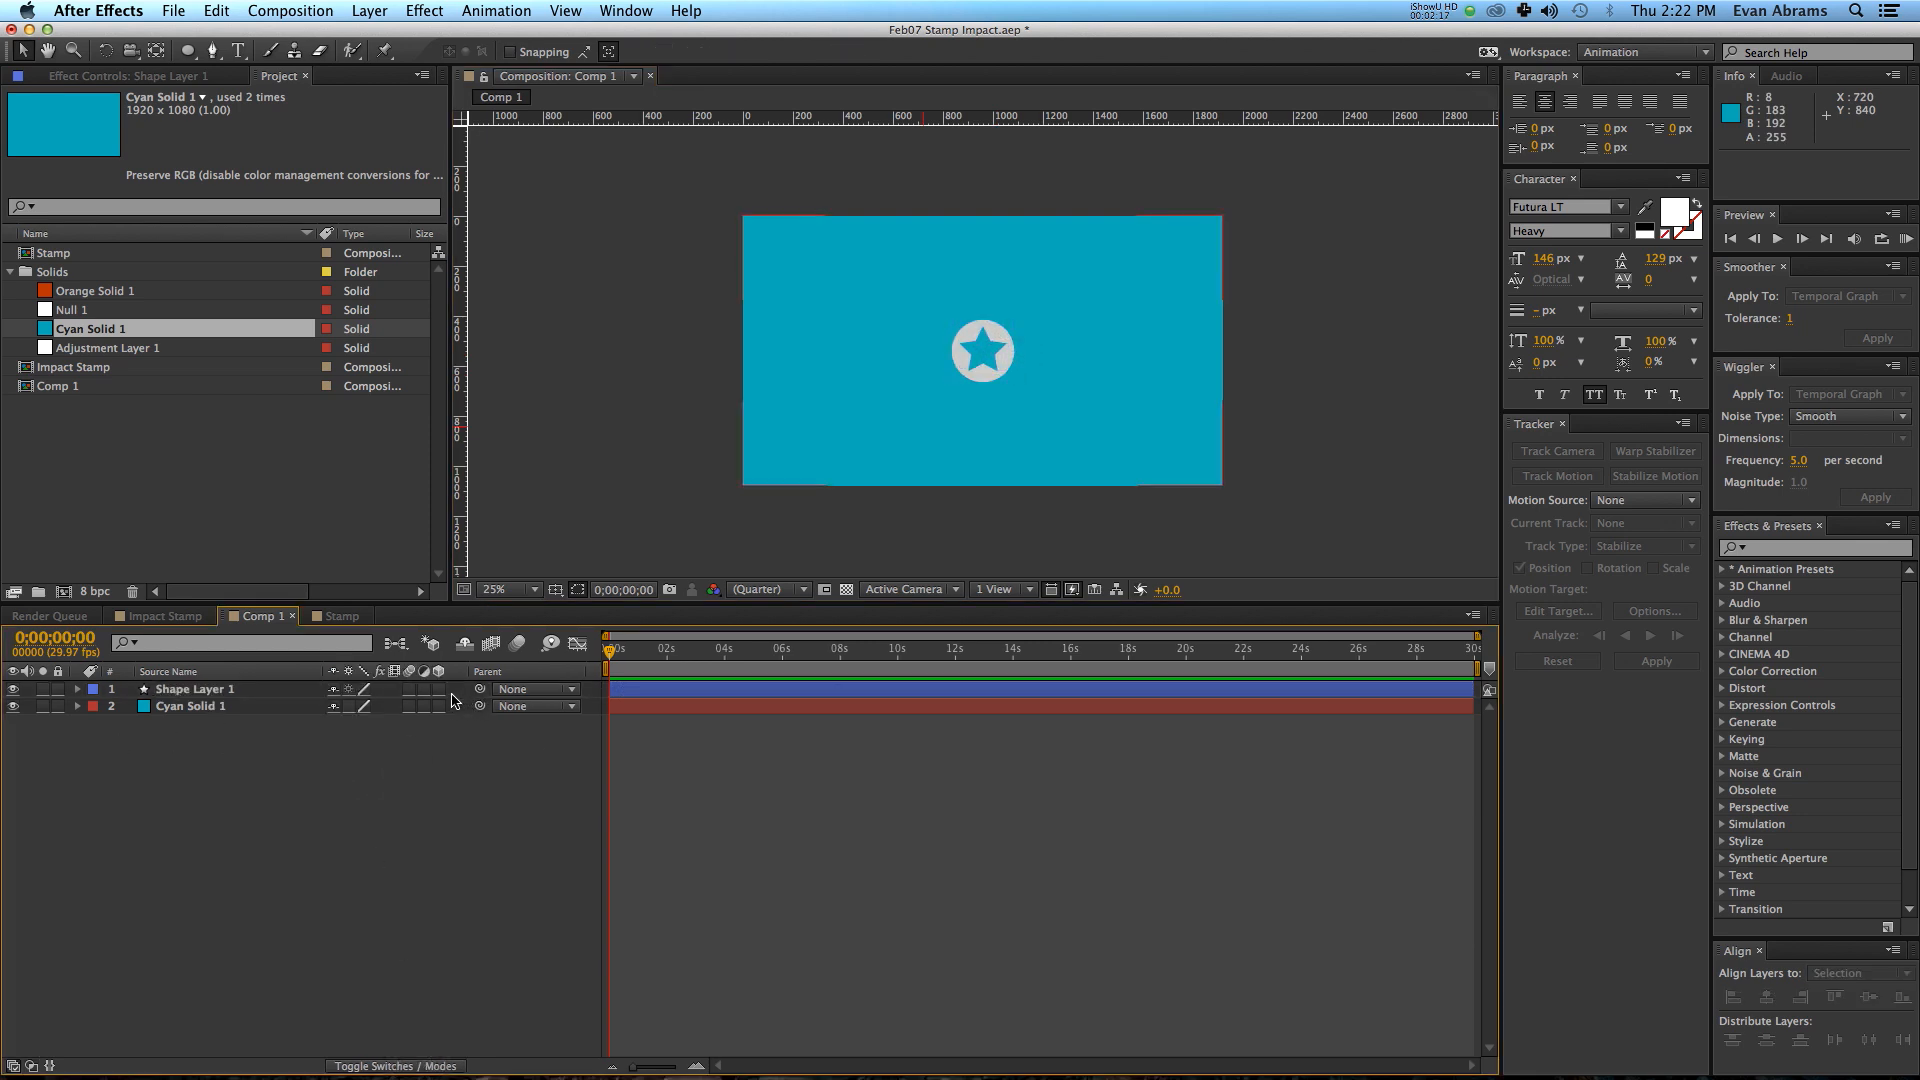
# Create a new null object and parent the shape layer and Cyan Solid 1 to Null 2.
pyautogui.rightClick(280, 724)
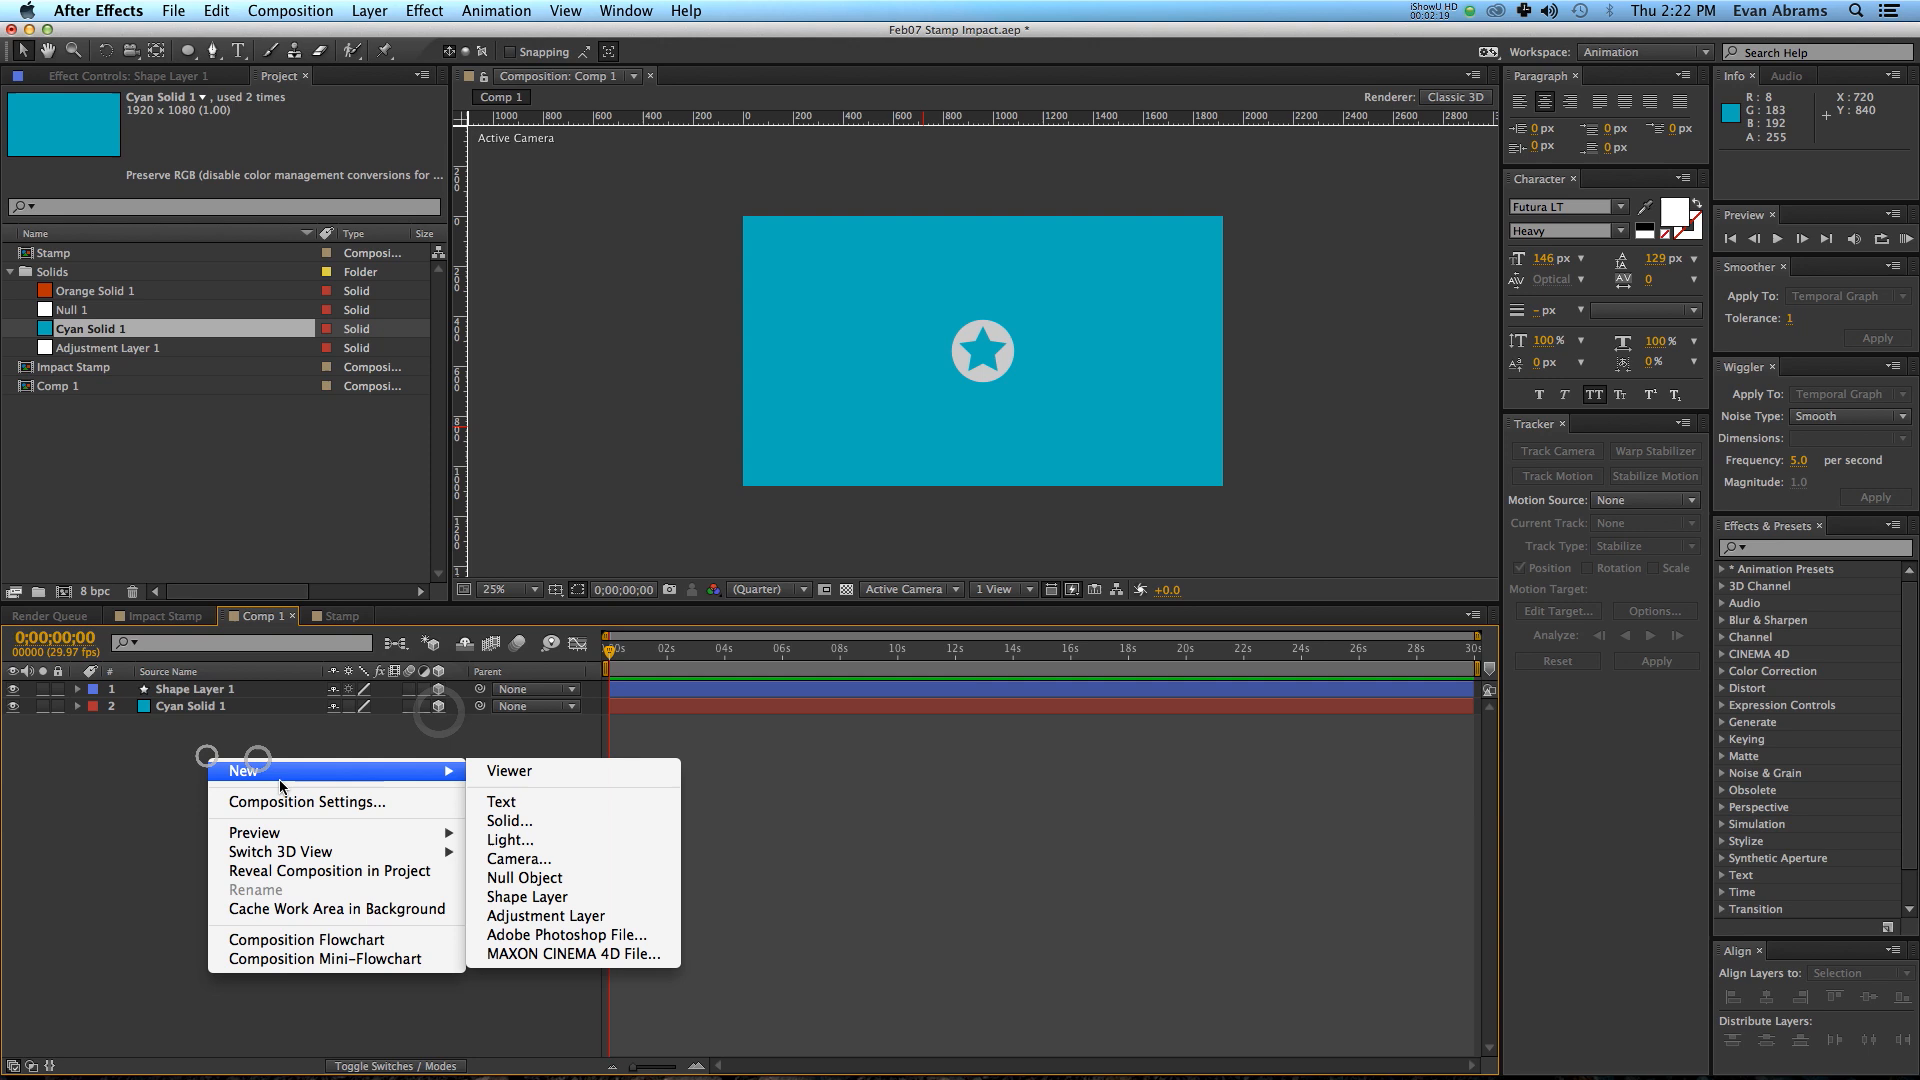
pyautogui.click(524, 877)
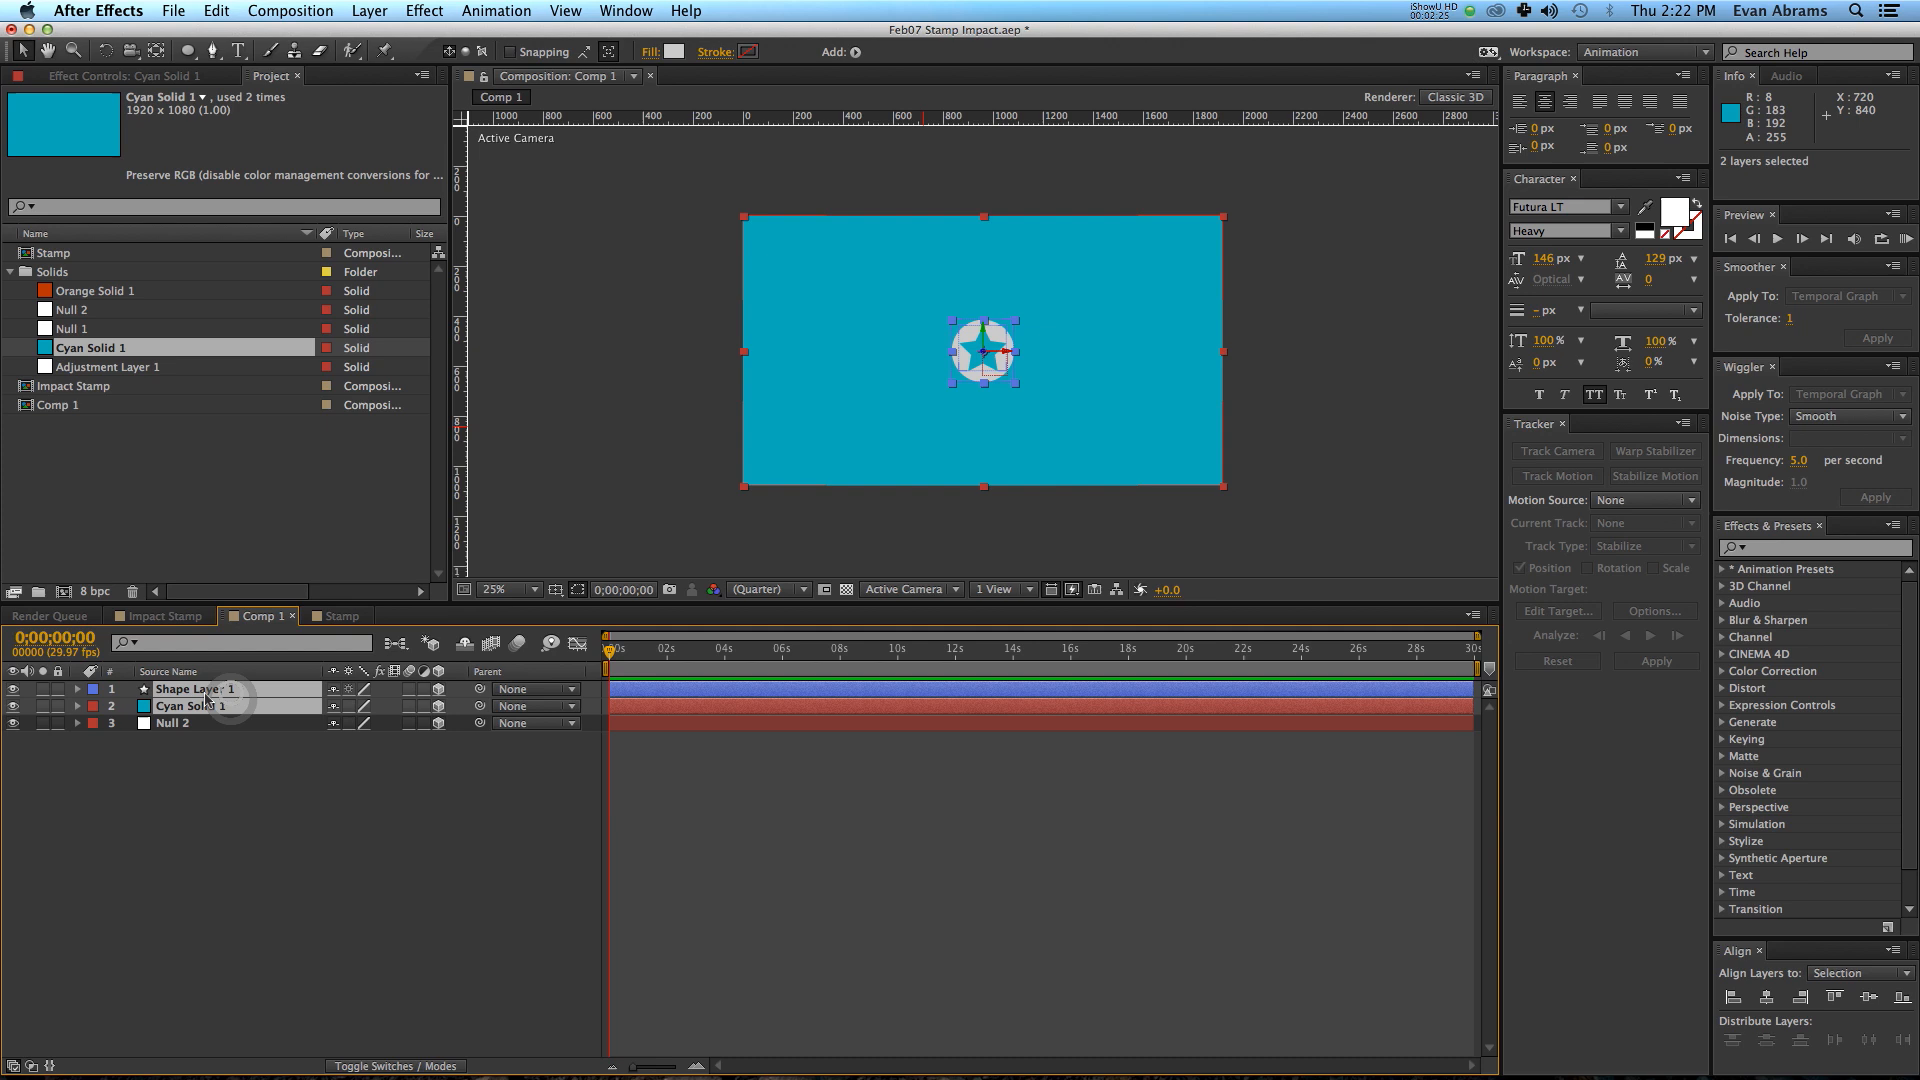
pyautogui.click(532, 688)
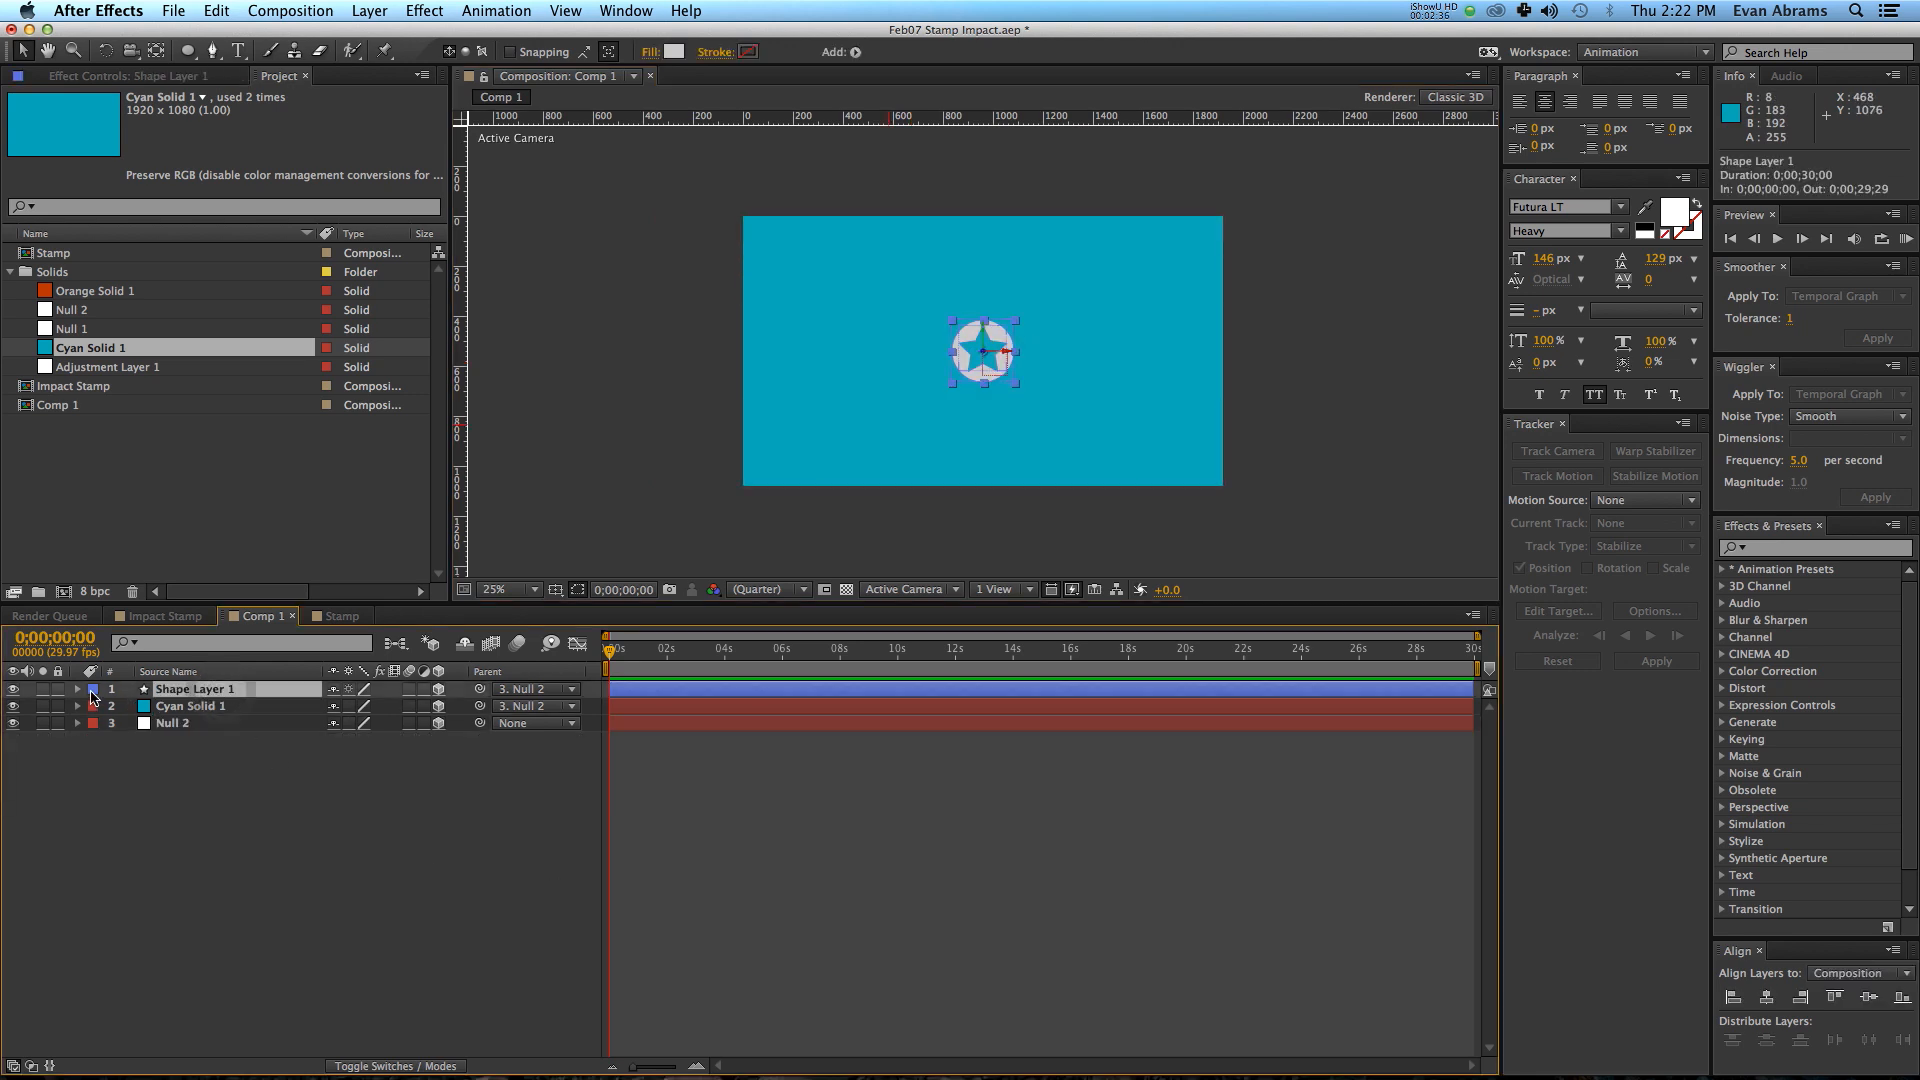
# Reveal Shape Layer 1's Transform and keyframe its Position and Z Rotation at time zero.
pyautogui.click(78, 688)
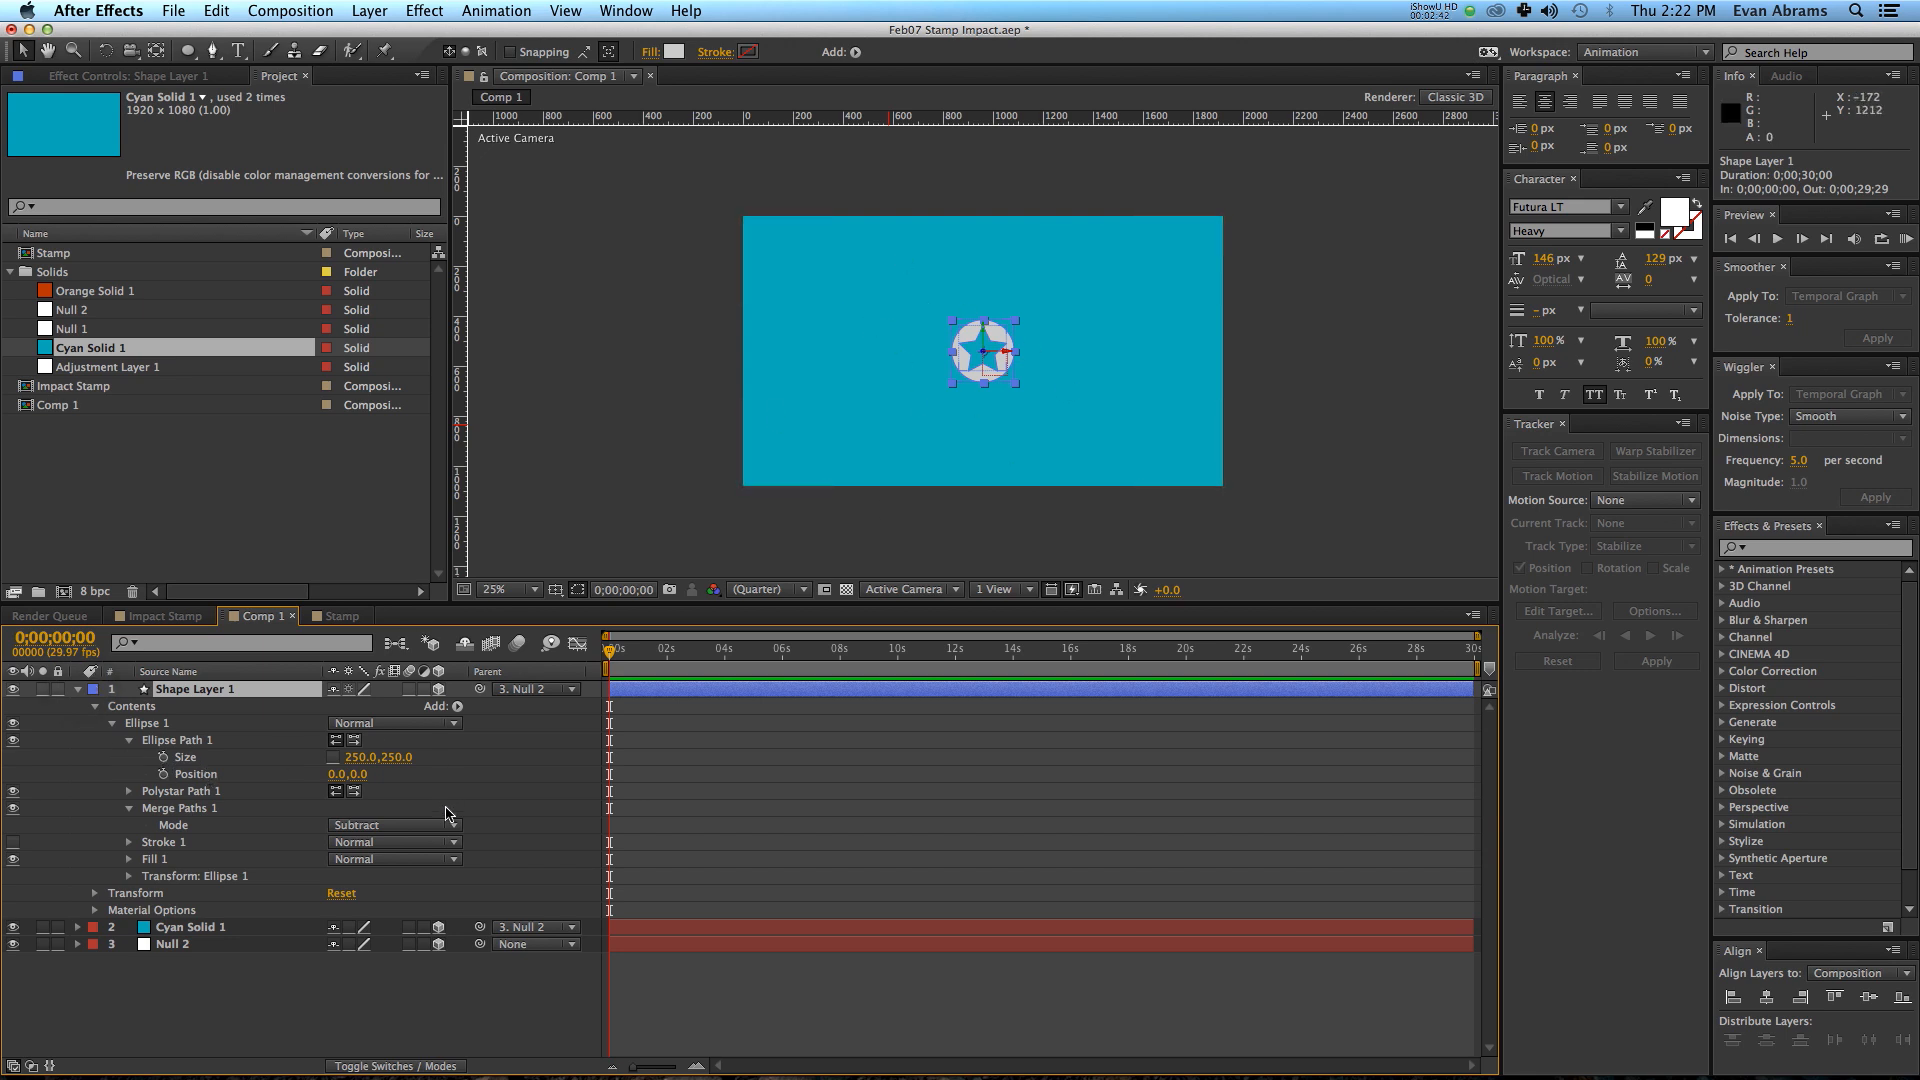
pyautogui.click(96, 704)
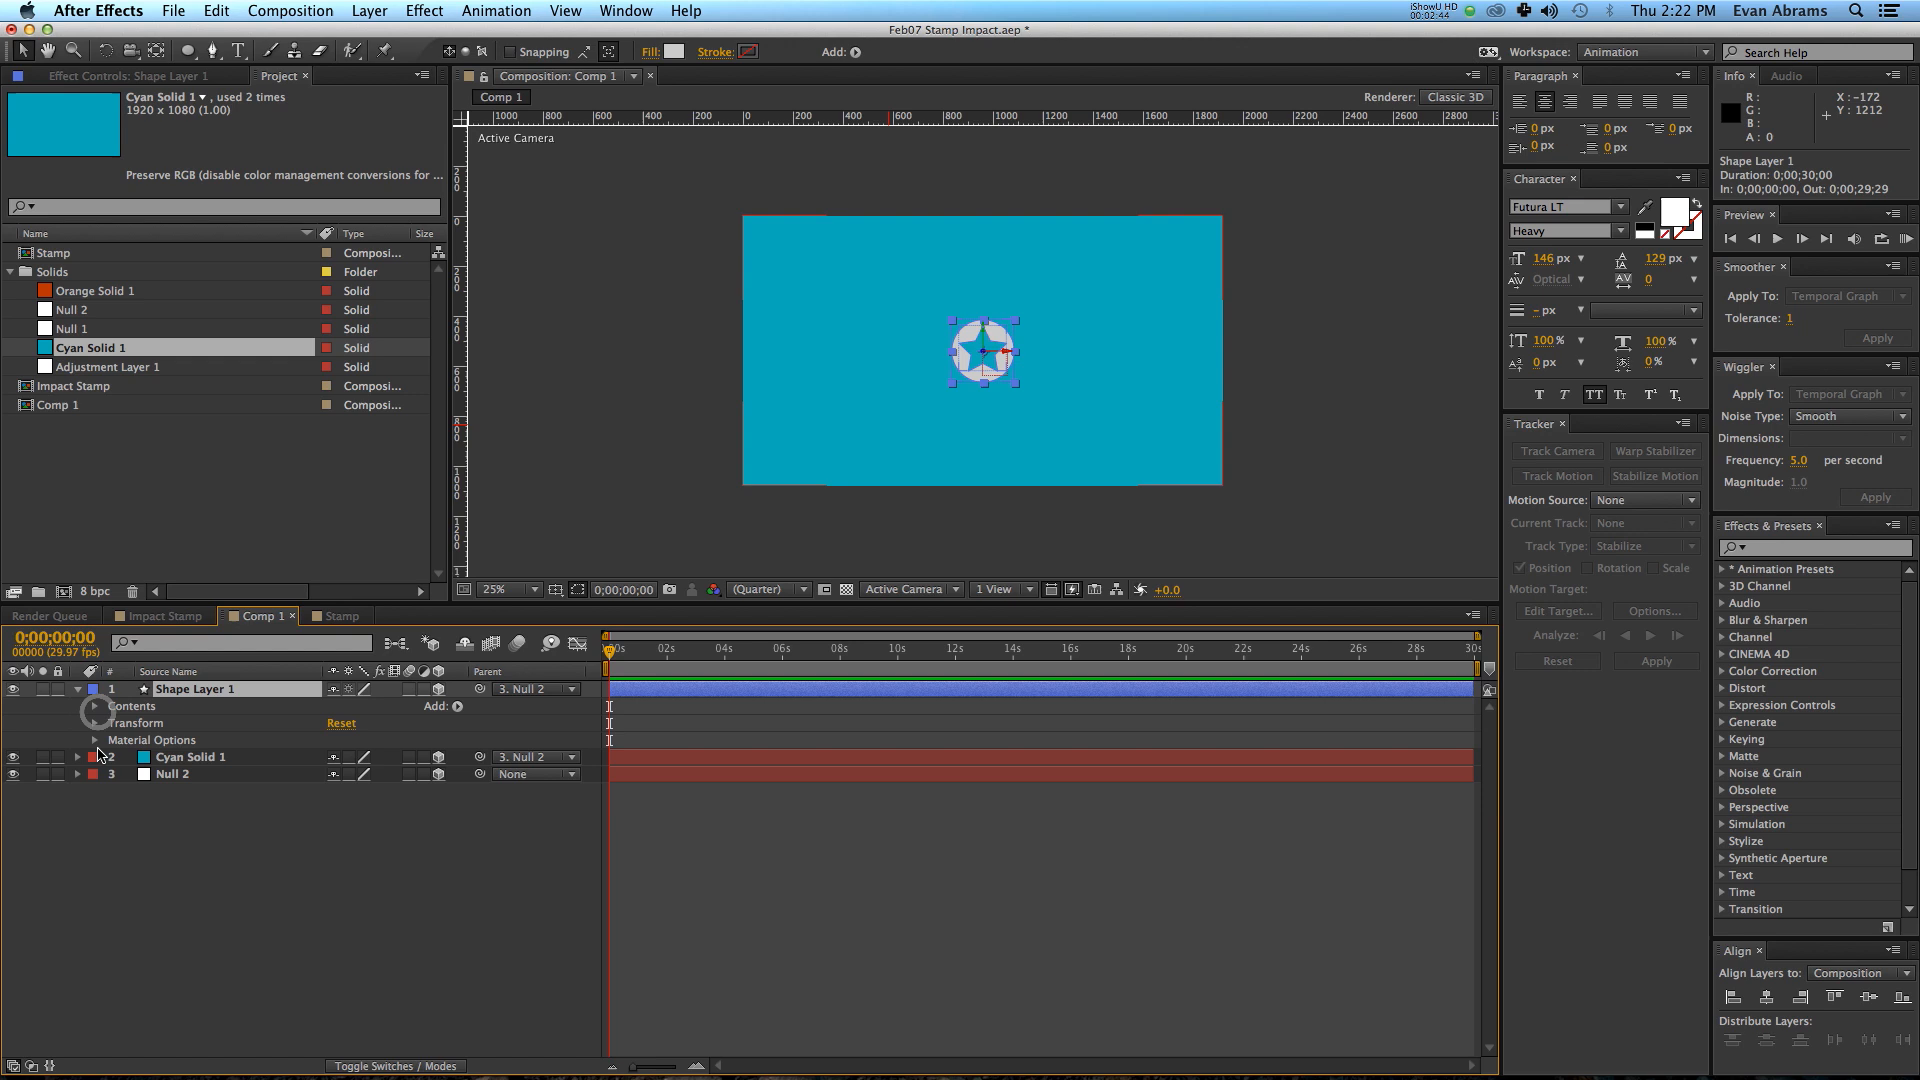
pyautogui.click(96, 724)
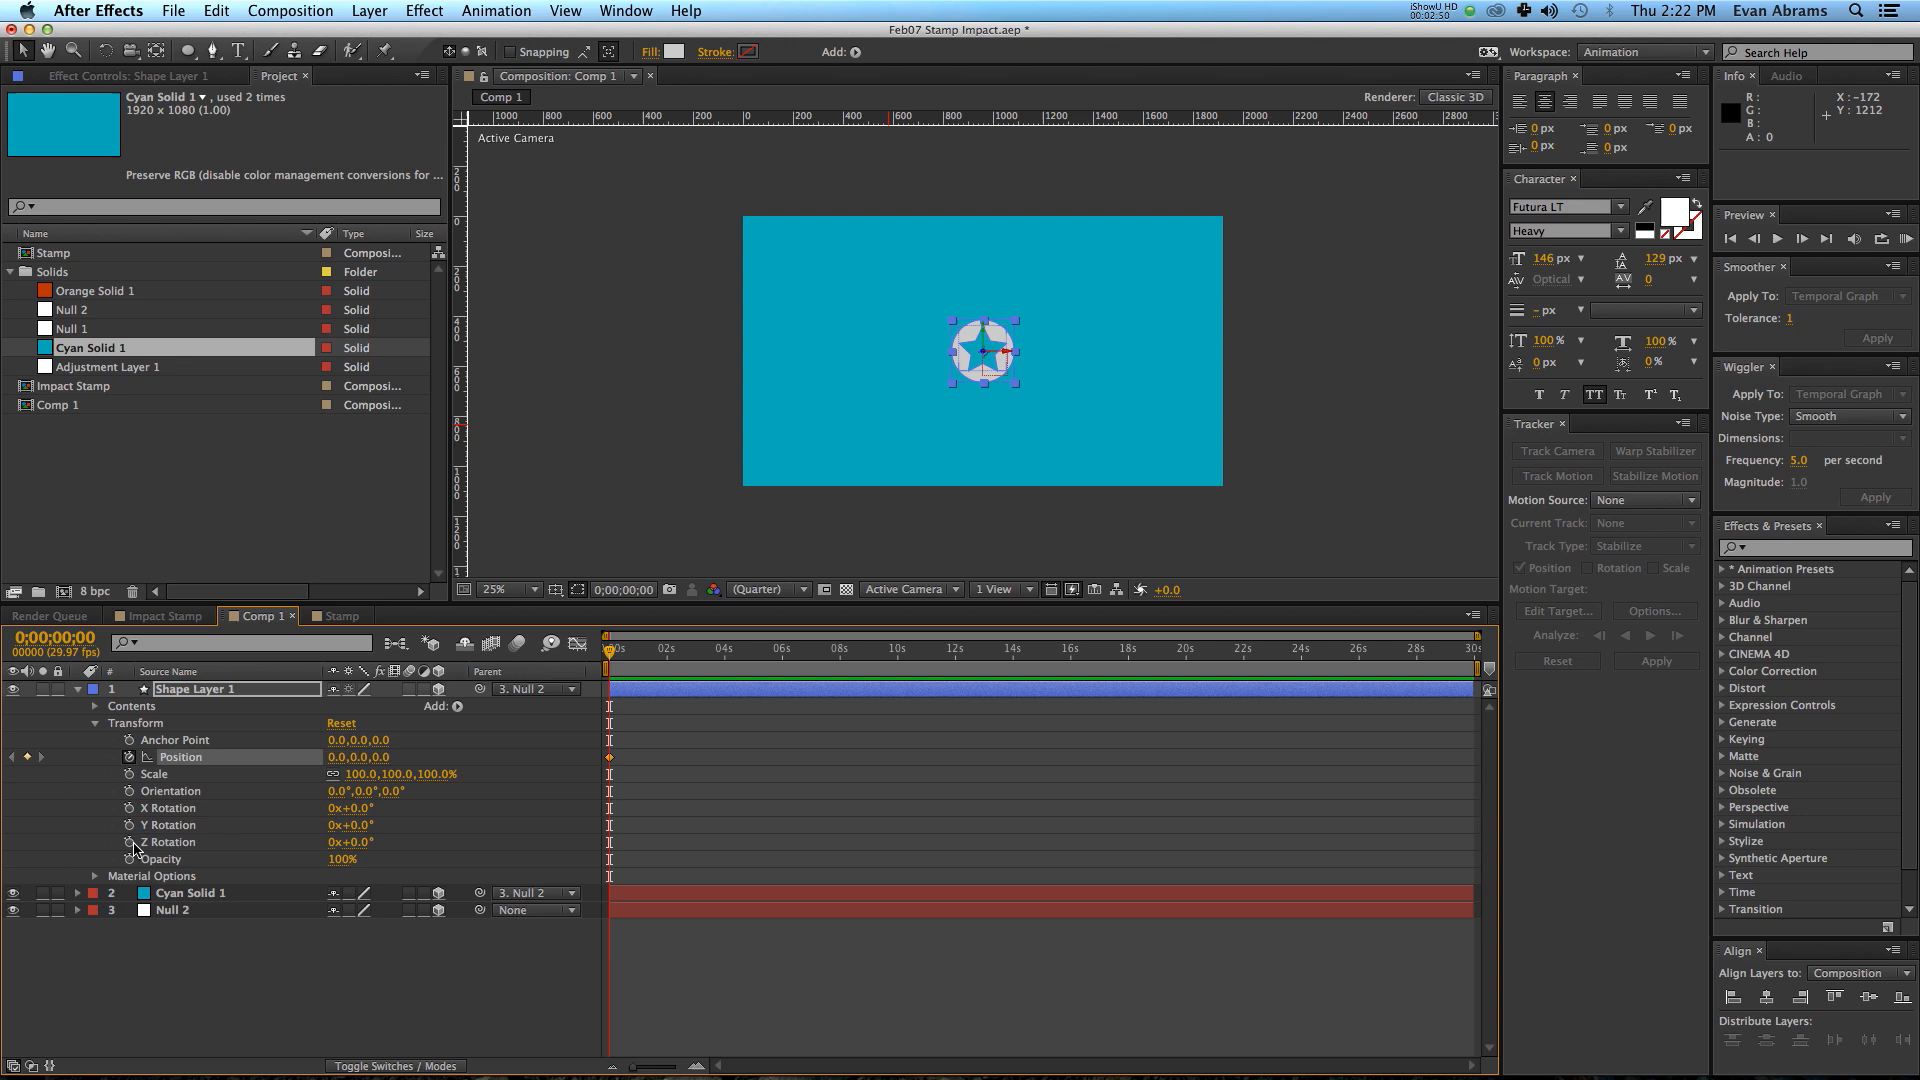
pyautogui.click(130, 842)
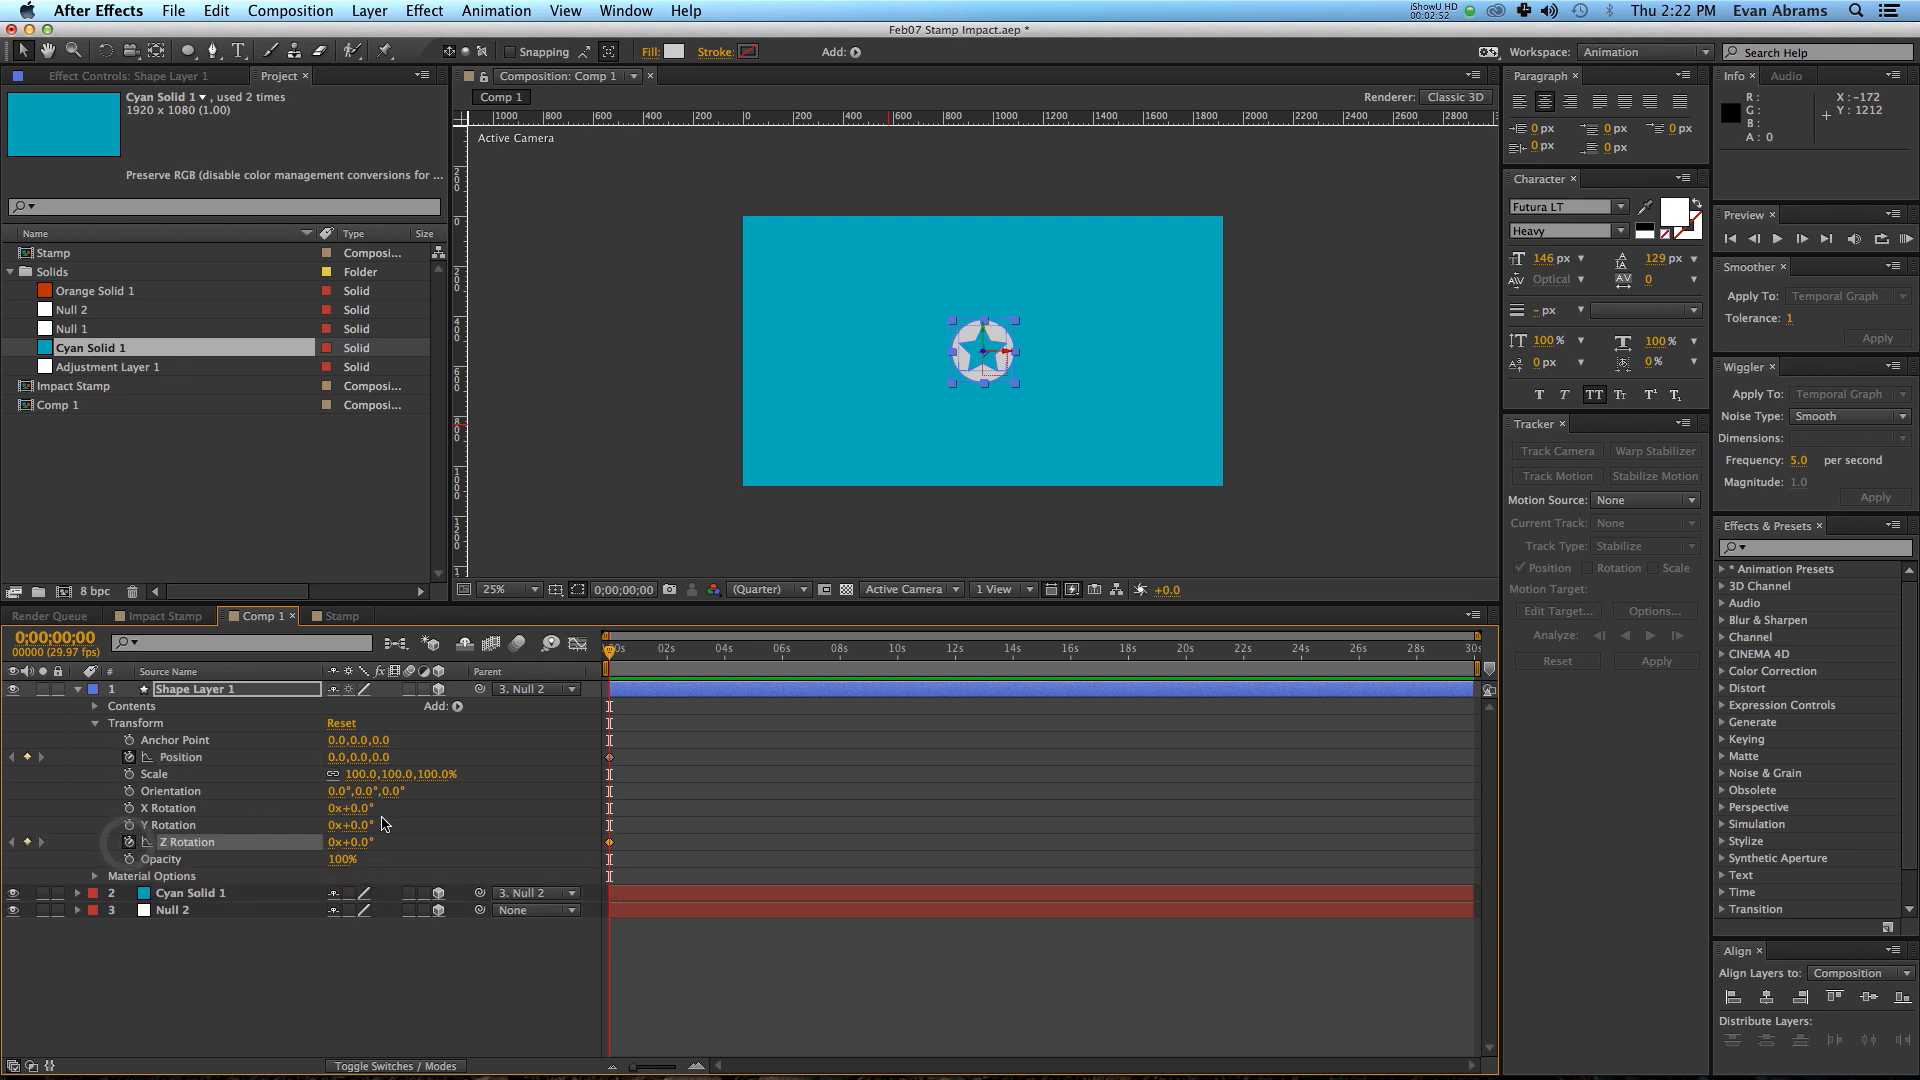
pyautogui.moveTo(356, 842); pyautogui.dragTo(318, 842)
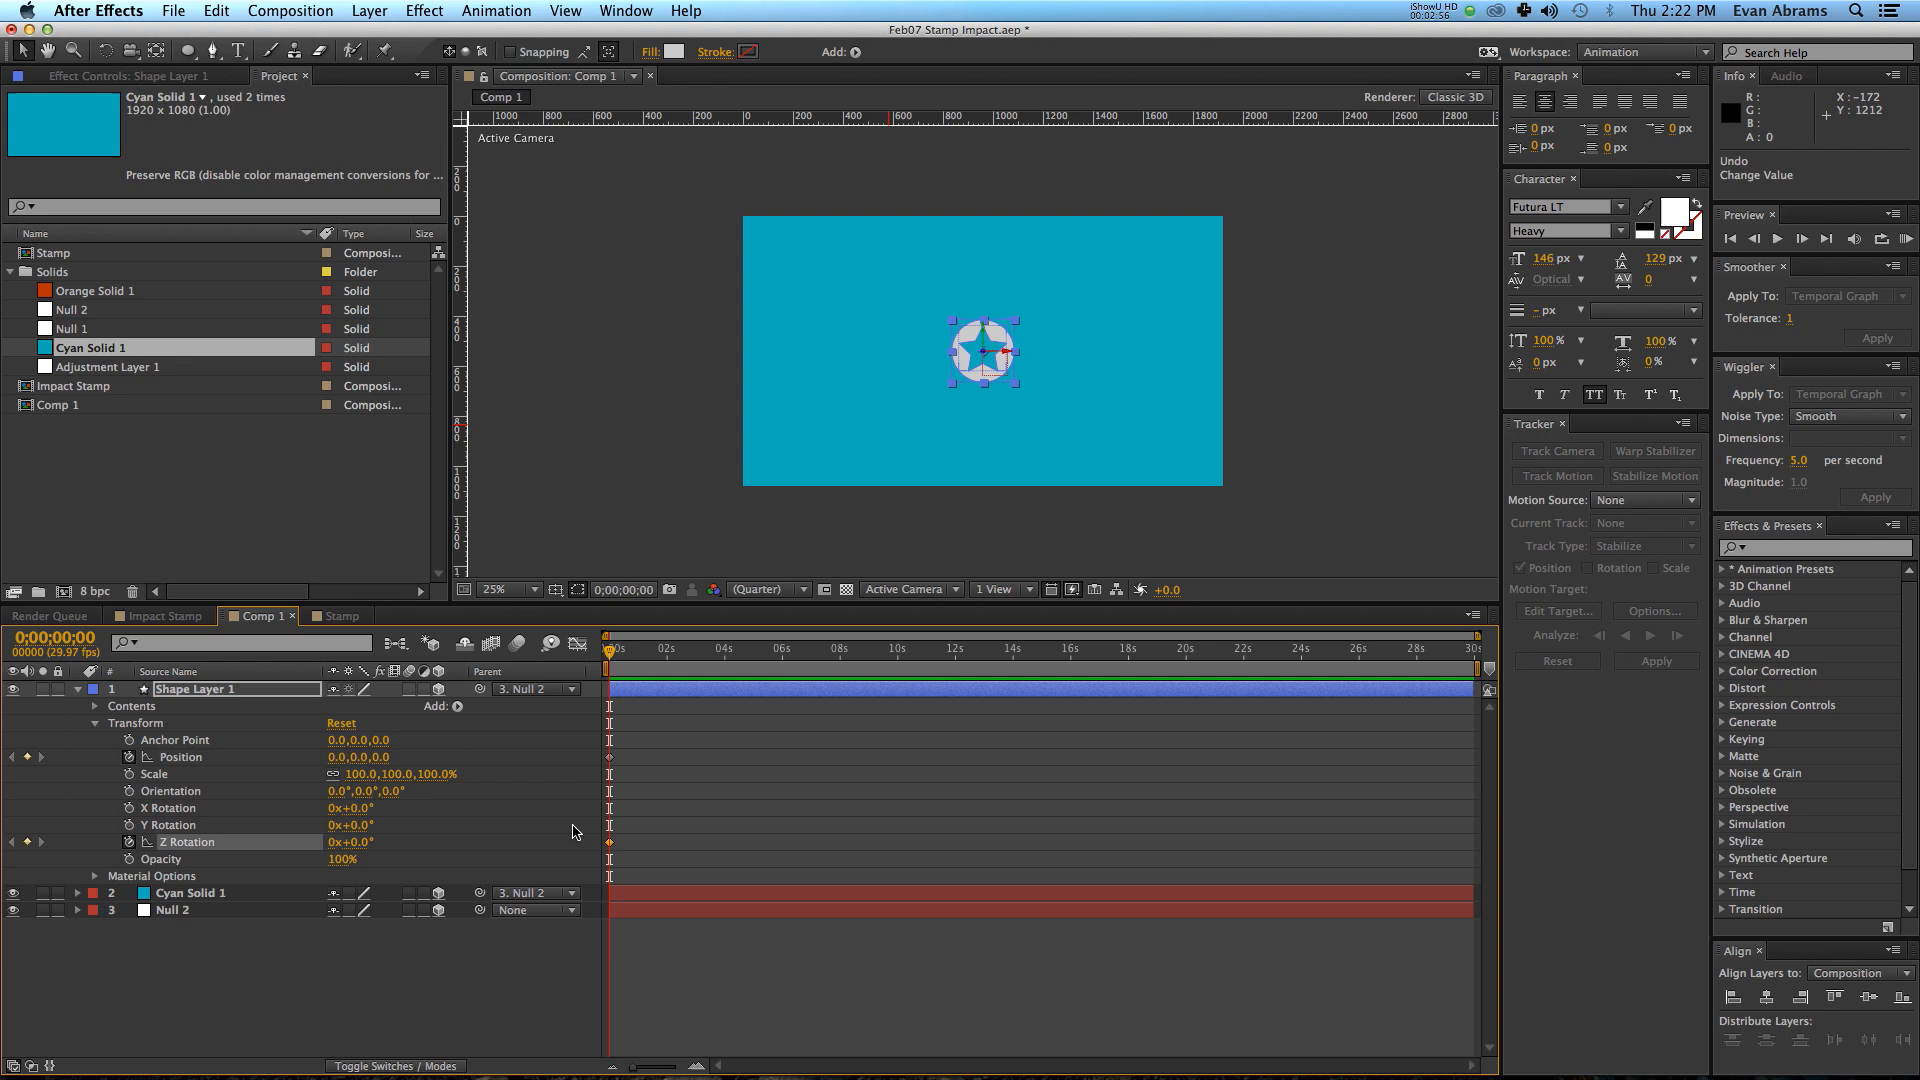
pyautogui.moveTo(684, 736)
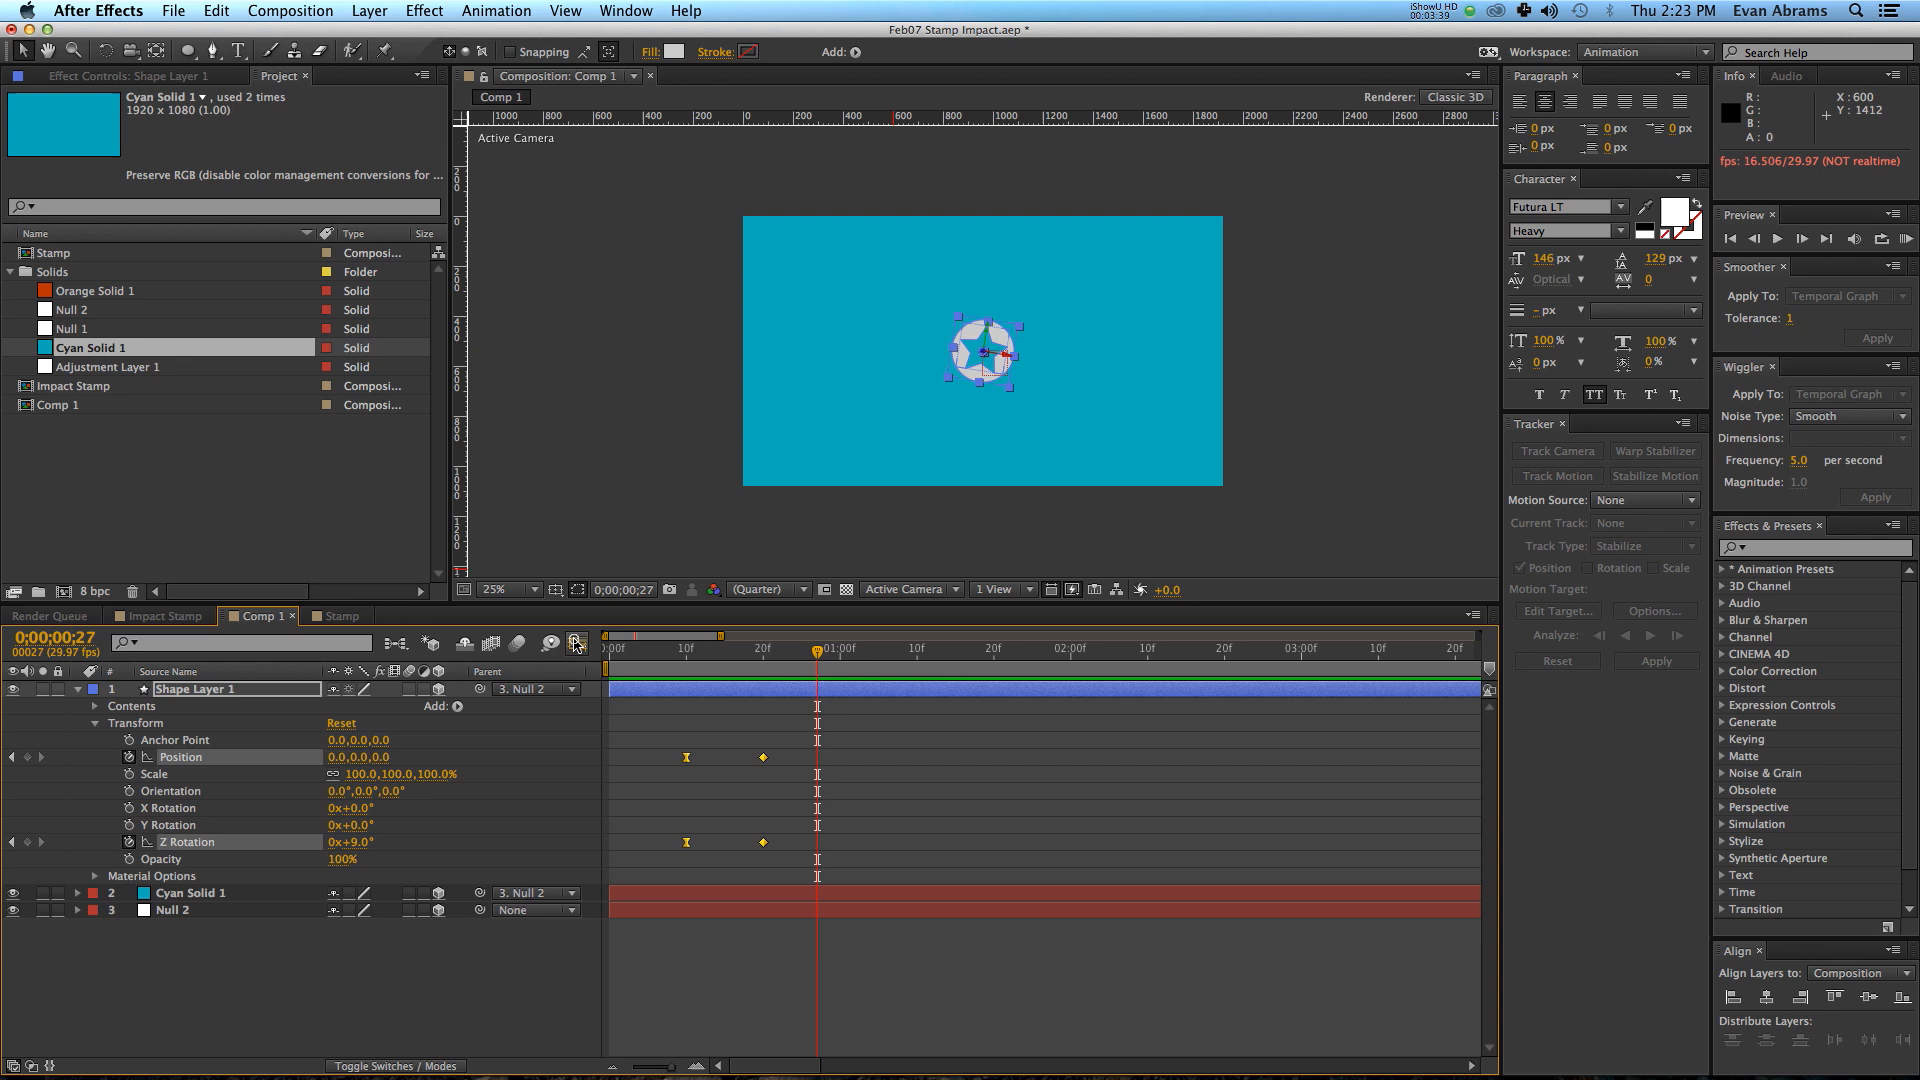
pyautogui.click(572, 644)
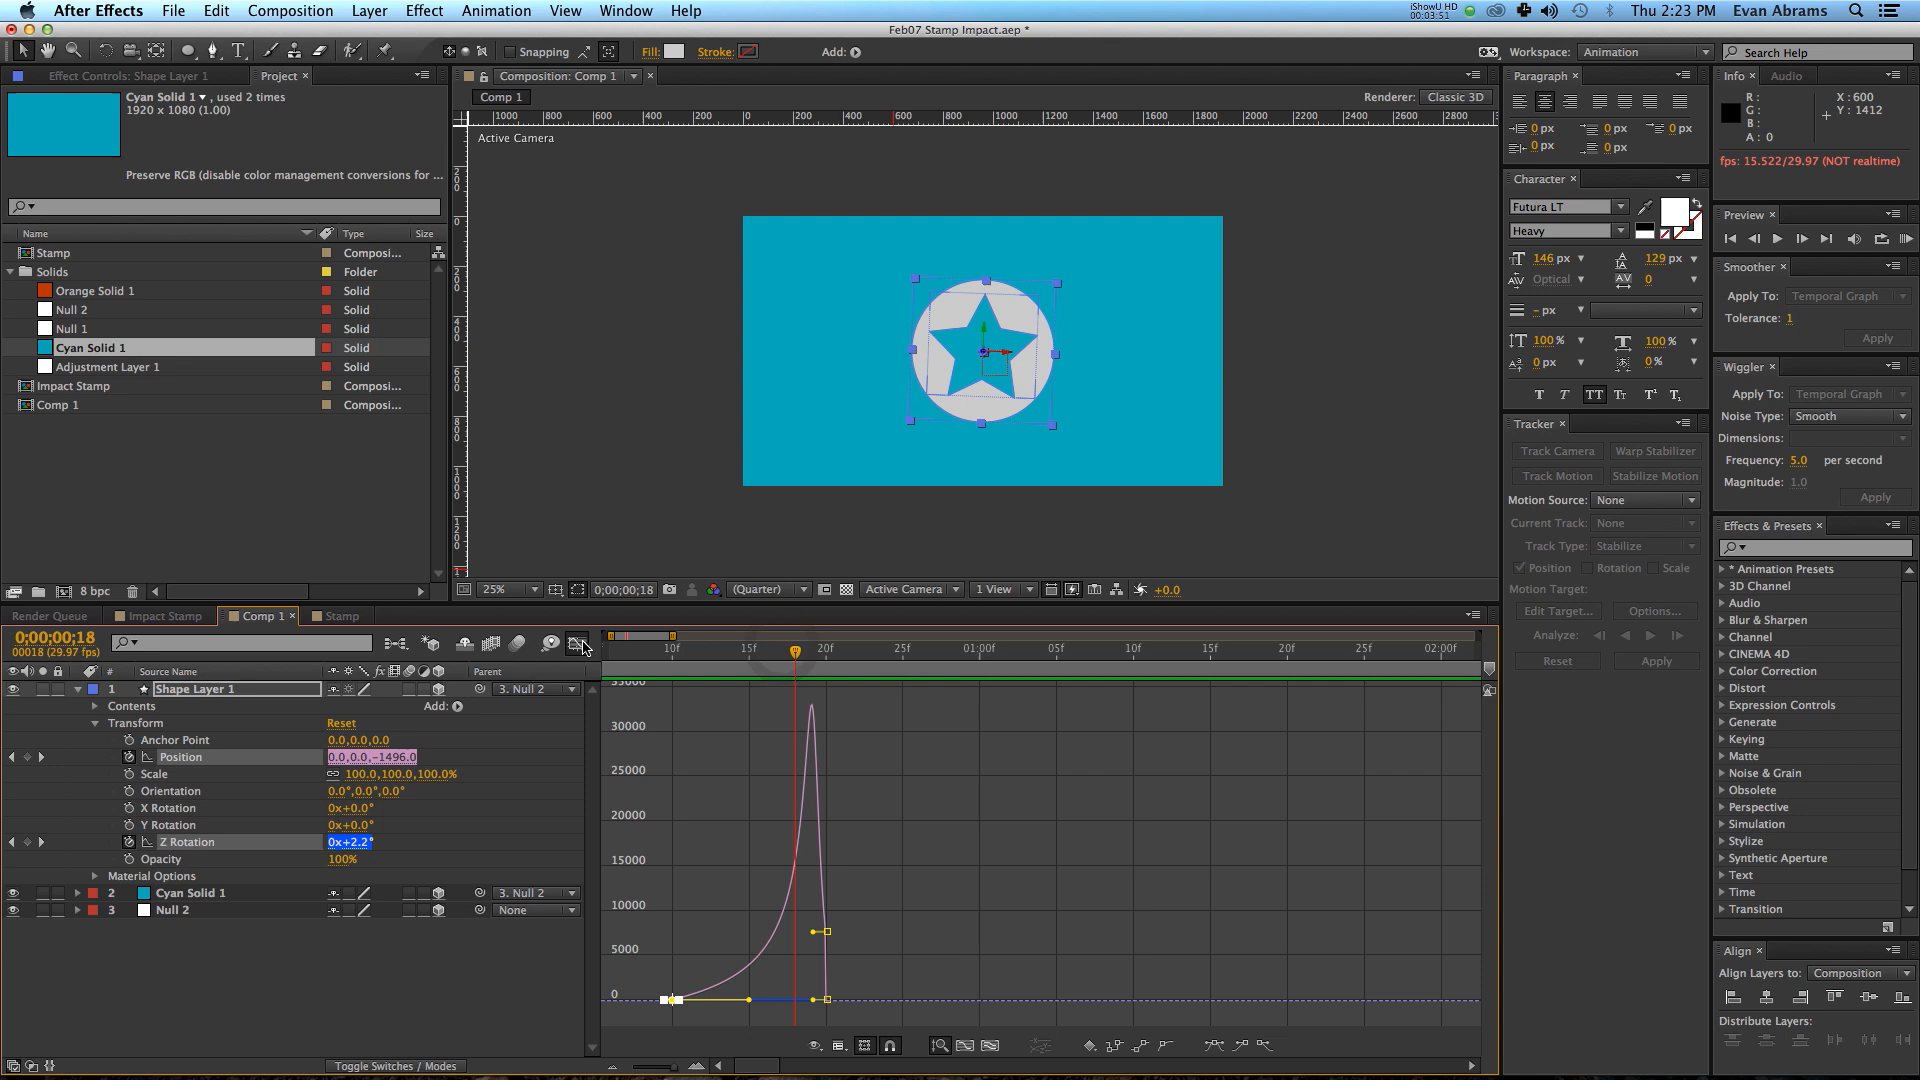
pyautogui.click(170, 910)
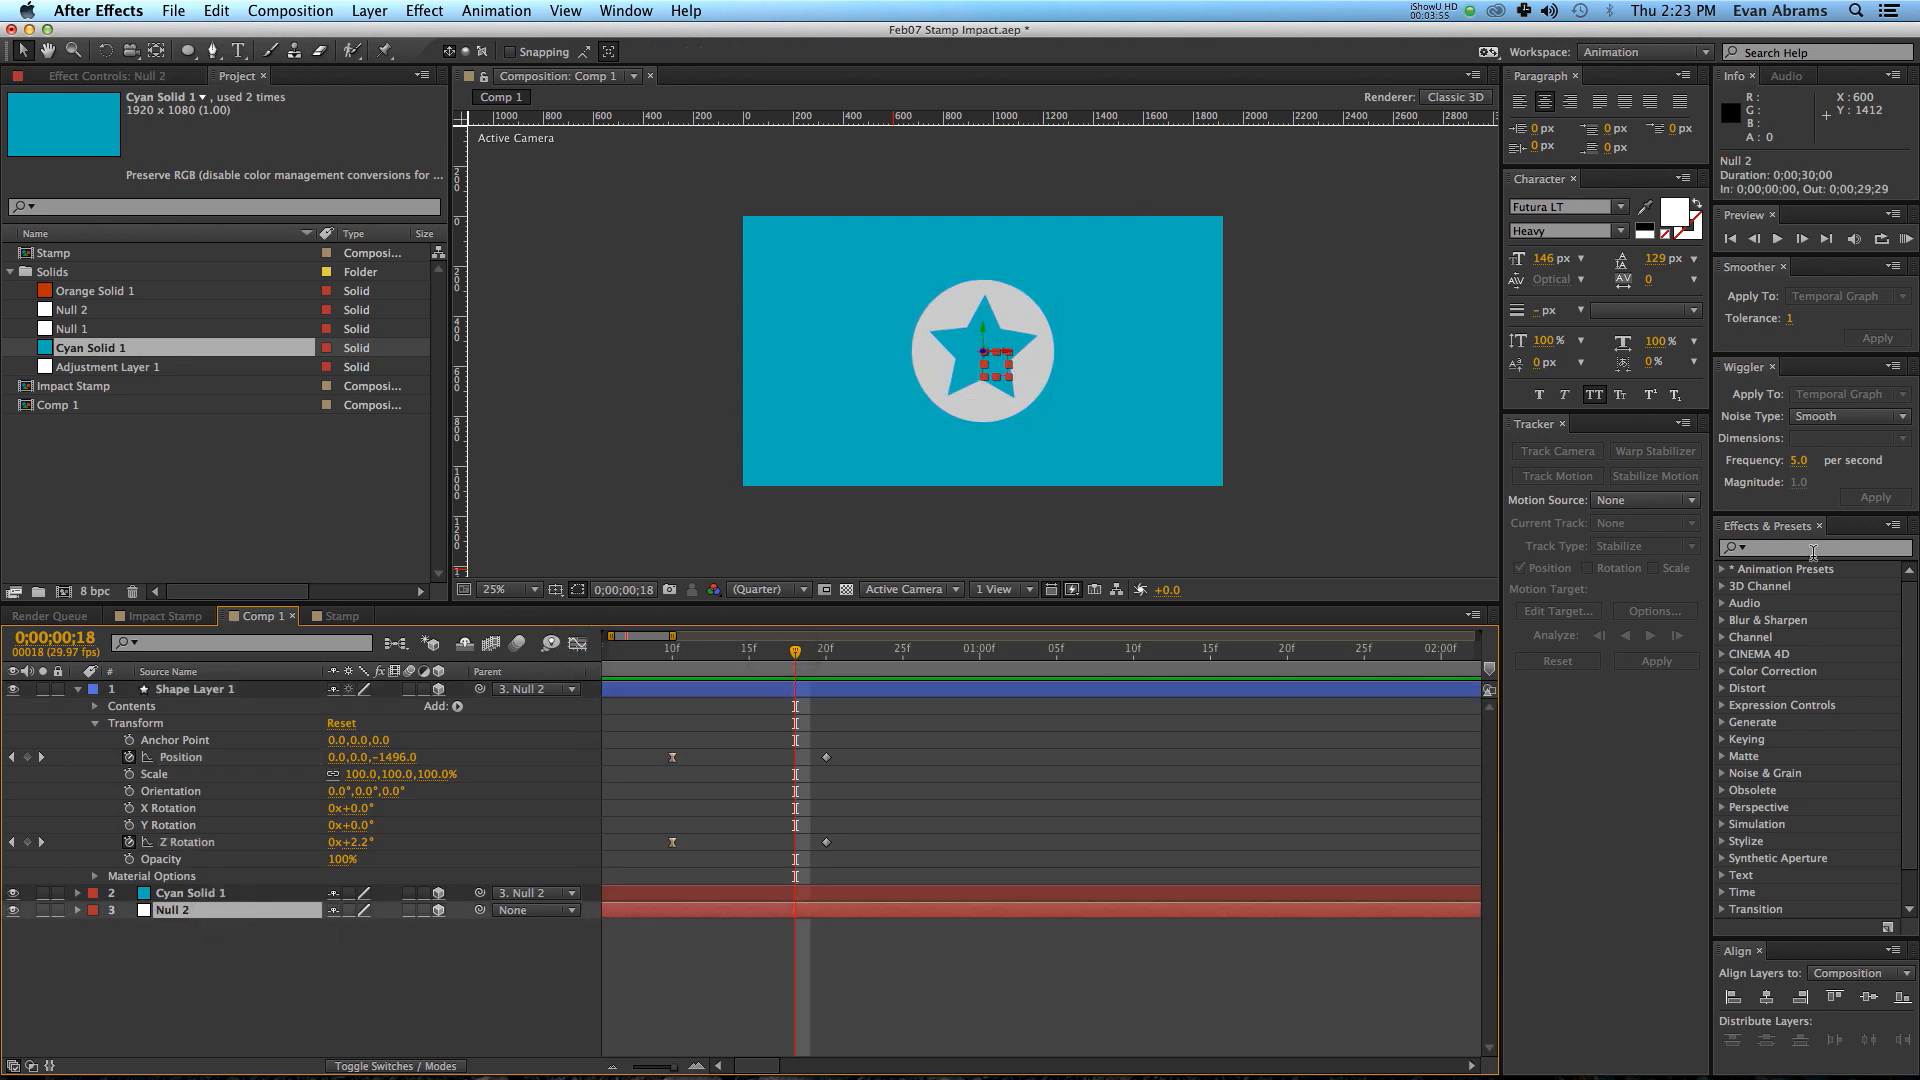
# Apply a Slider Control to Null 2 and keyframe its Slider to reach 50 near impact.
pyautogui.write('slider')
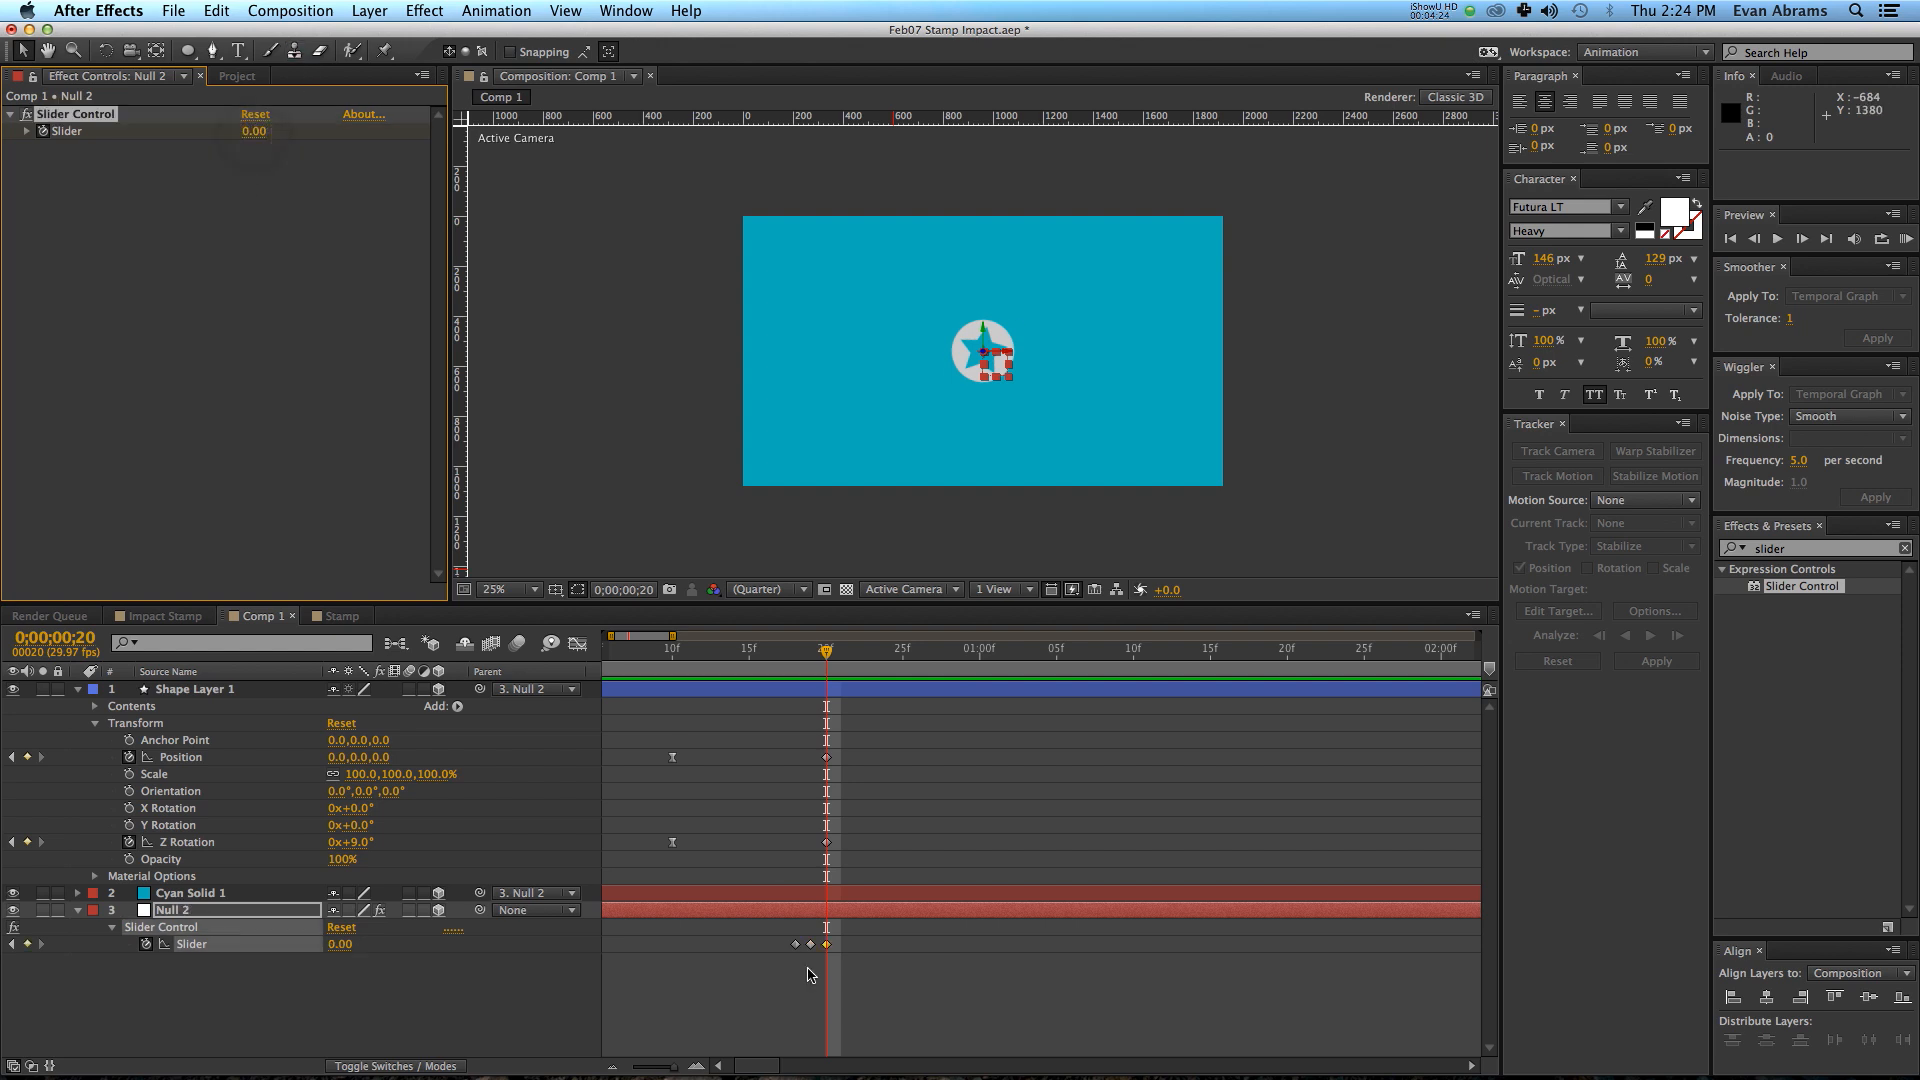
pyautogui.moveTo(824, 648); pyautogui.dragTo(798, 648)
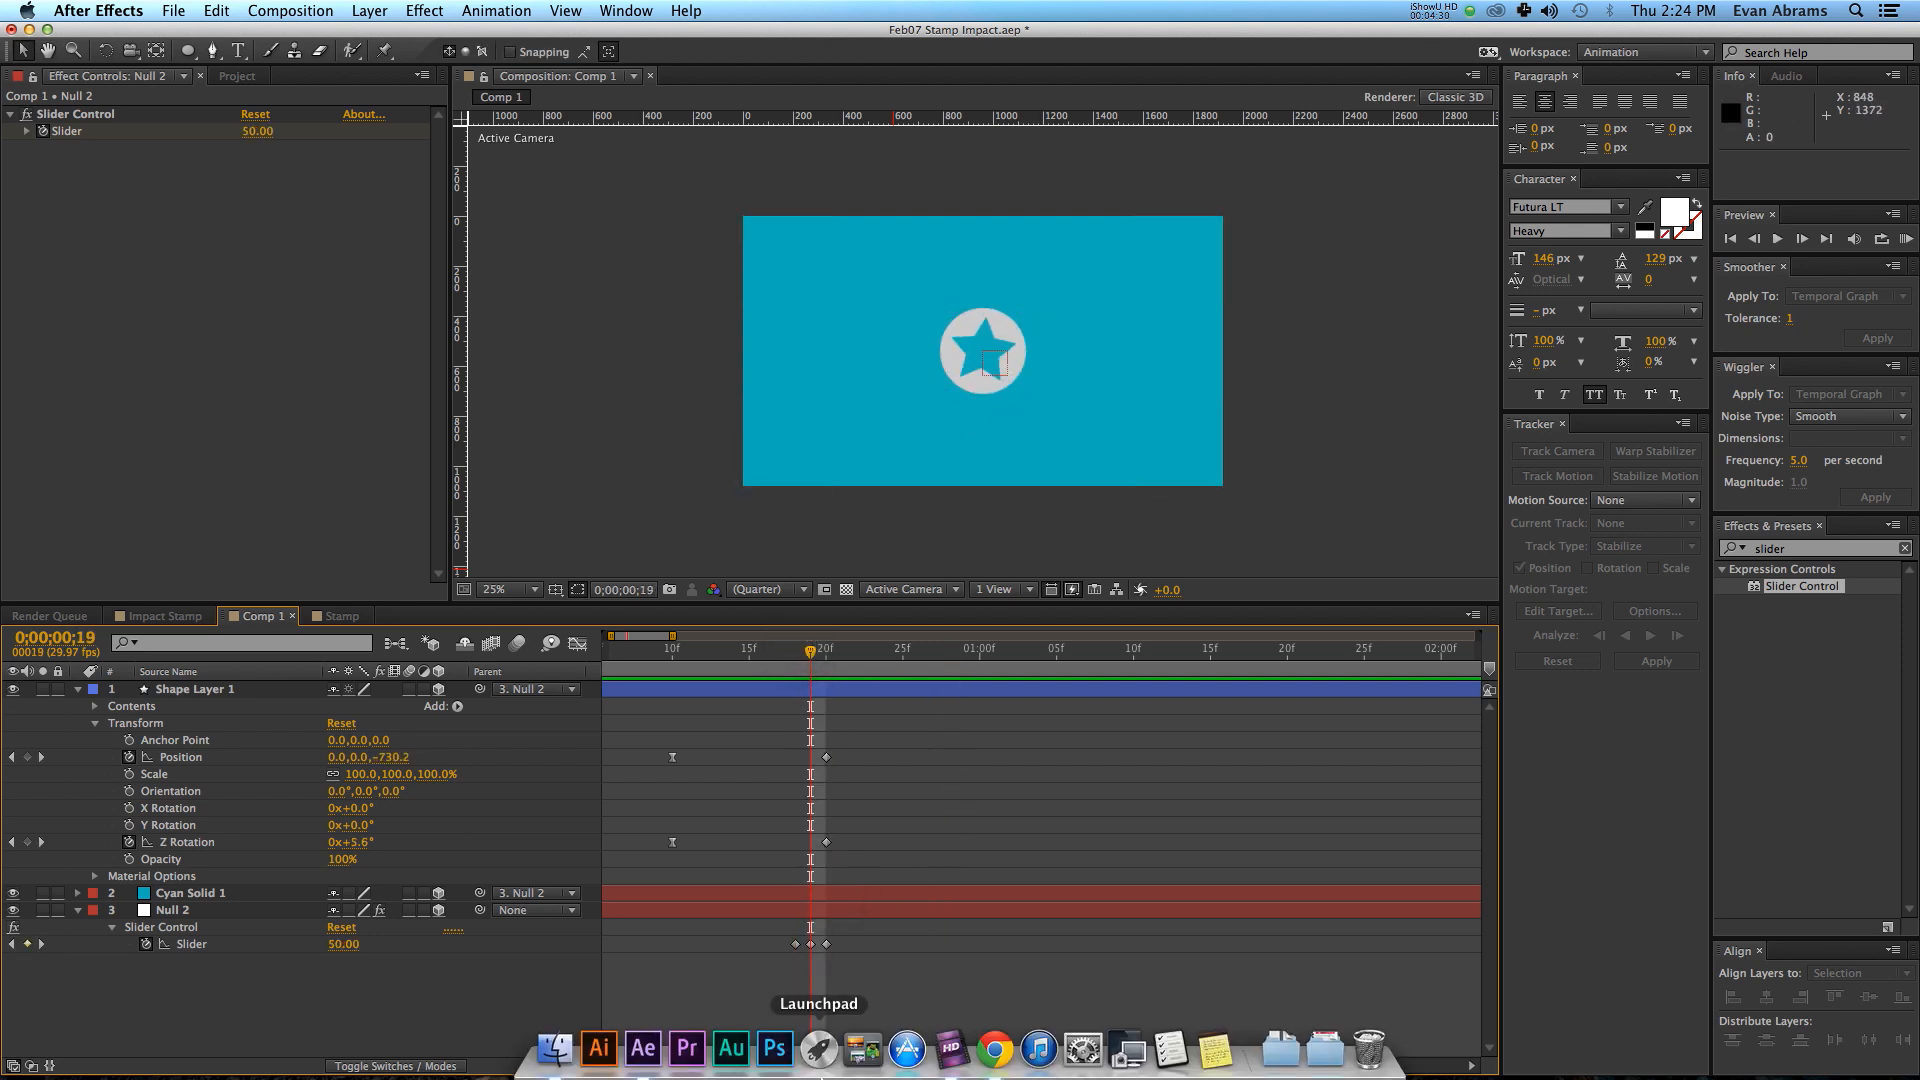
pyautogui.moveTo(996, 1046)
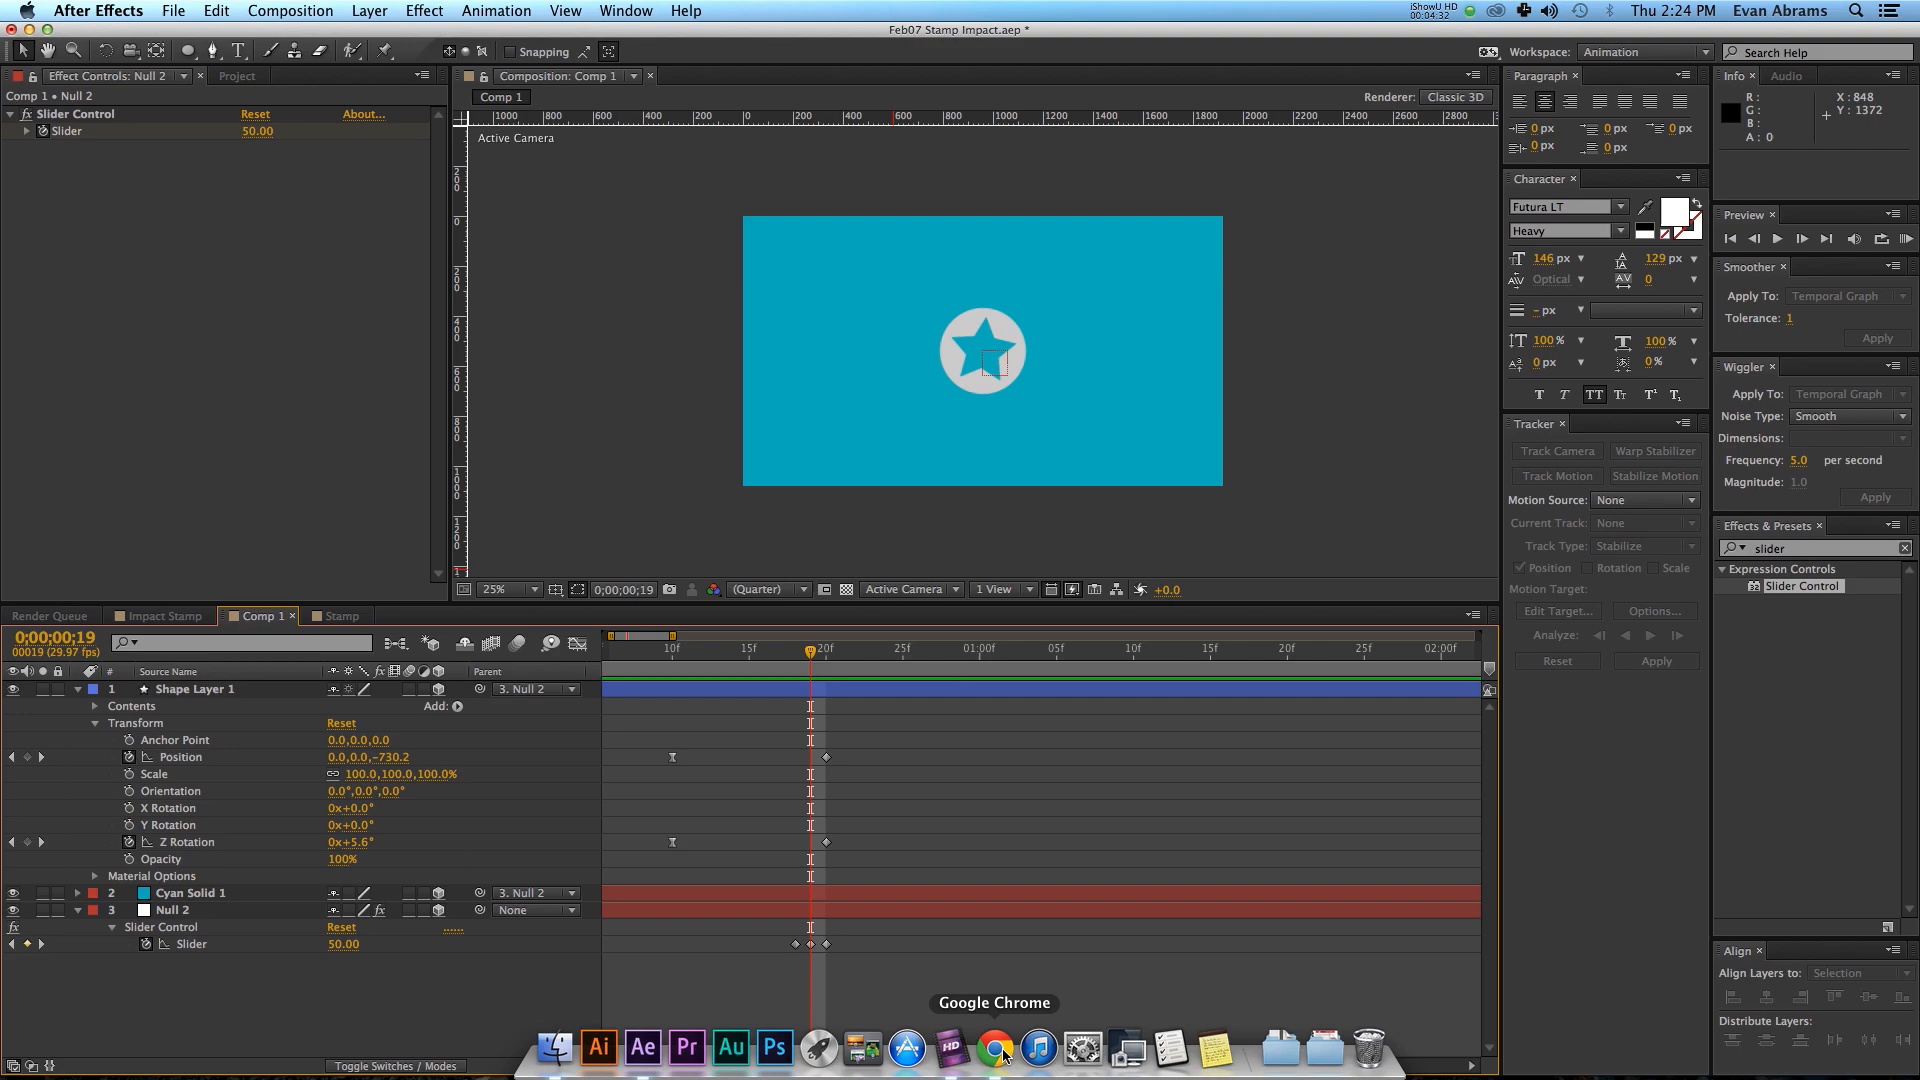
# Search 'inertial bounce after effects' in Chrome and scroll the graymachine post to Inertial Bounce.
pyautogui.click(996, 1040)
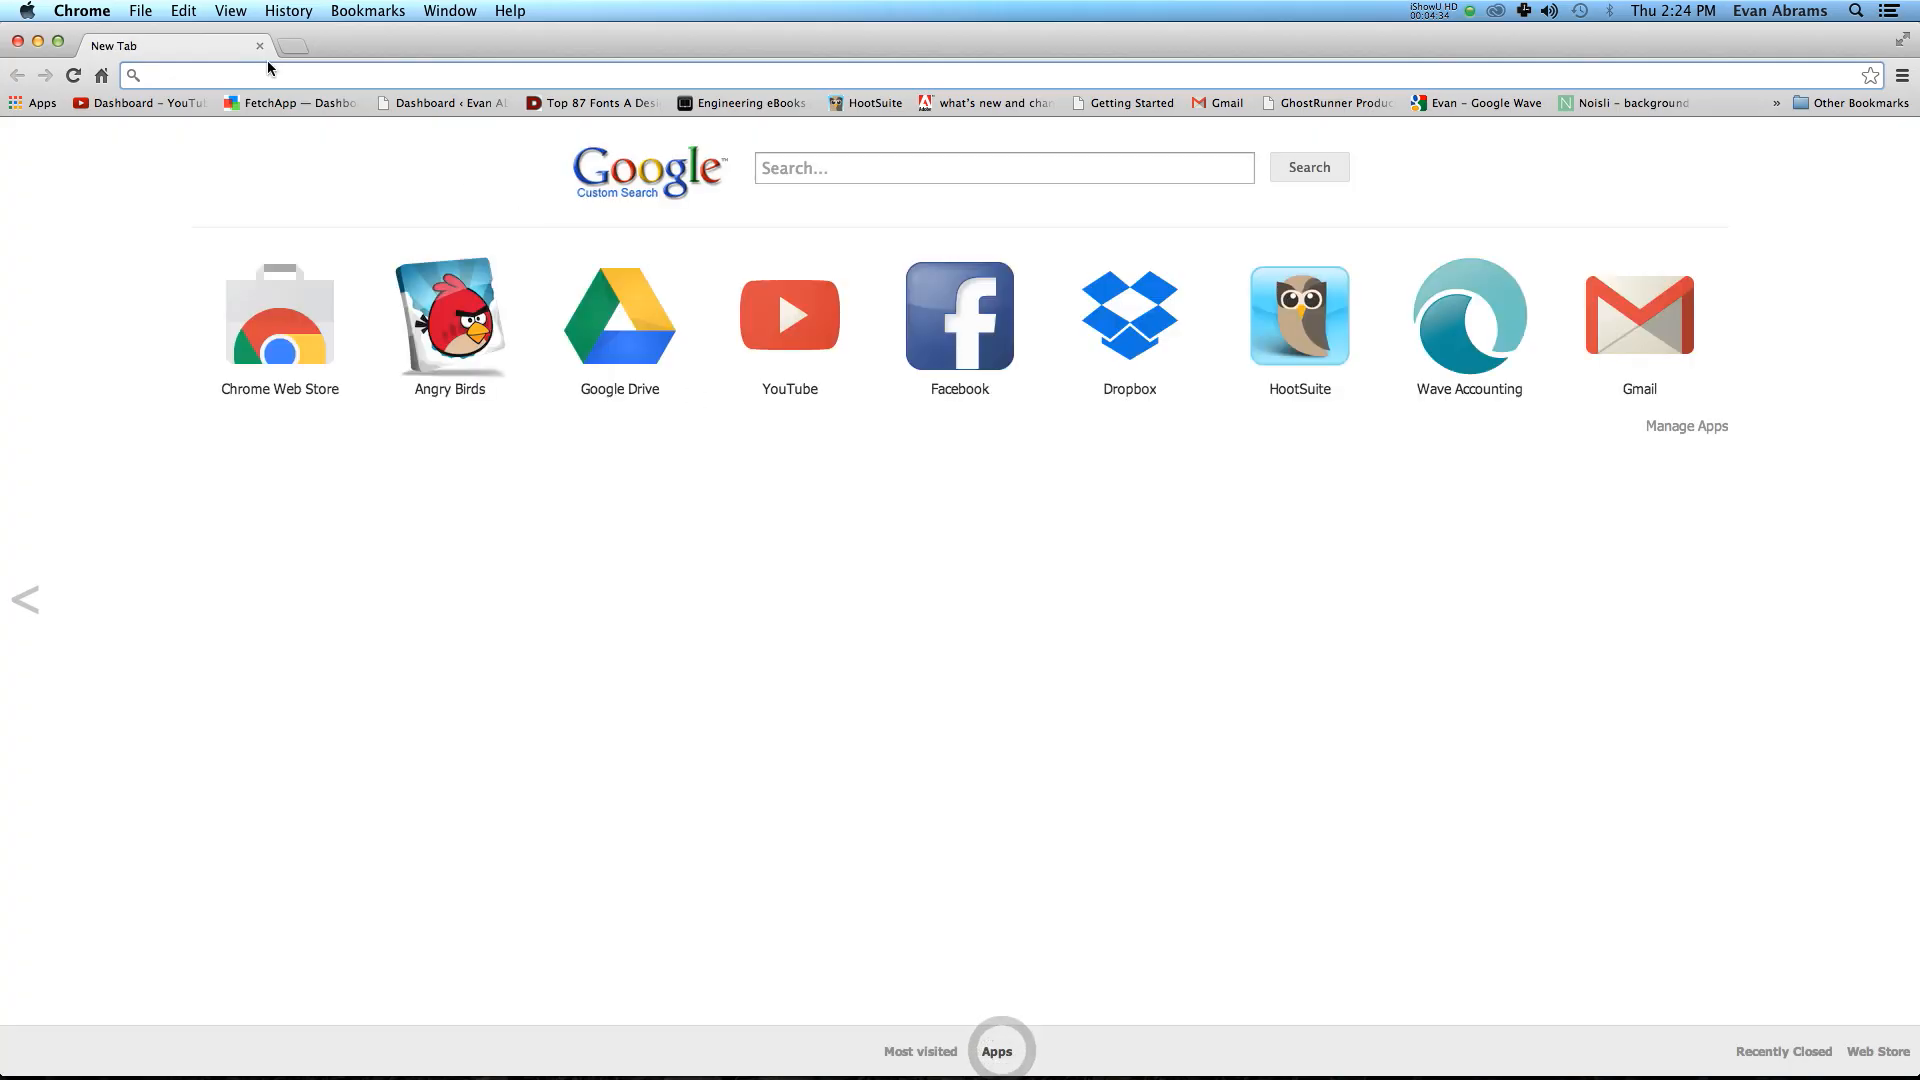
pyautogui.click(250, 76)
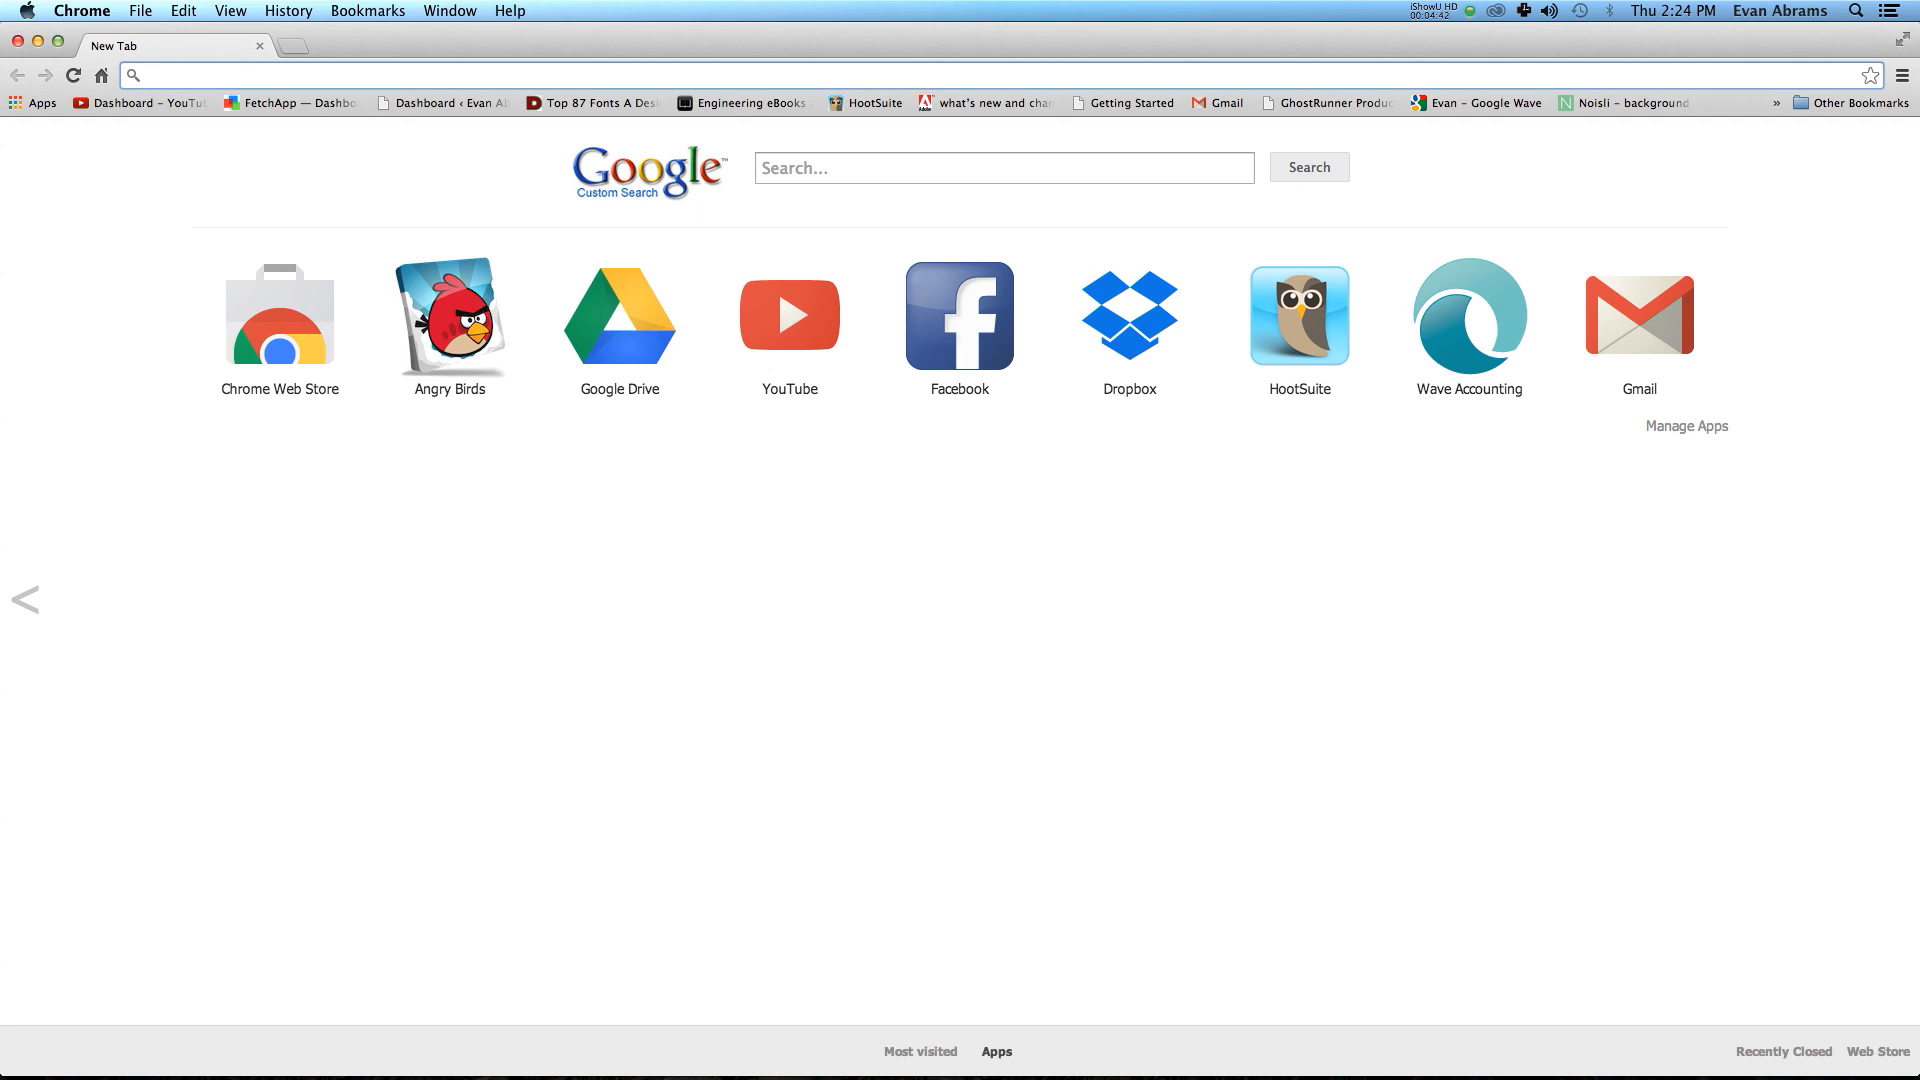
pyautogui.write('inertial bounce after effects')
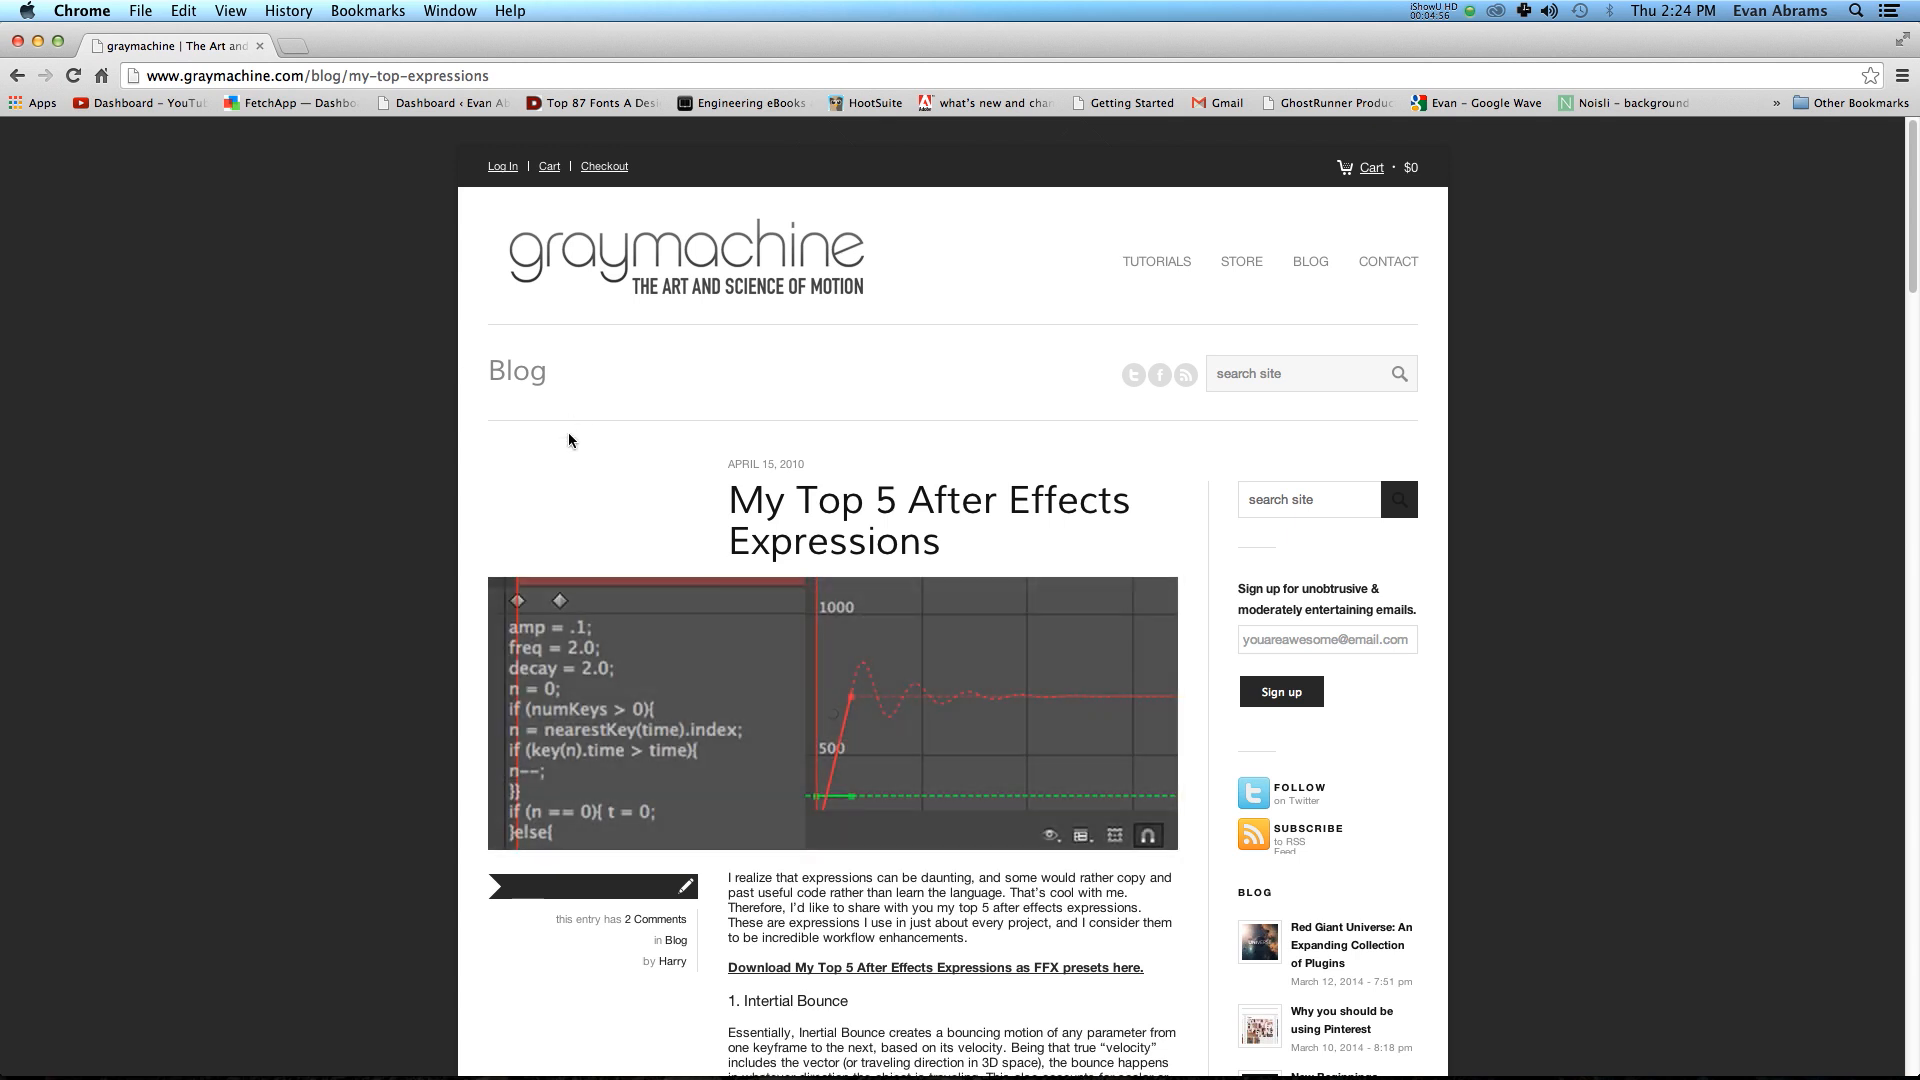
pyautogui.scroll(-3)
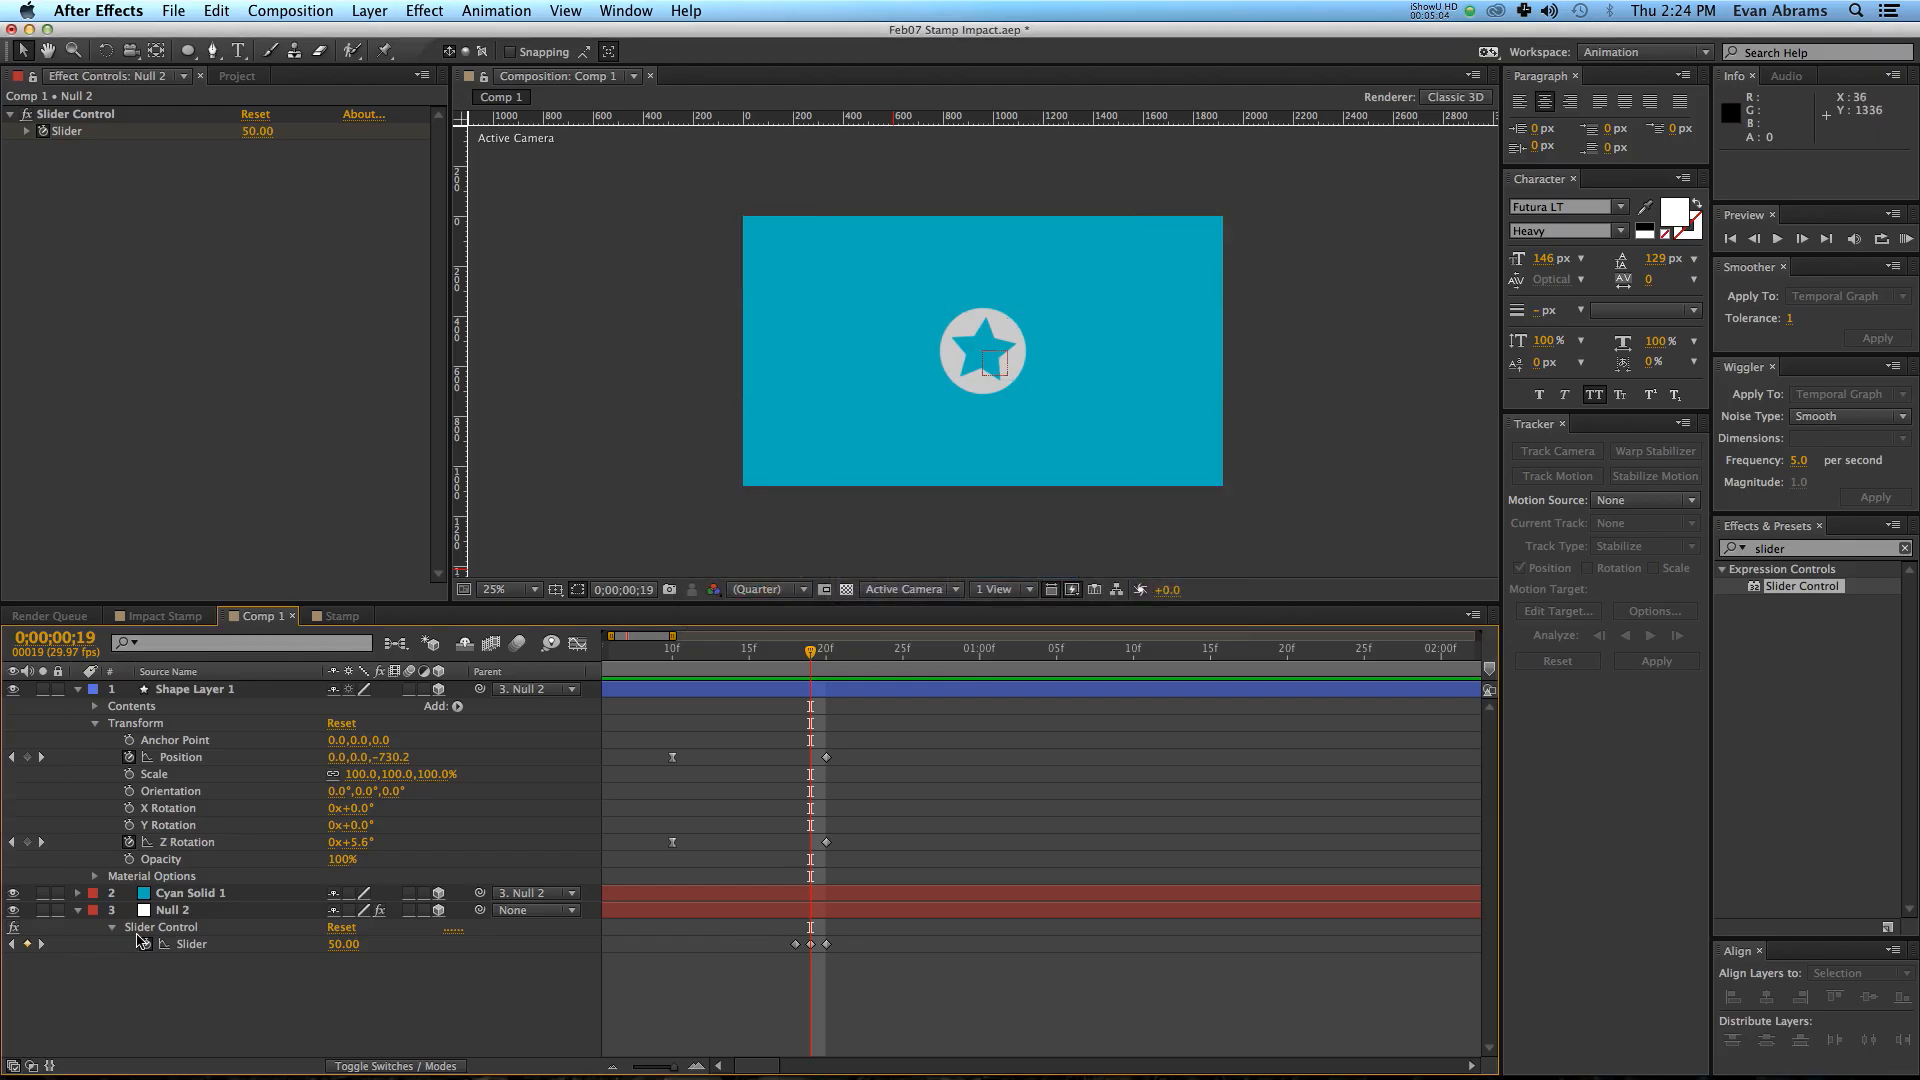
# Give the Slider the inertial bounce expression ending with value + v*amp*Math.sin(...)/Math.exp(decay*t).
pyautogui.click(132, 960)
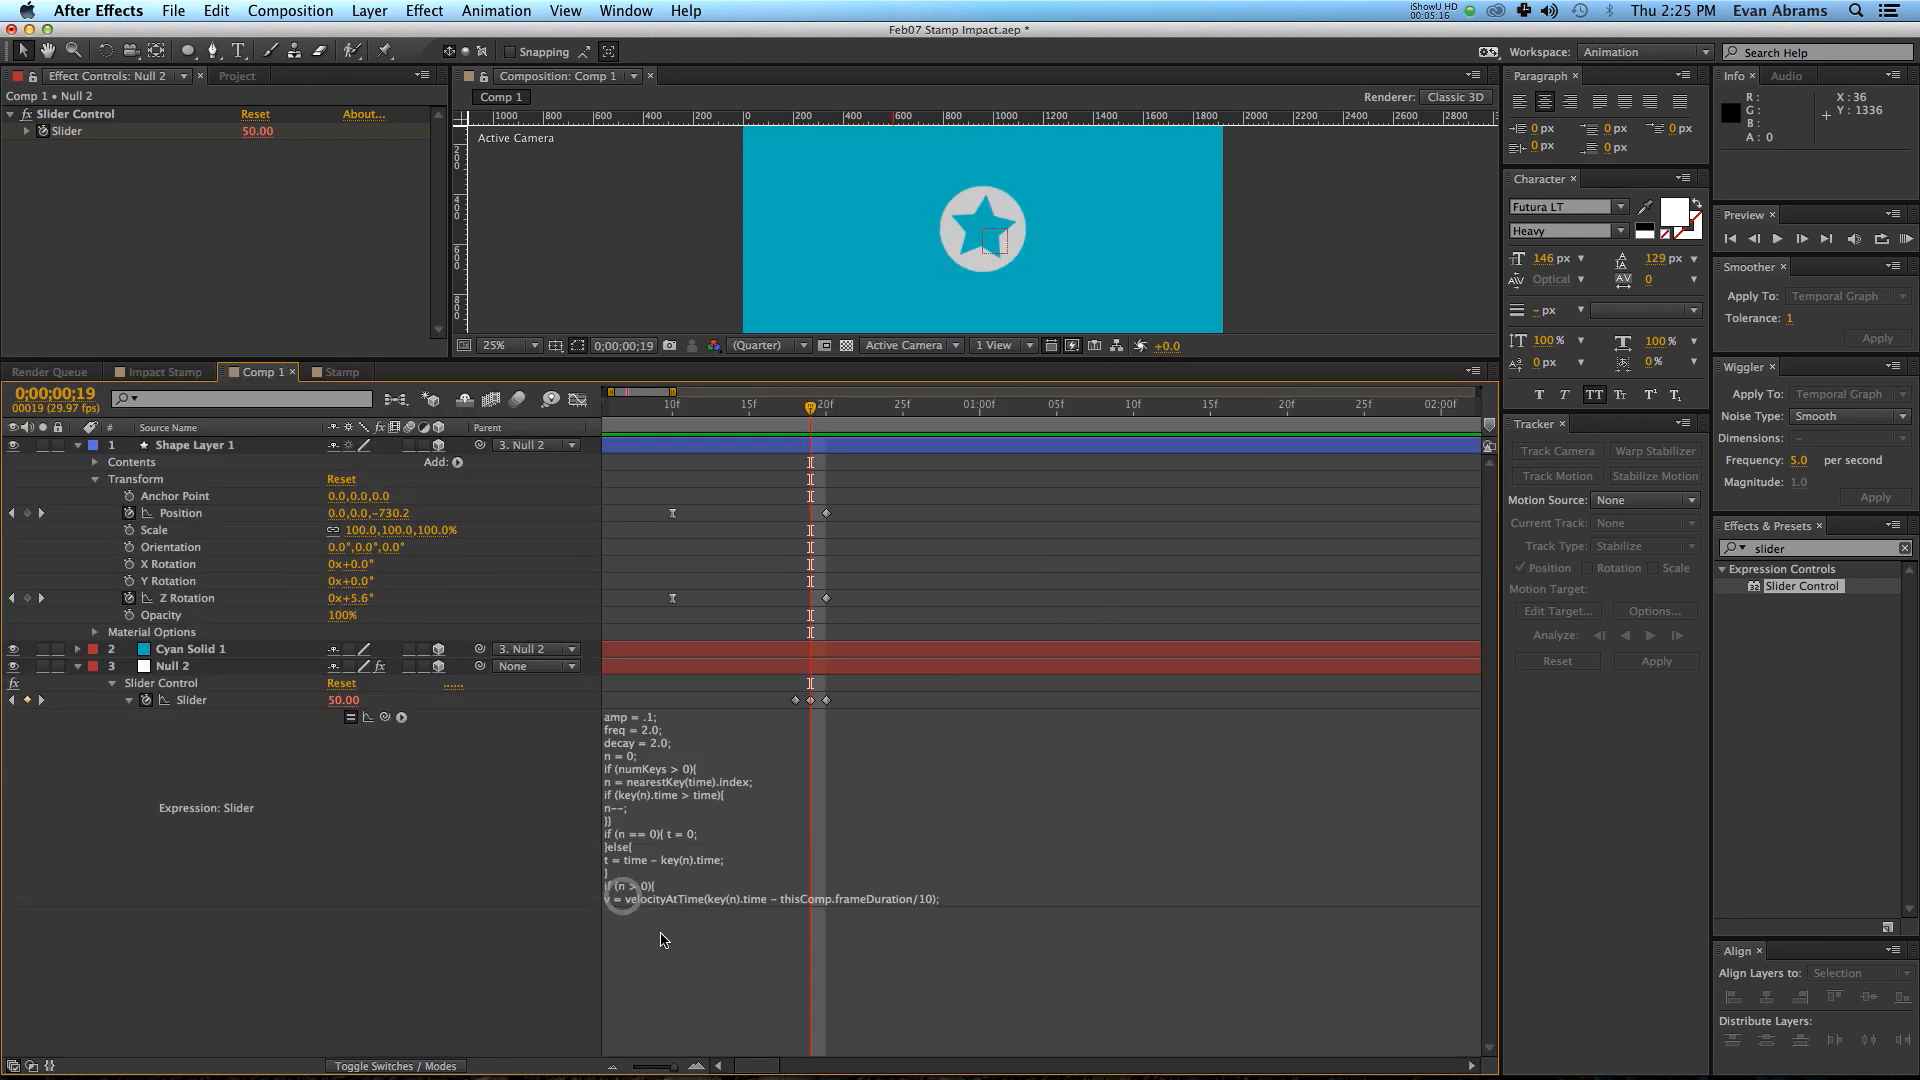
pyautogui.write('value + v*amp*Math.sin(freq*t*2*Math.PI)/Math.exp(decay*t);')
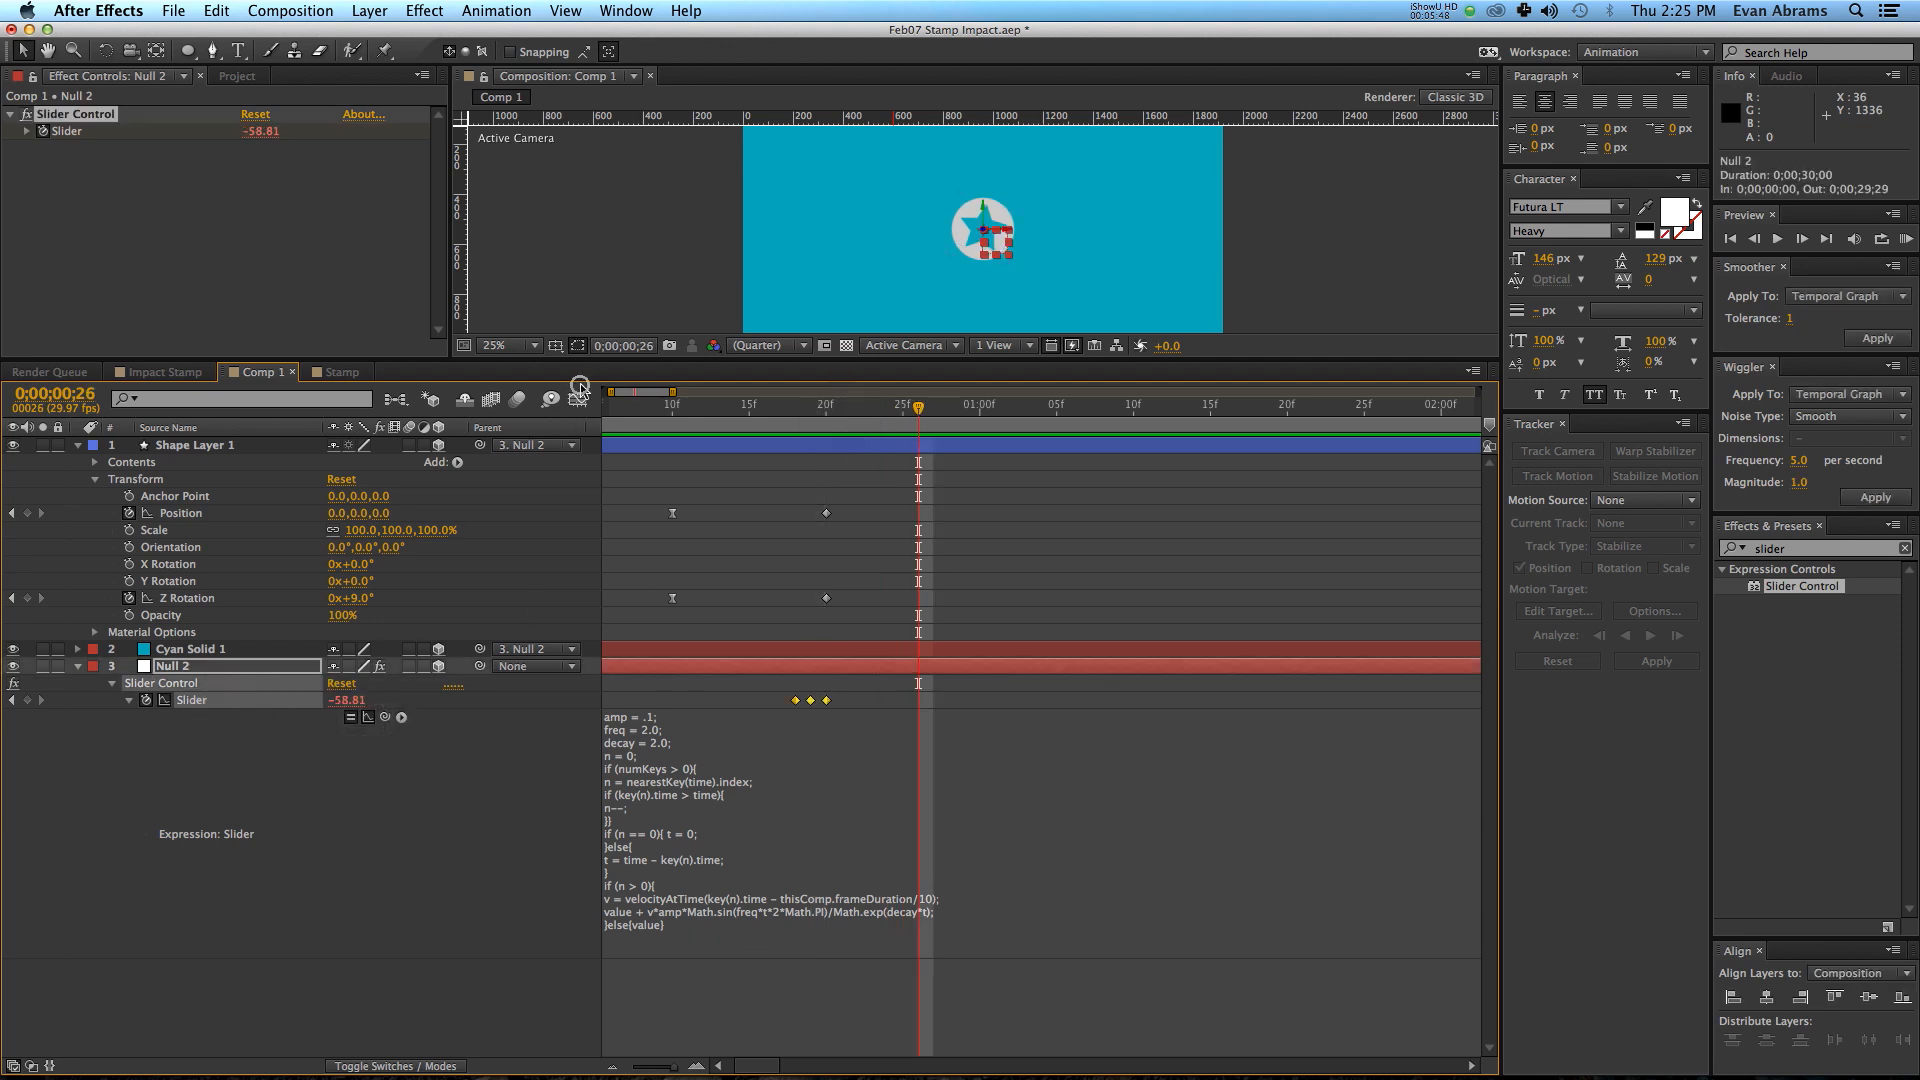
# View the Slider's graph to confirm the bounce settles within about three seconds, then collapse it.
pyautogui.click(576, 399)
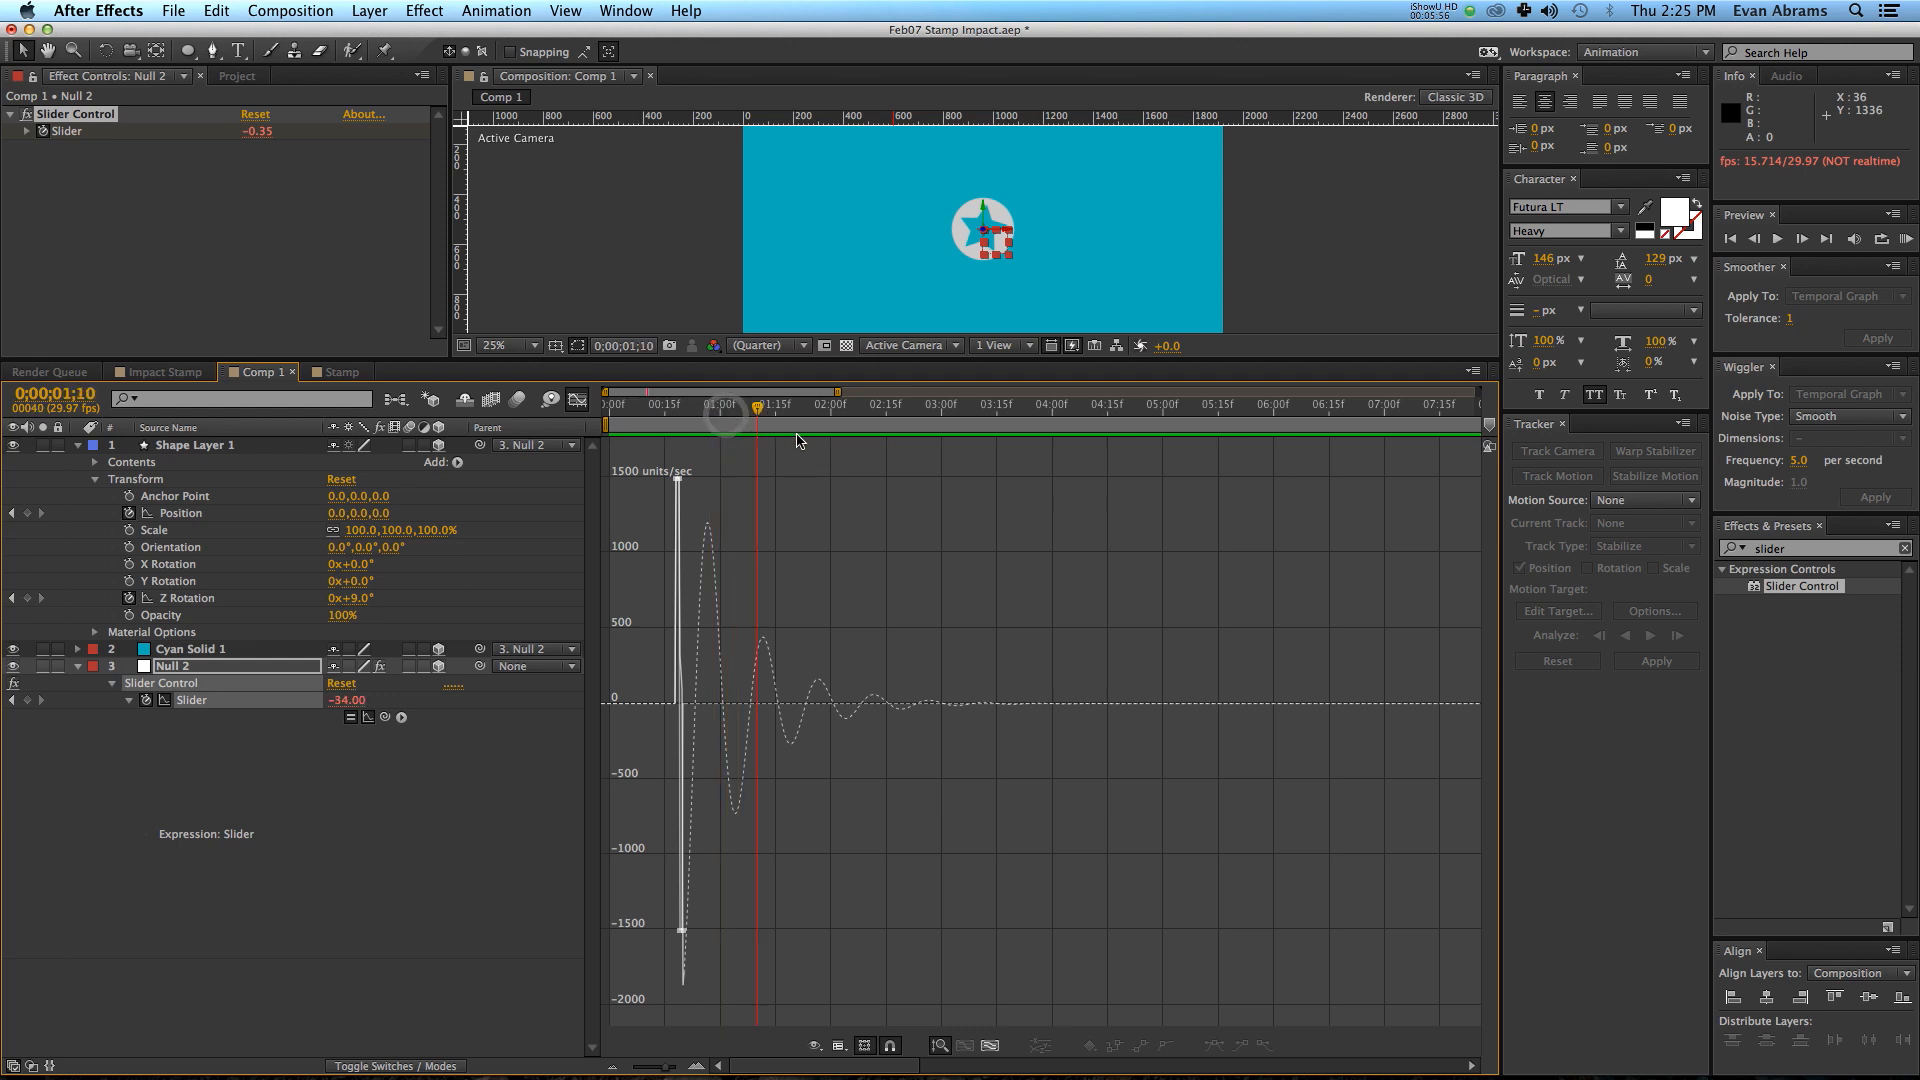
pyautogui.click(942, 404)
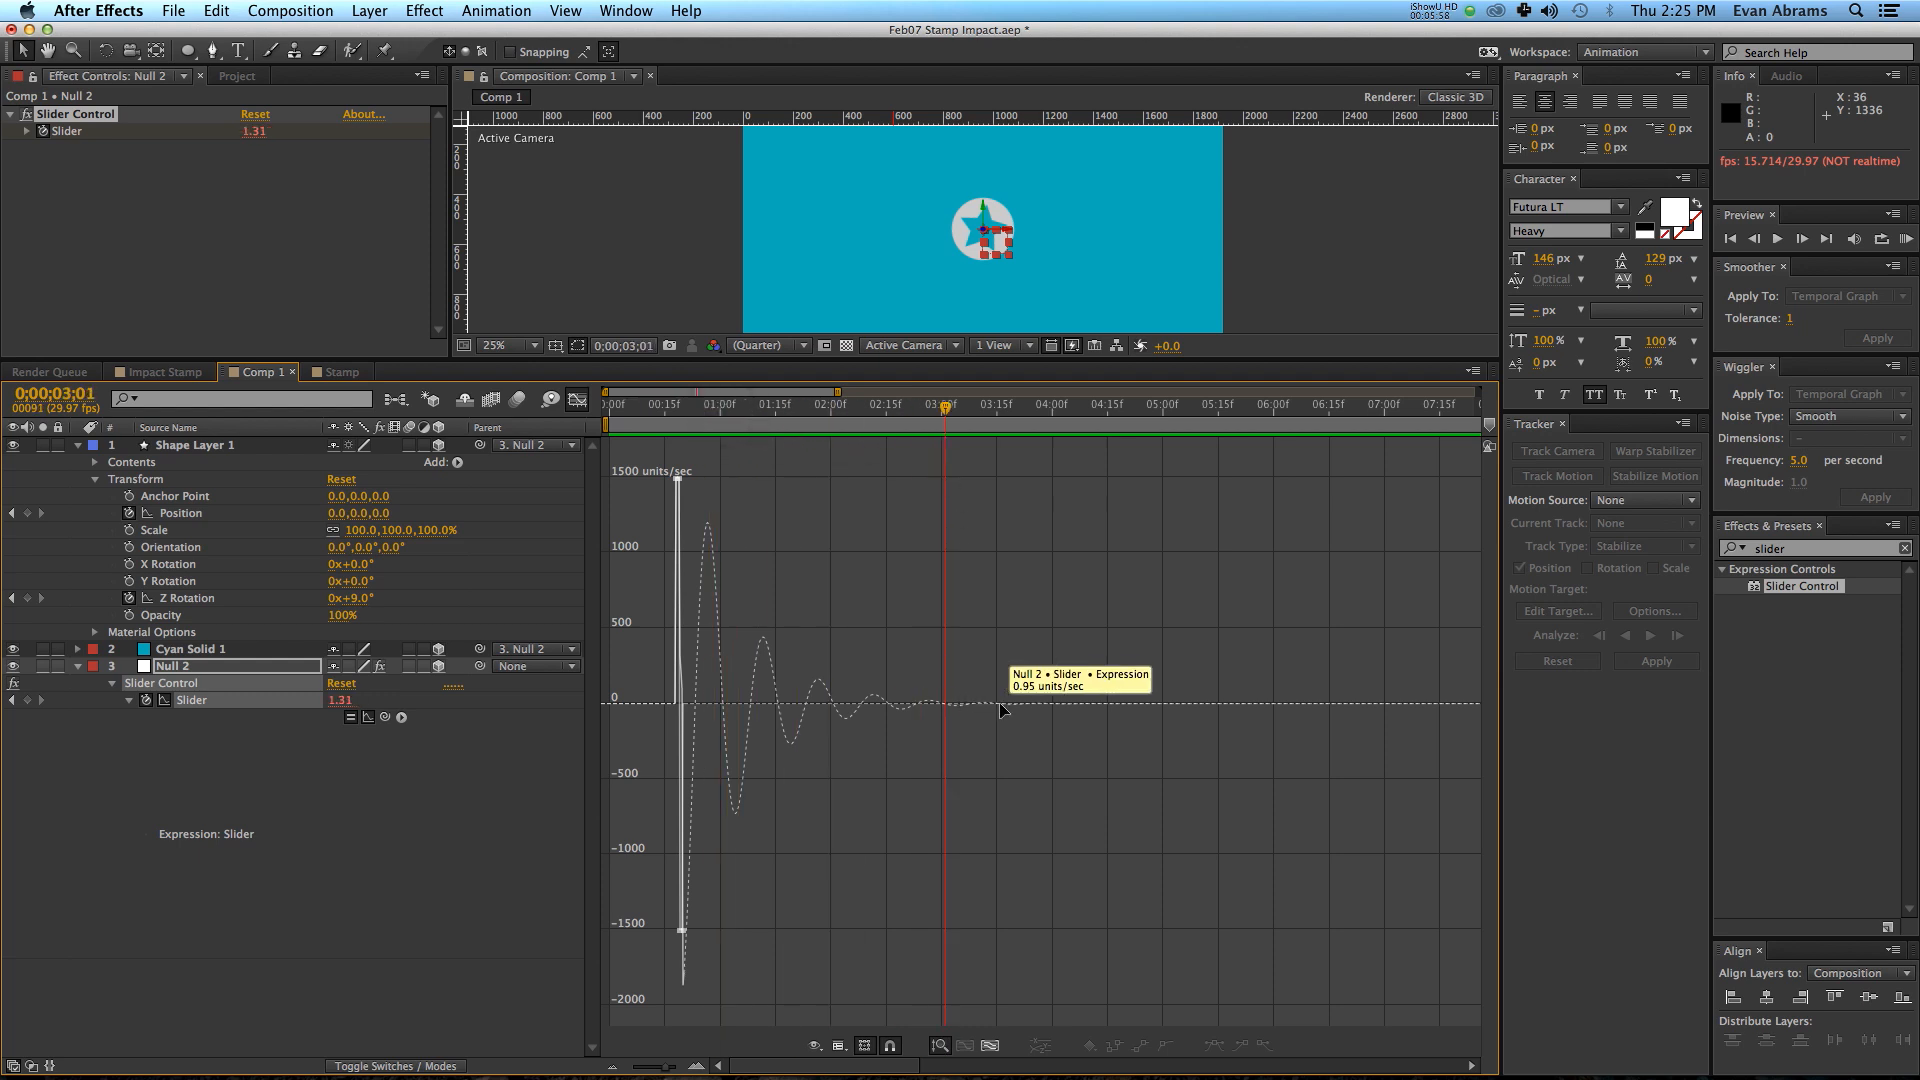
pyautogui.moveTo(960, 460)
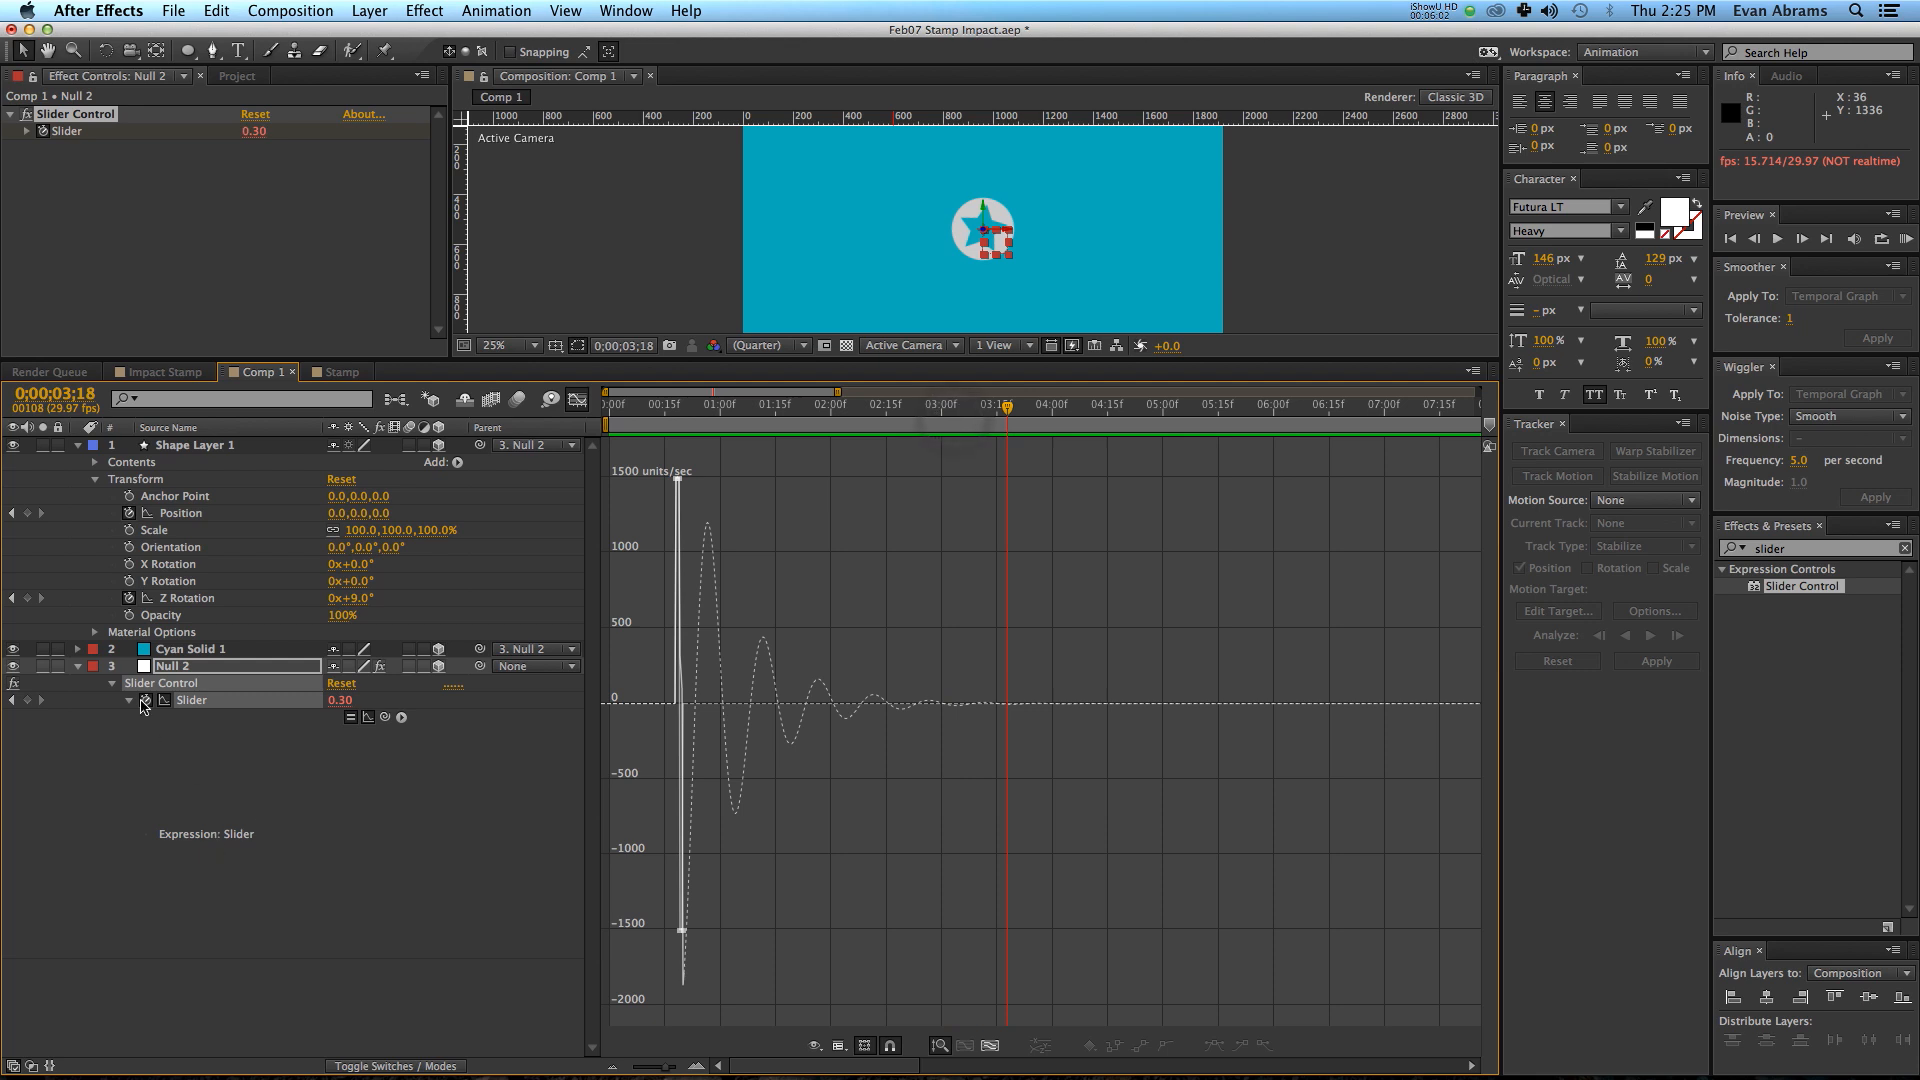
pyautogui.click(112, 684)
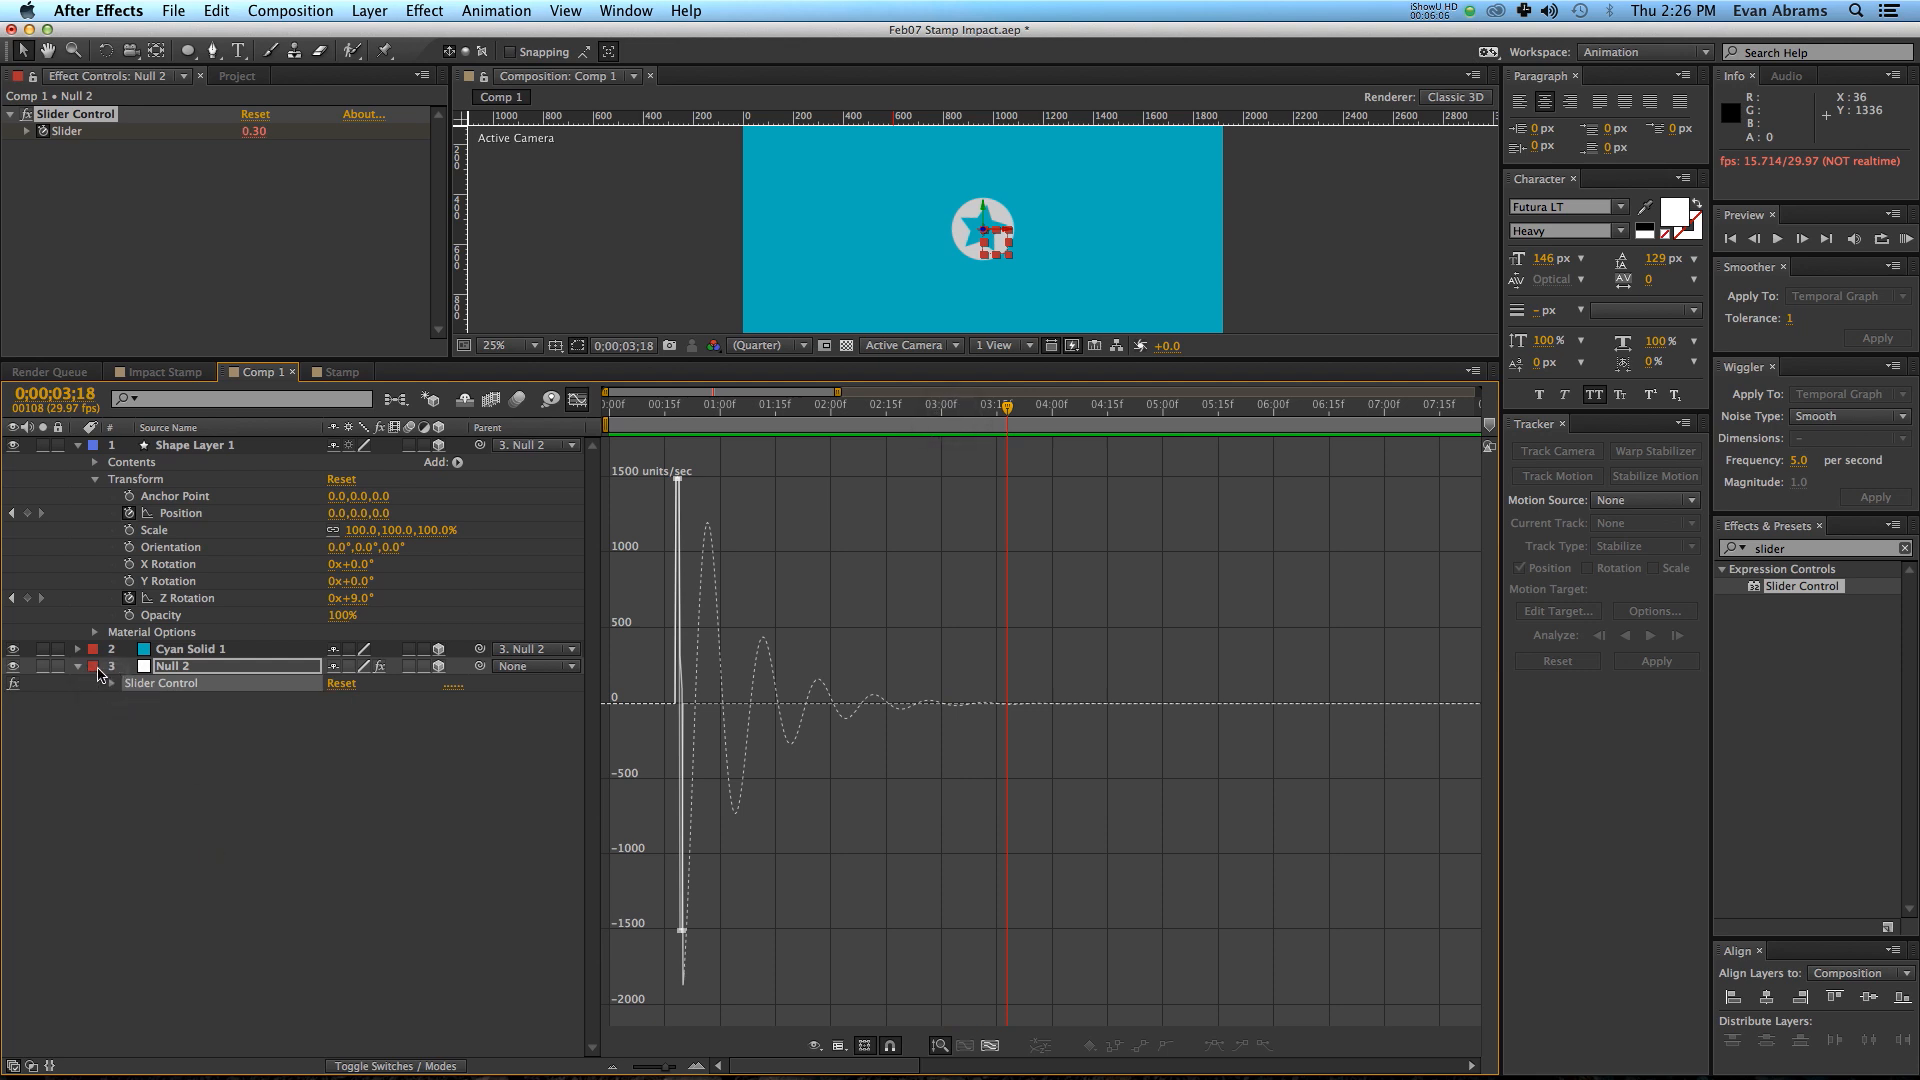
# Drive Null 2's Position with wiggle(1,effect("Slider Control")("Slider")) and preview the shake.
pyautogui.click(78, 666)
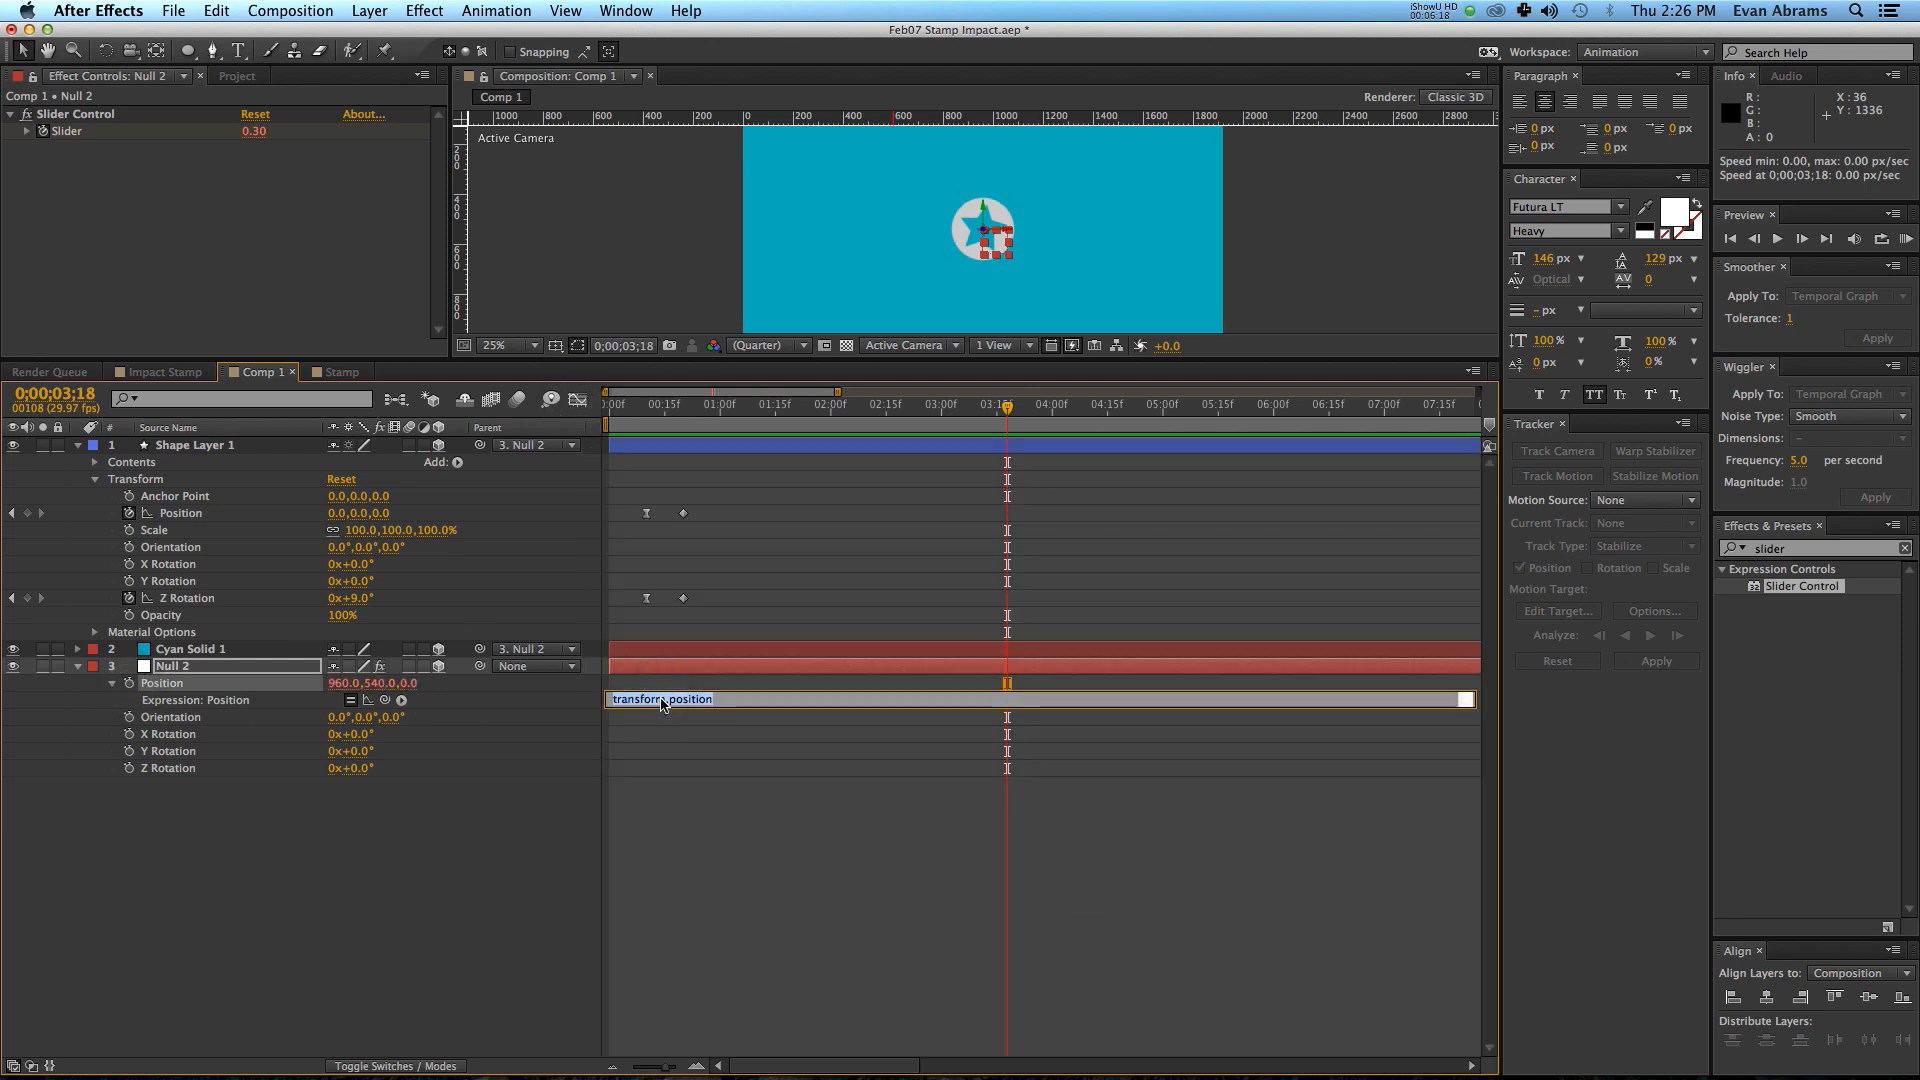
pyautogui.write('wig')
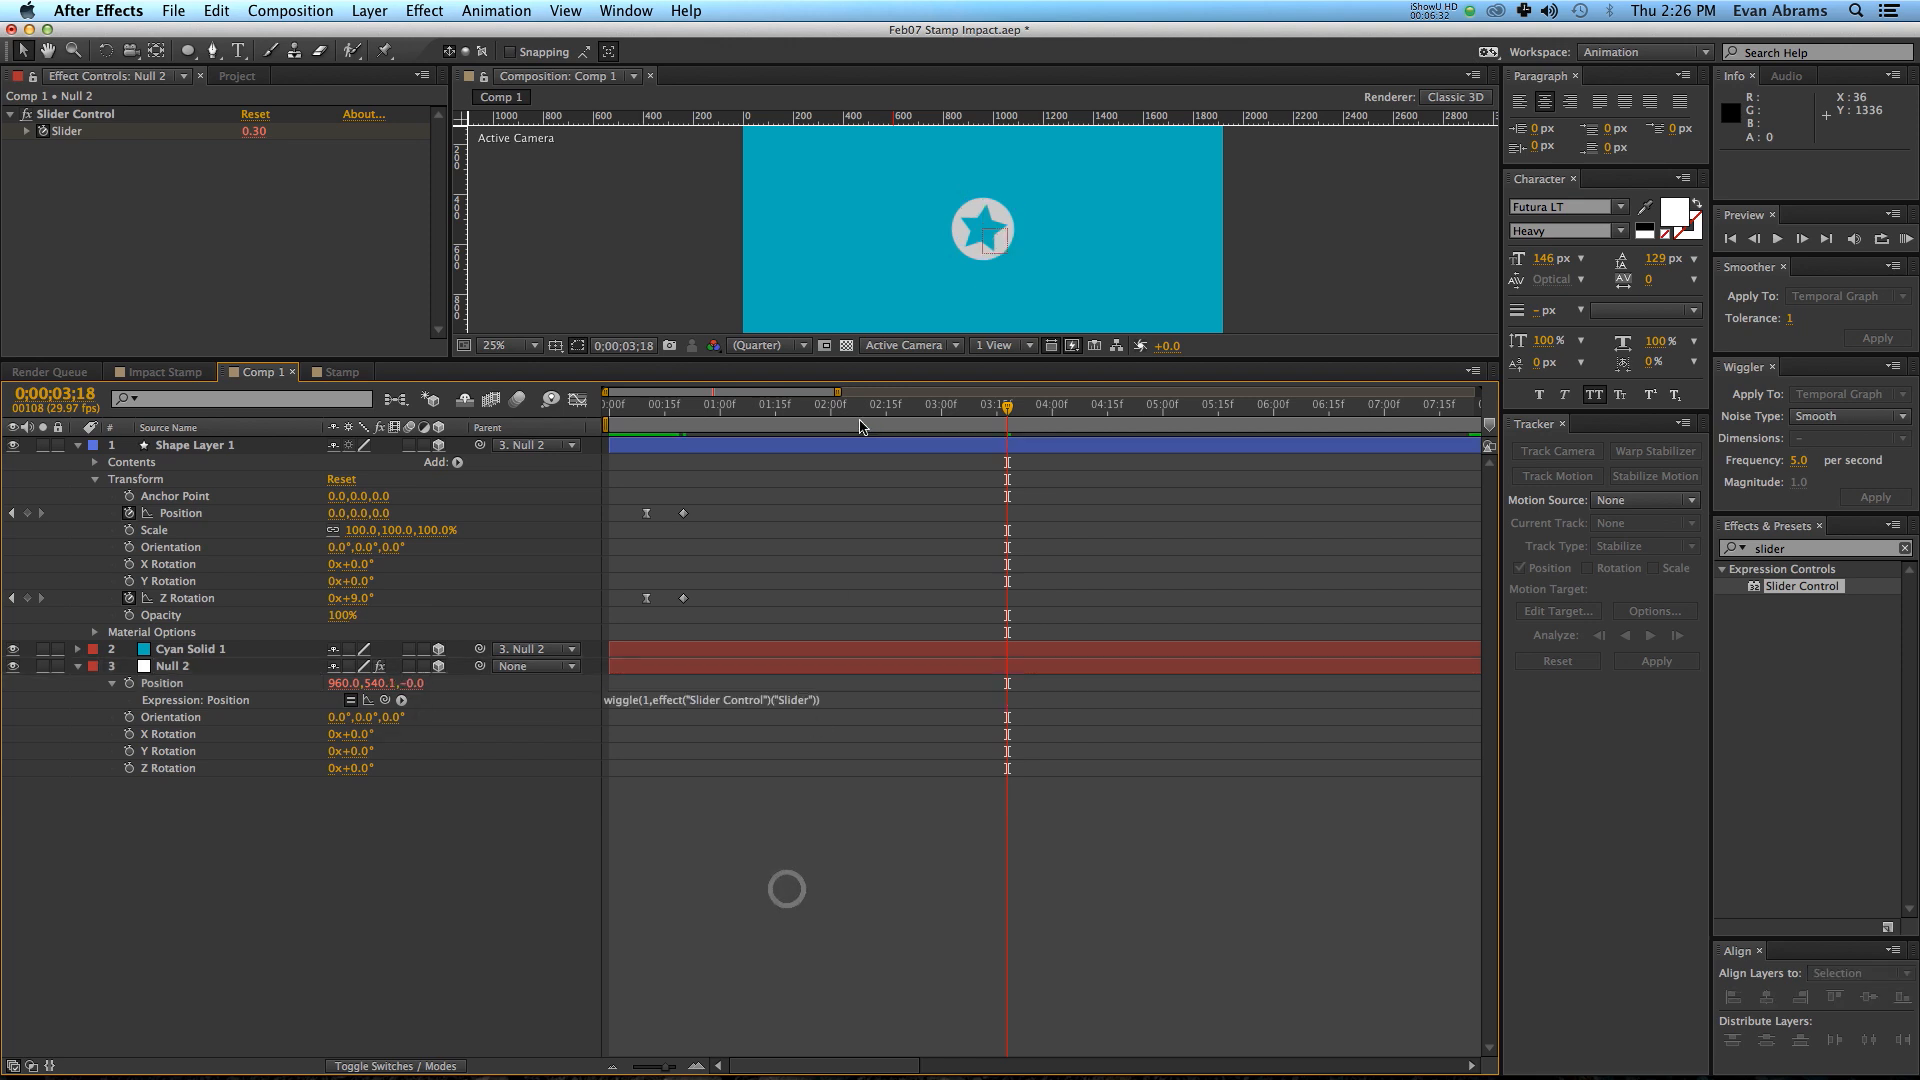
pyautogui.click(604, 404)
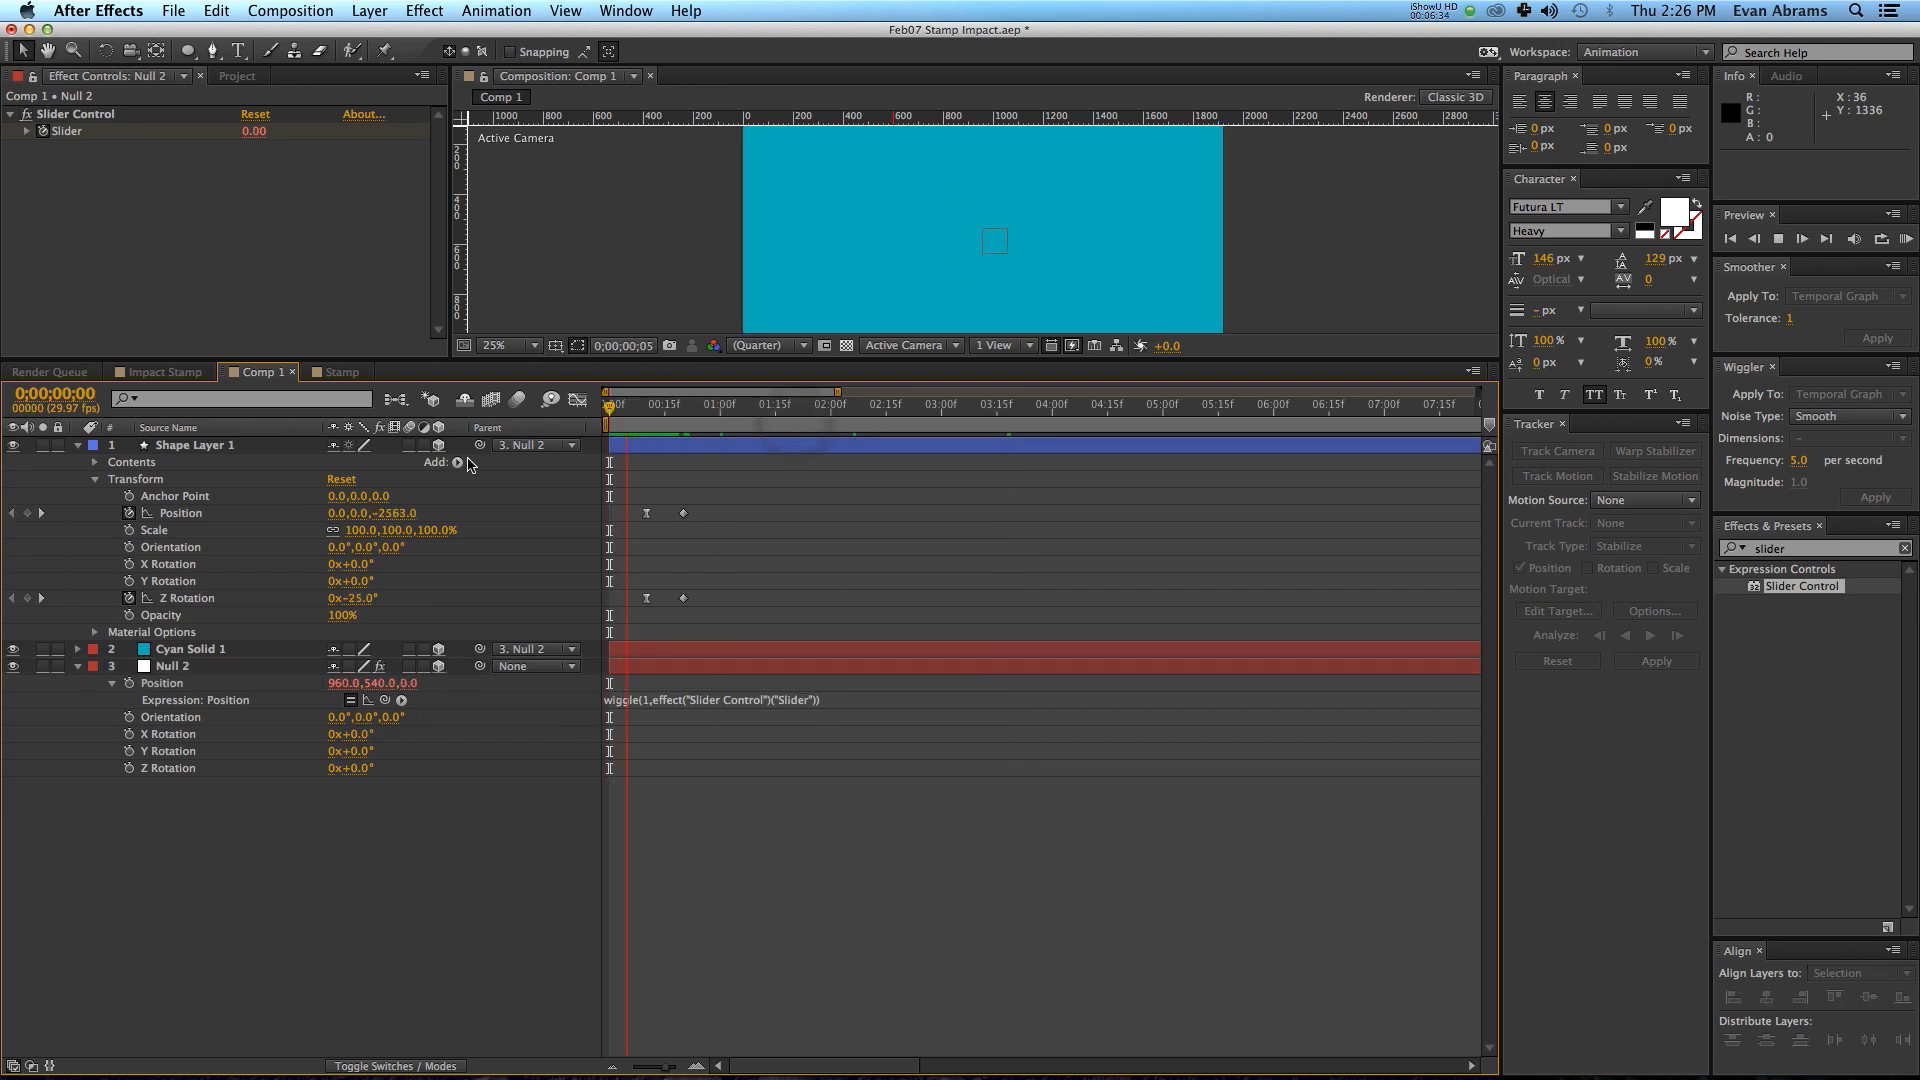
pyautogui.press('Space')
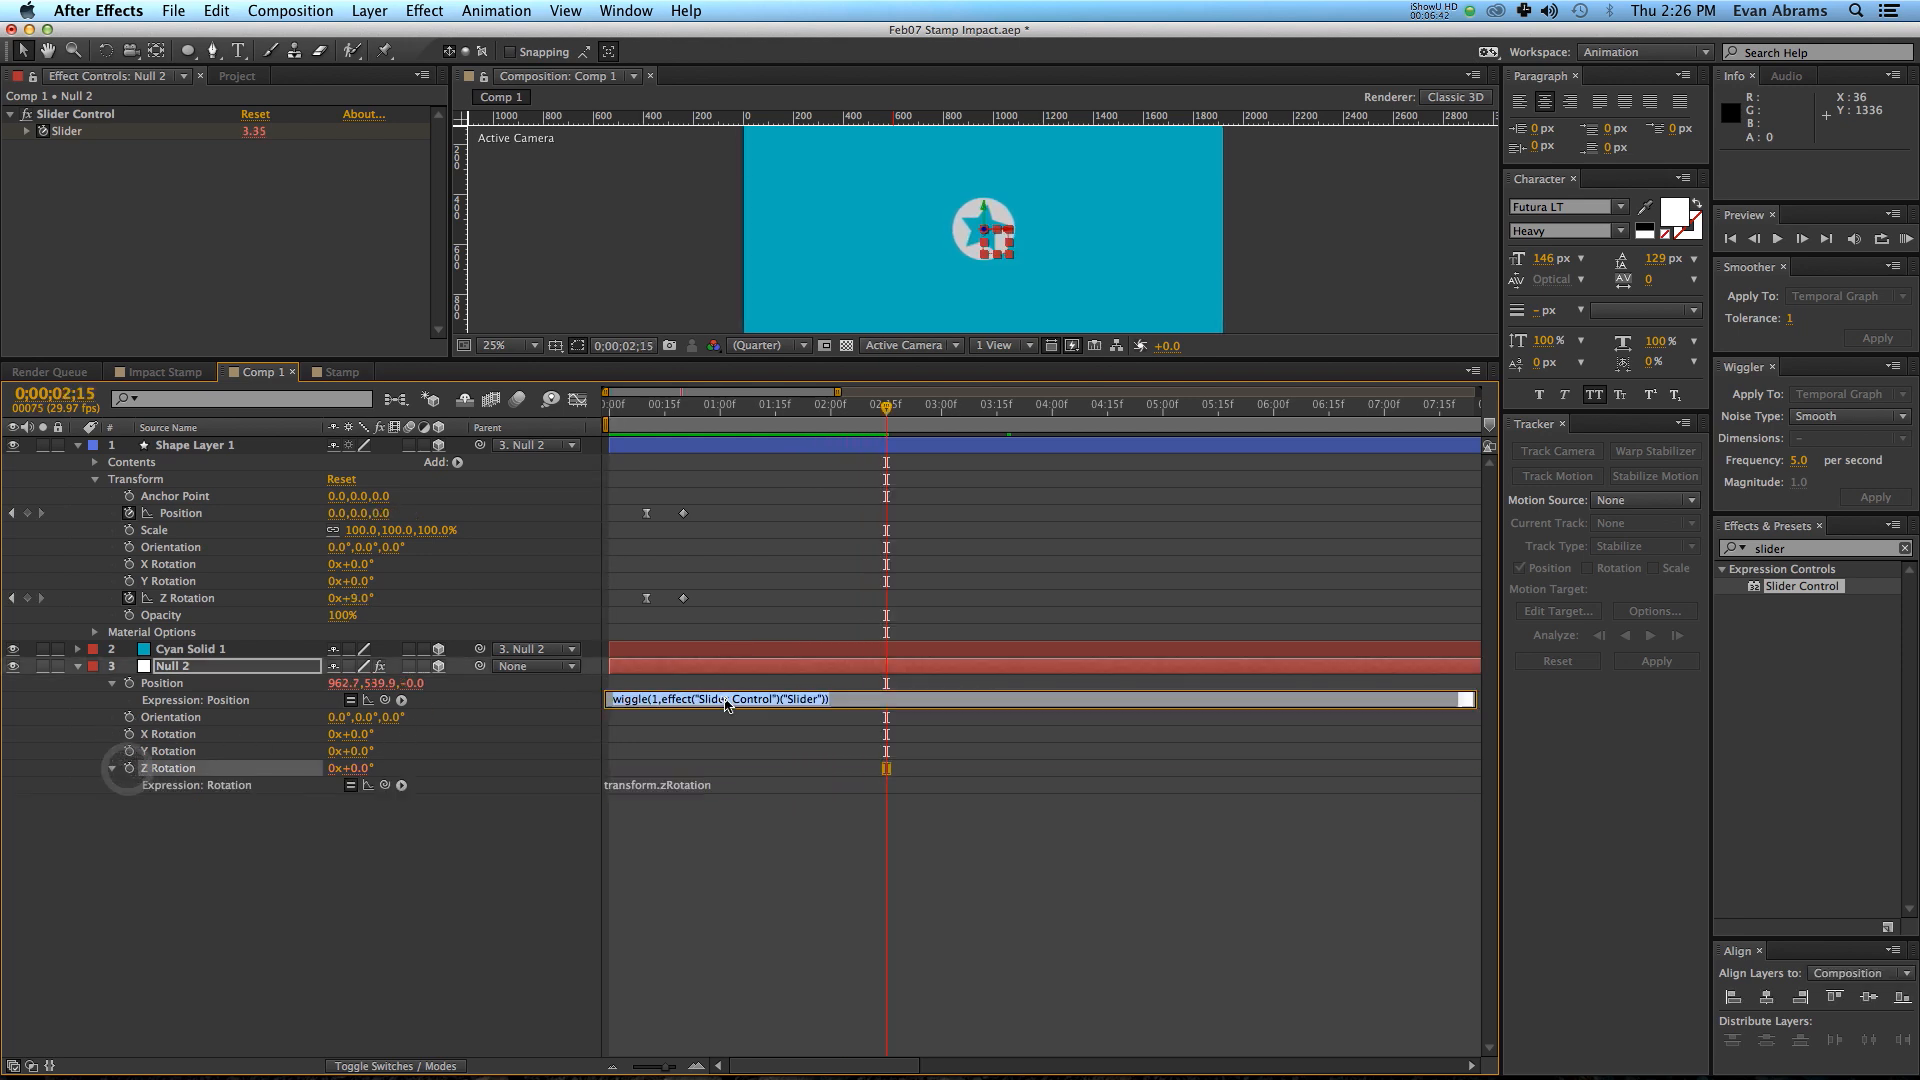
# Reuse the position wiggle expression for Z Rotation with amplitude .1.
pyautogui.click(660, 784)
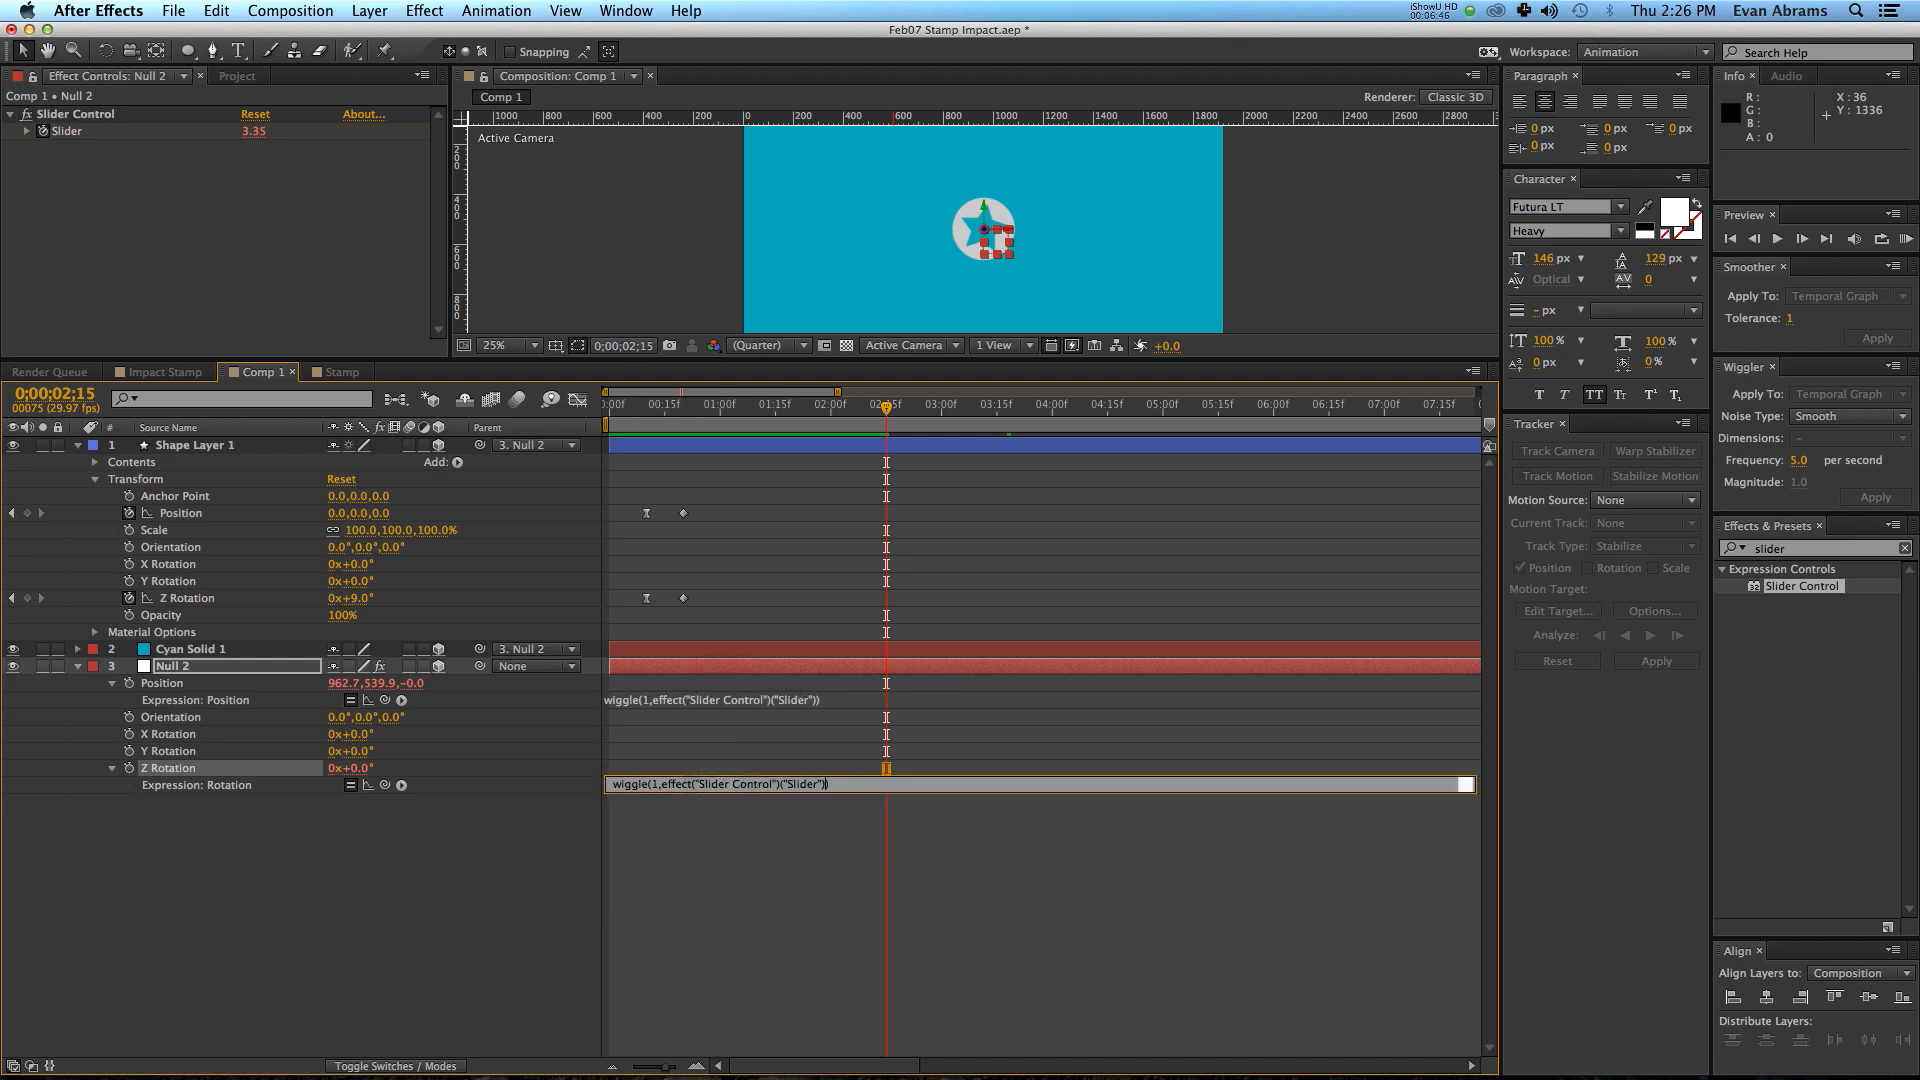
pyautogui.write('.1;')
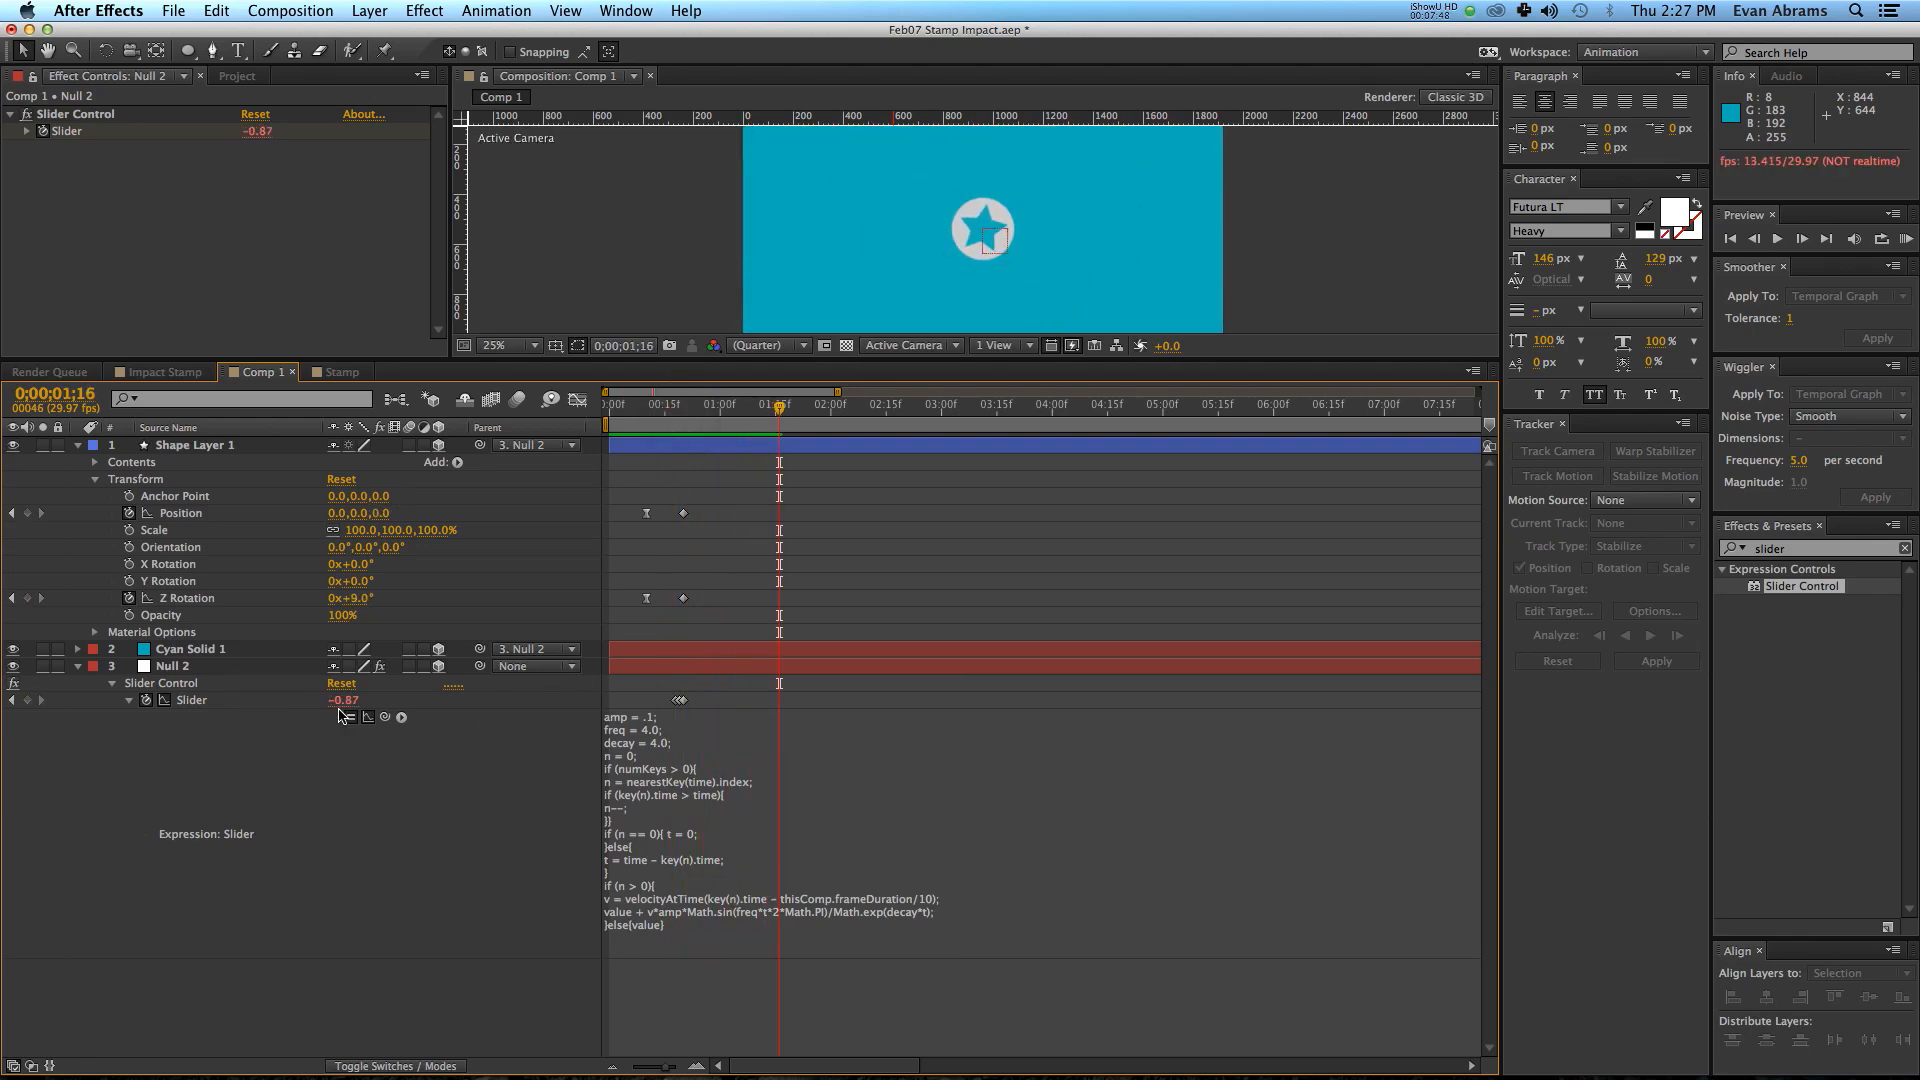
# Show the Slider's decaying bounce curve in the Graph Editor.
pyautogui.click(576, 400)
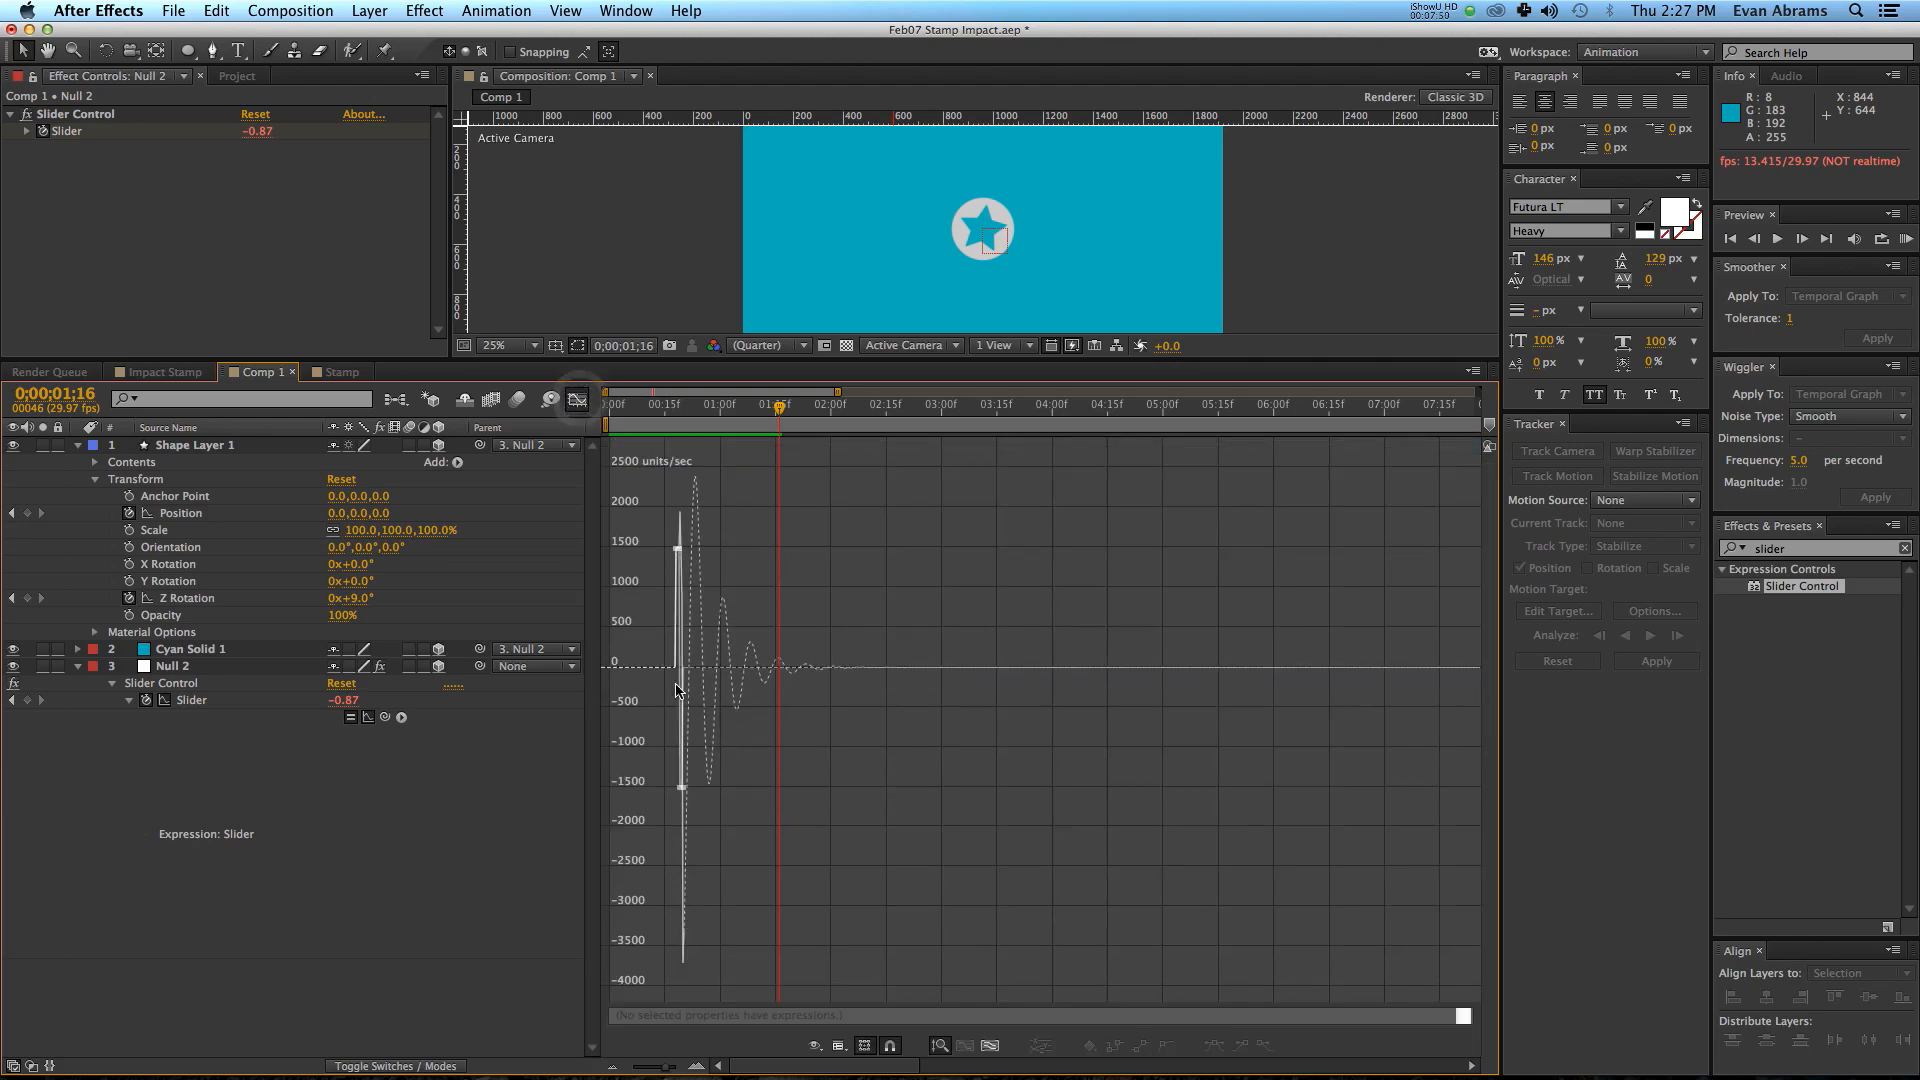
pyautogui.moveTo(696, 1028)
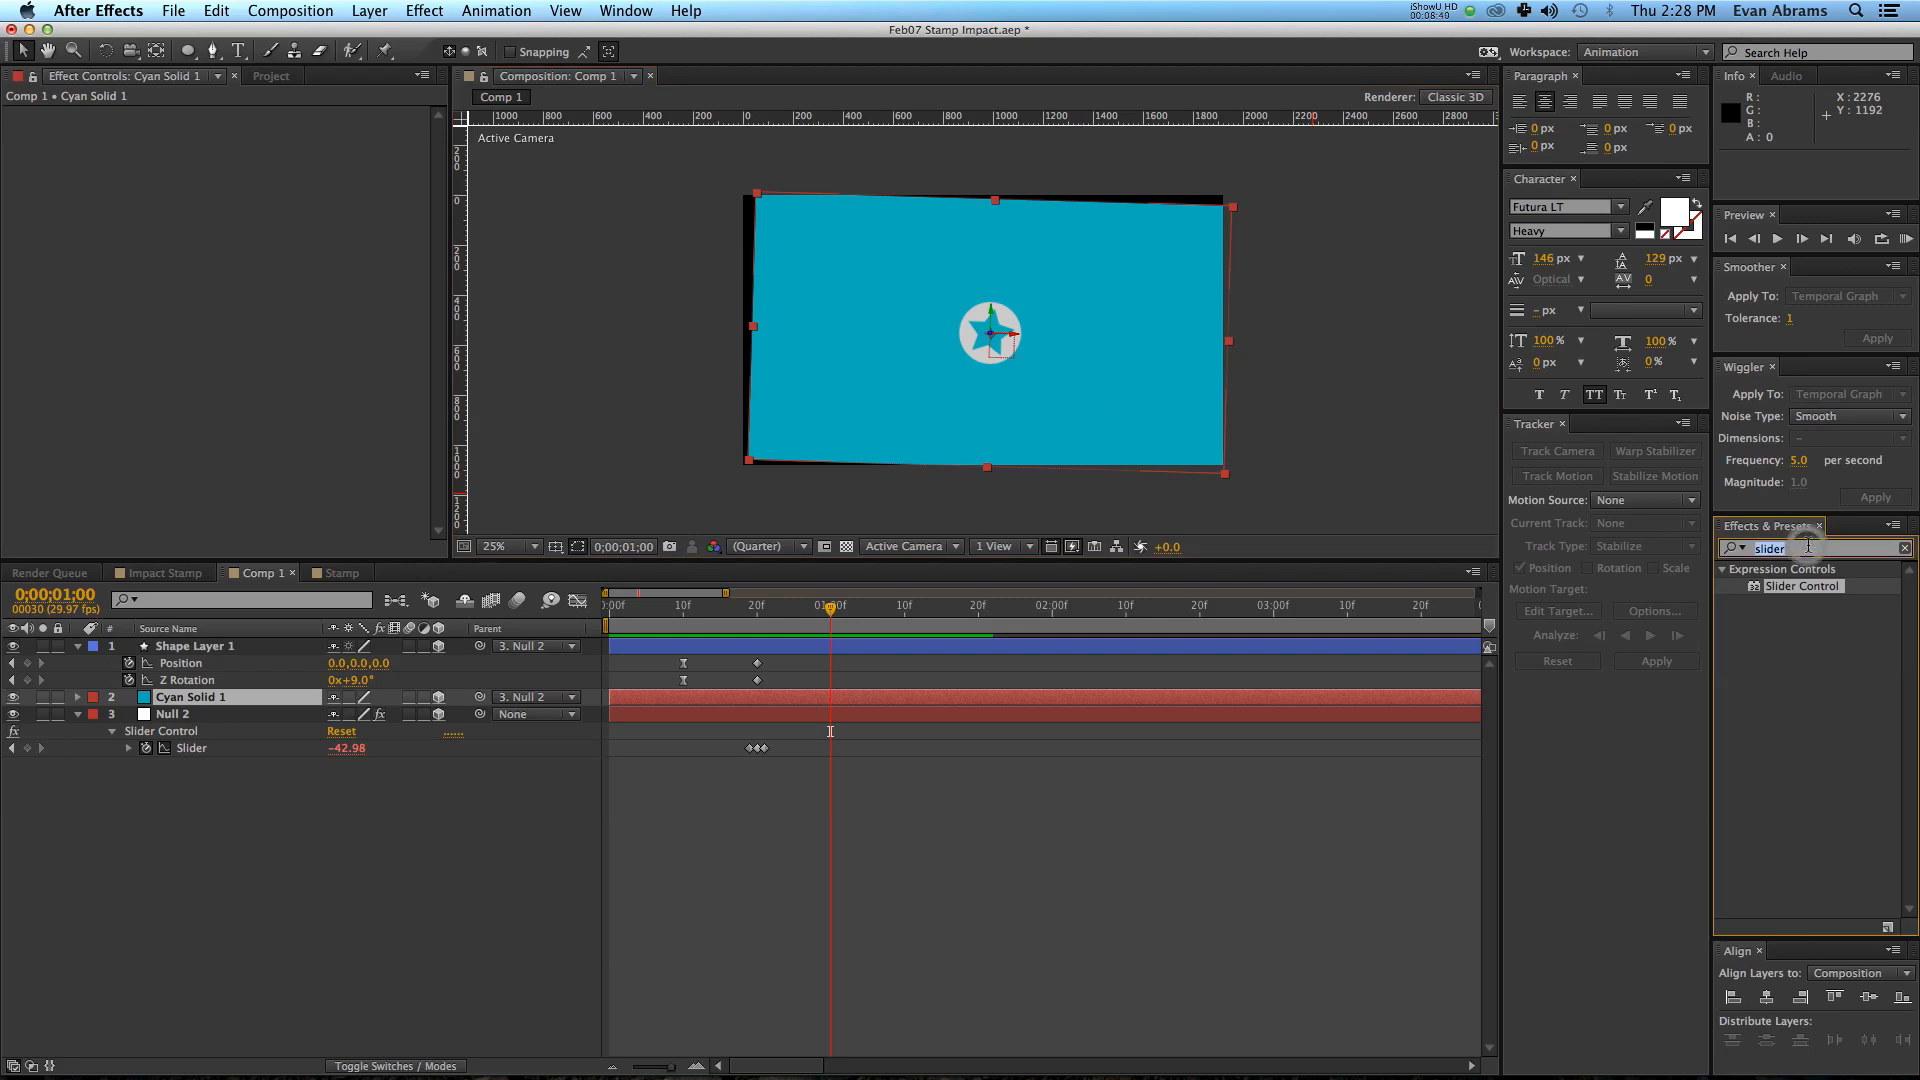
# Apply Noise HLS grain to Cyan Solid 1 and switch to a different noise type.
pyautogui.write('hls')
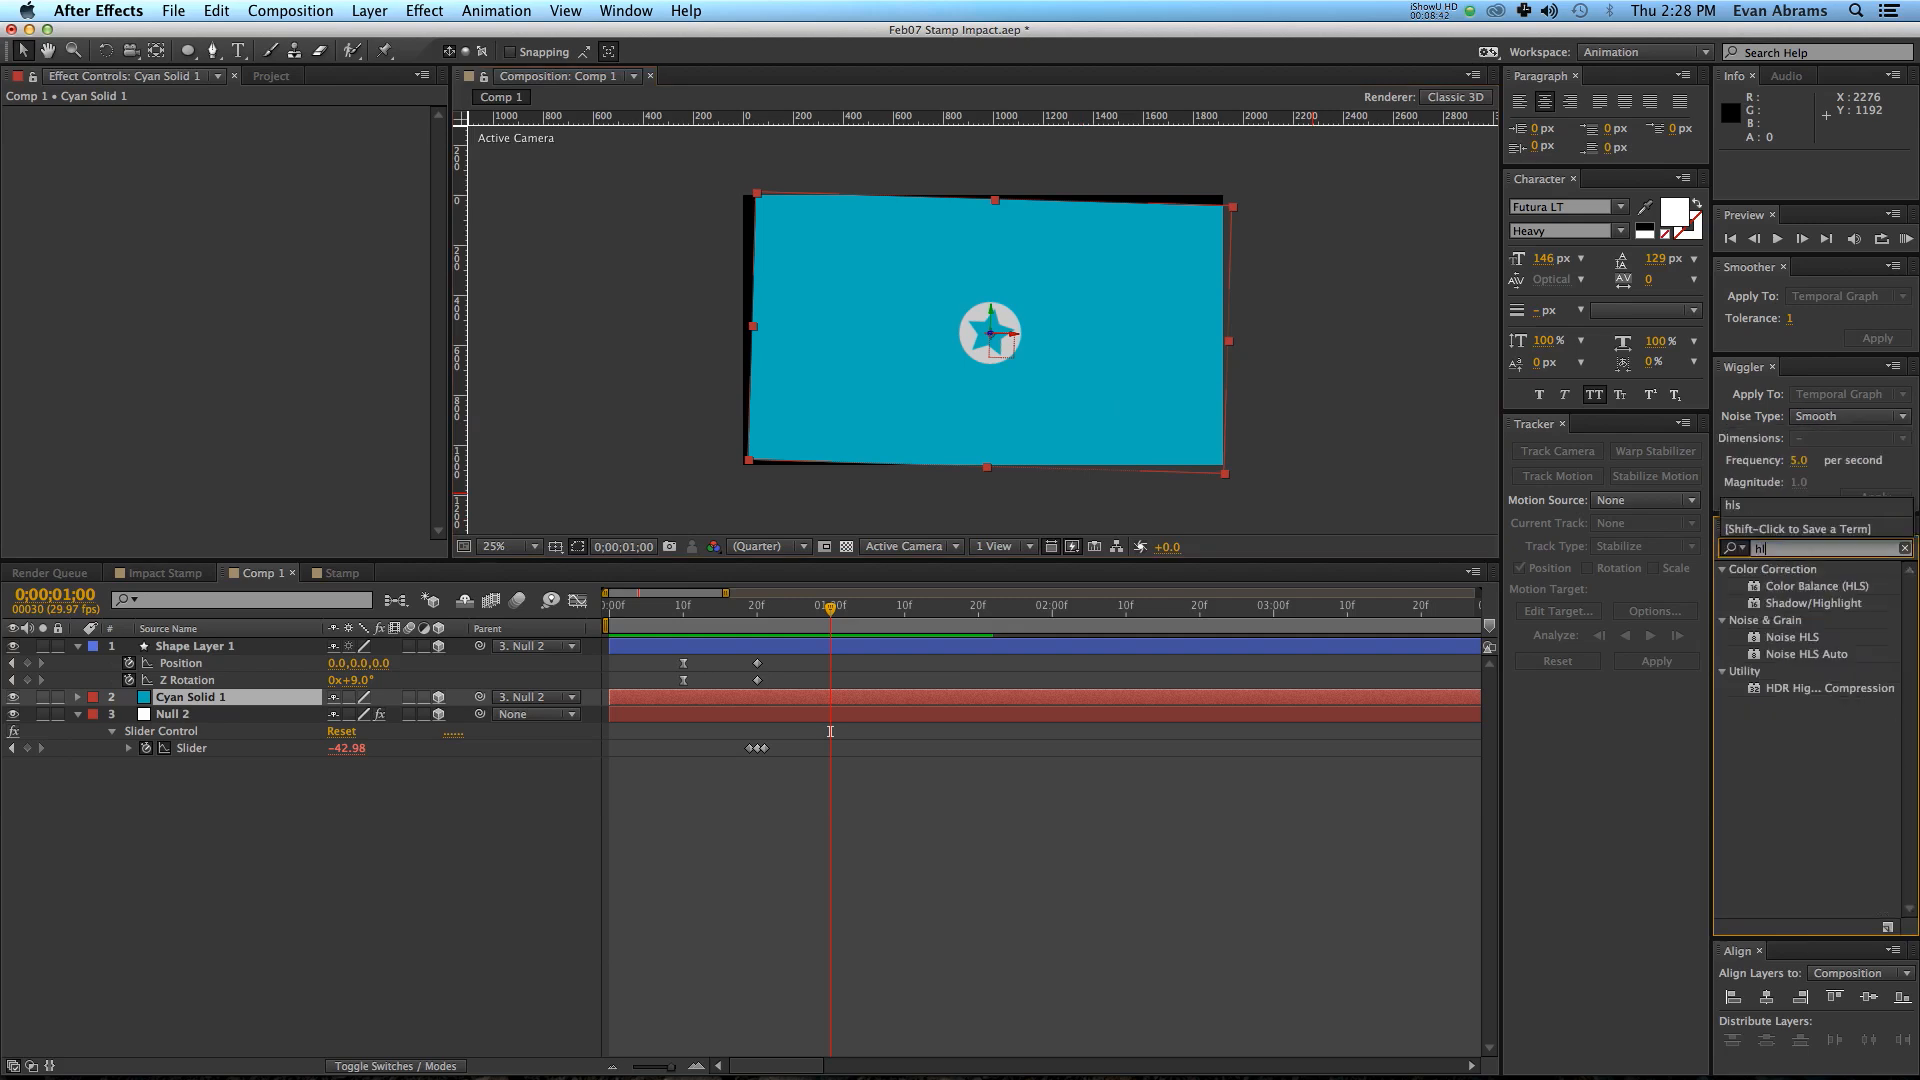
pyautogui.moveTo(1836, 660)
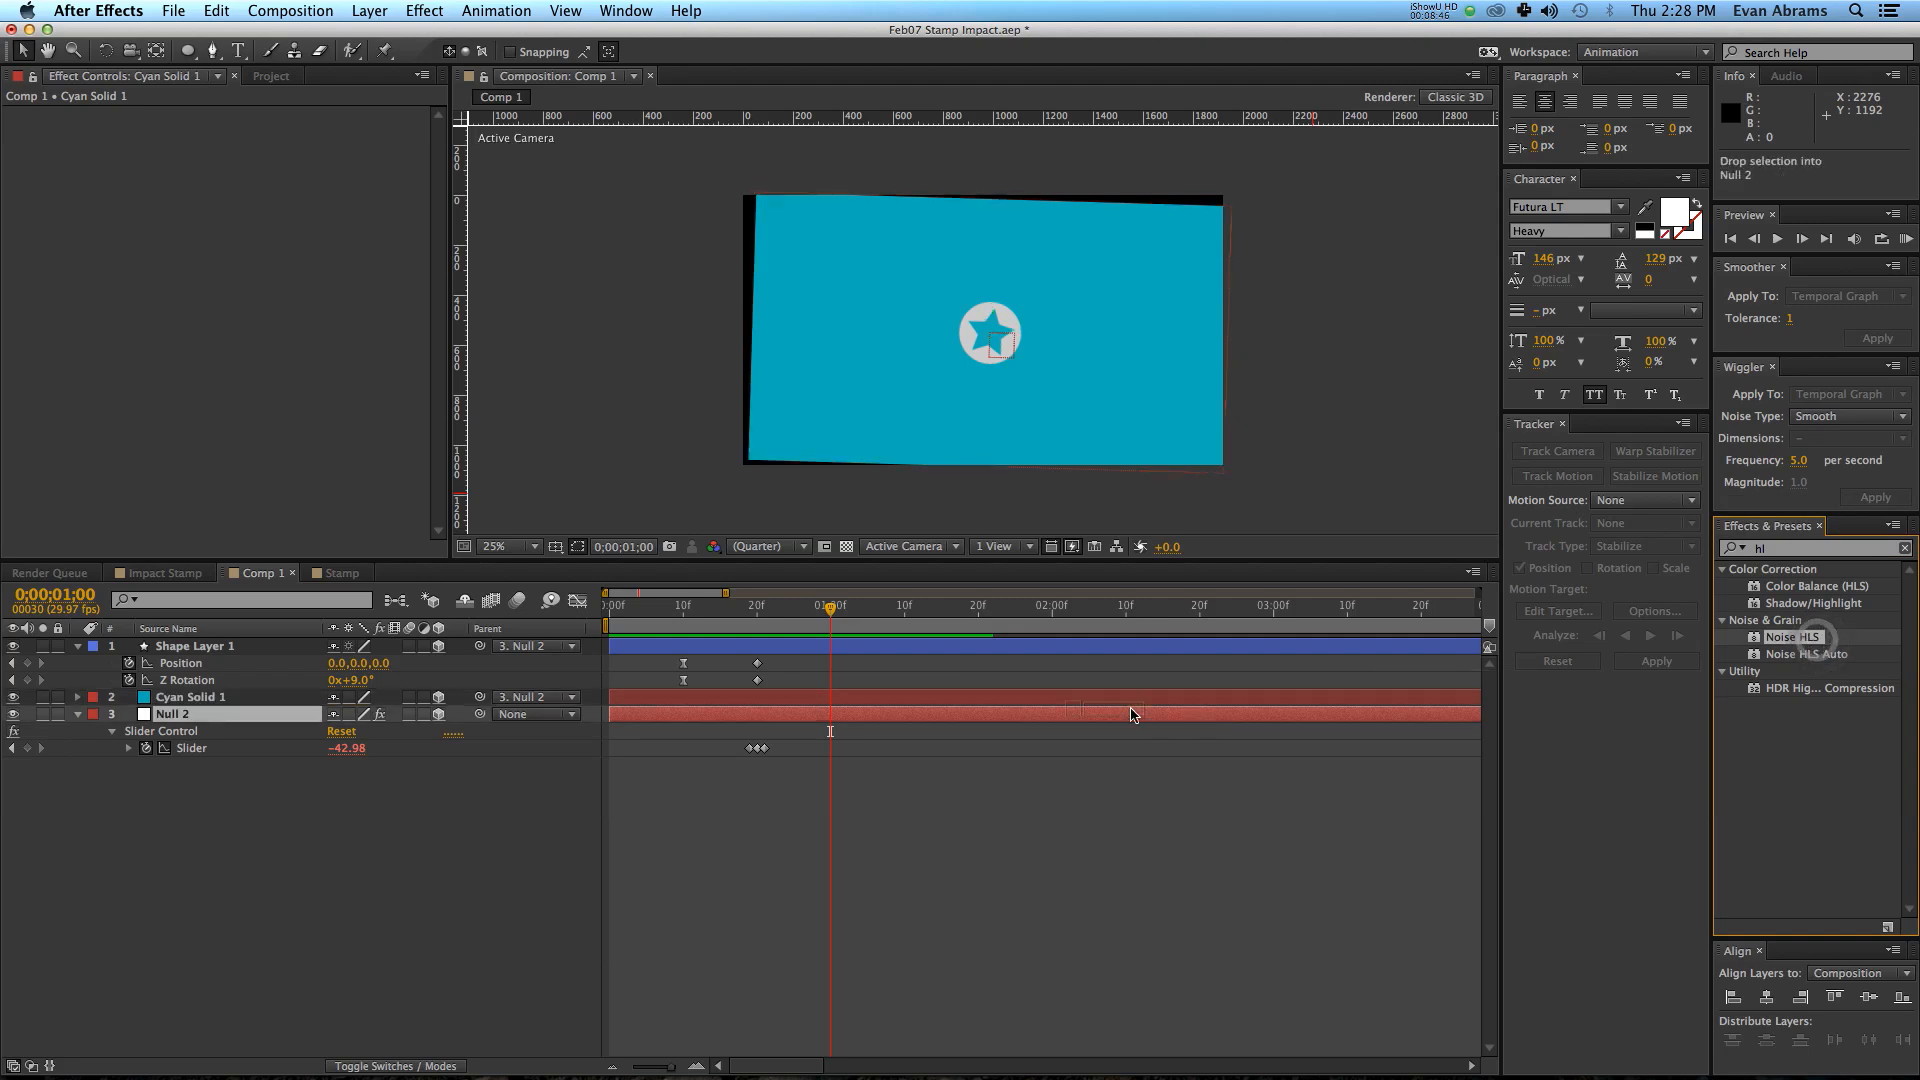
pyautogui.click(190, 696)
pyautogui.write('2')
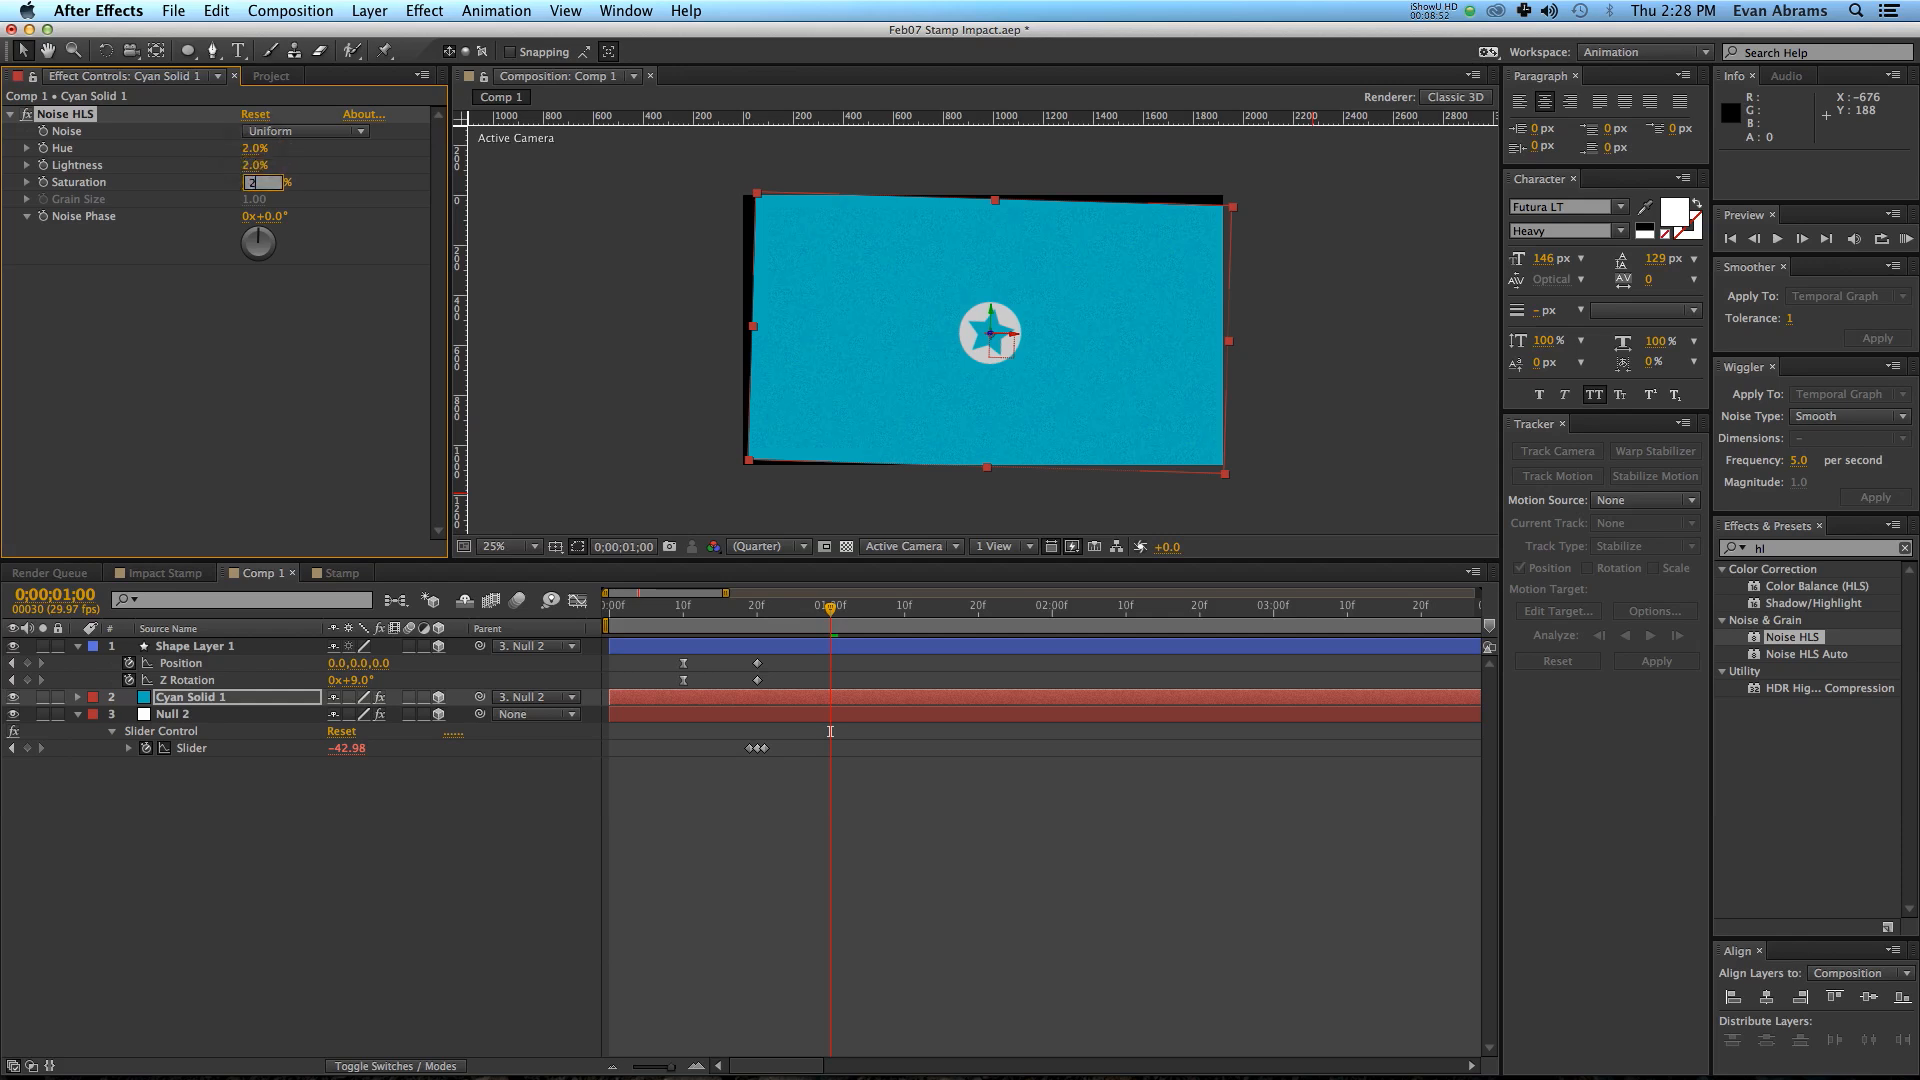
pyautogui.click(304, 132)
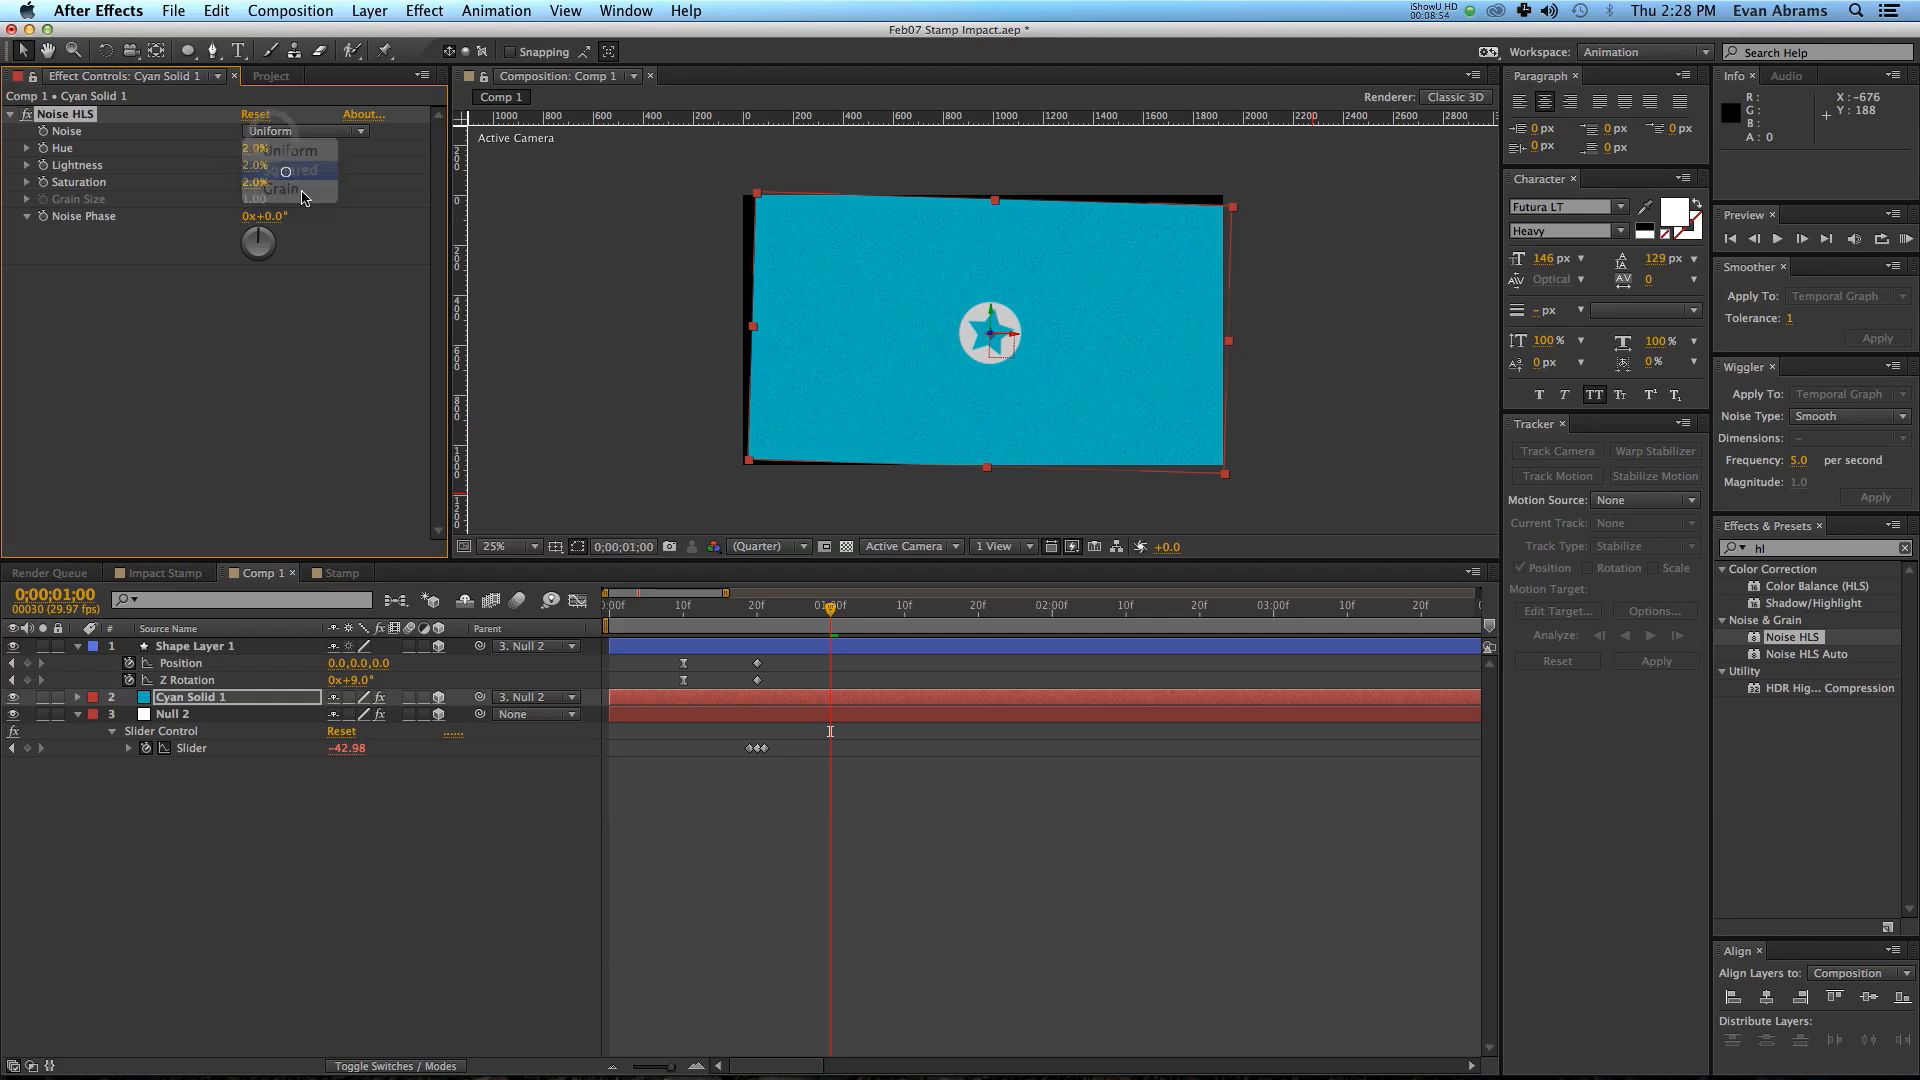
pyautogui.click(296, 170)
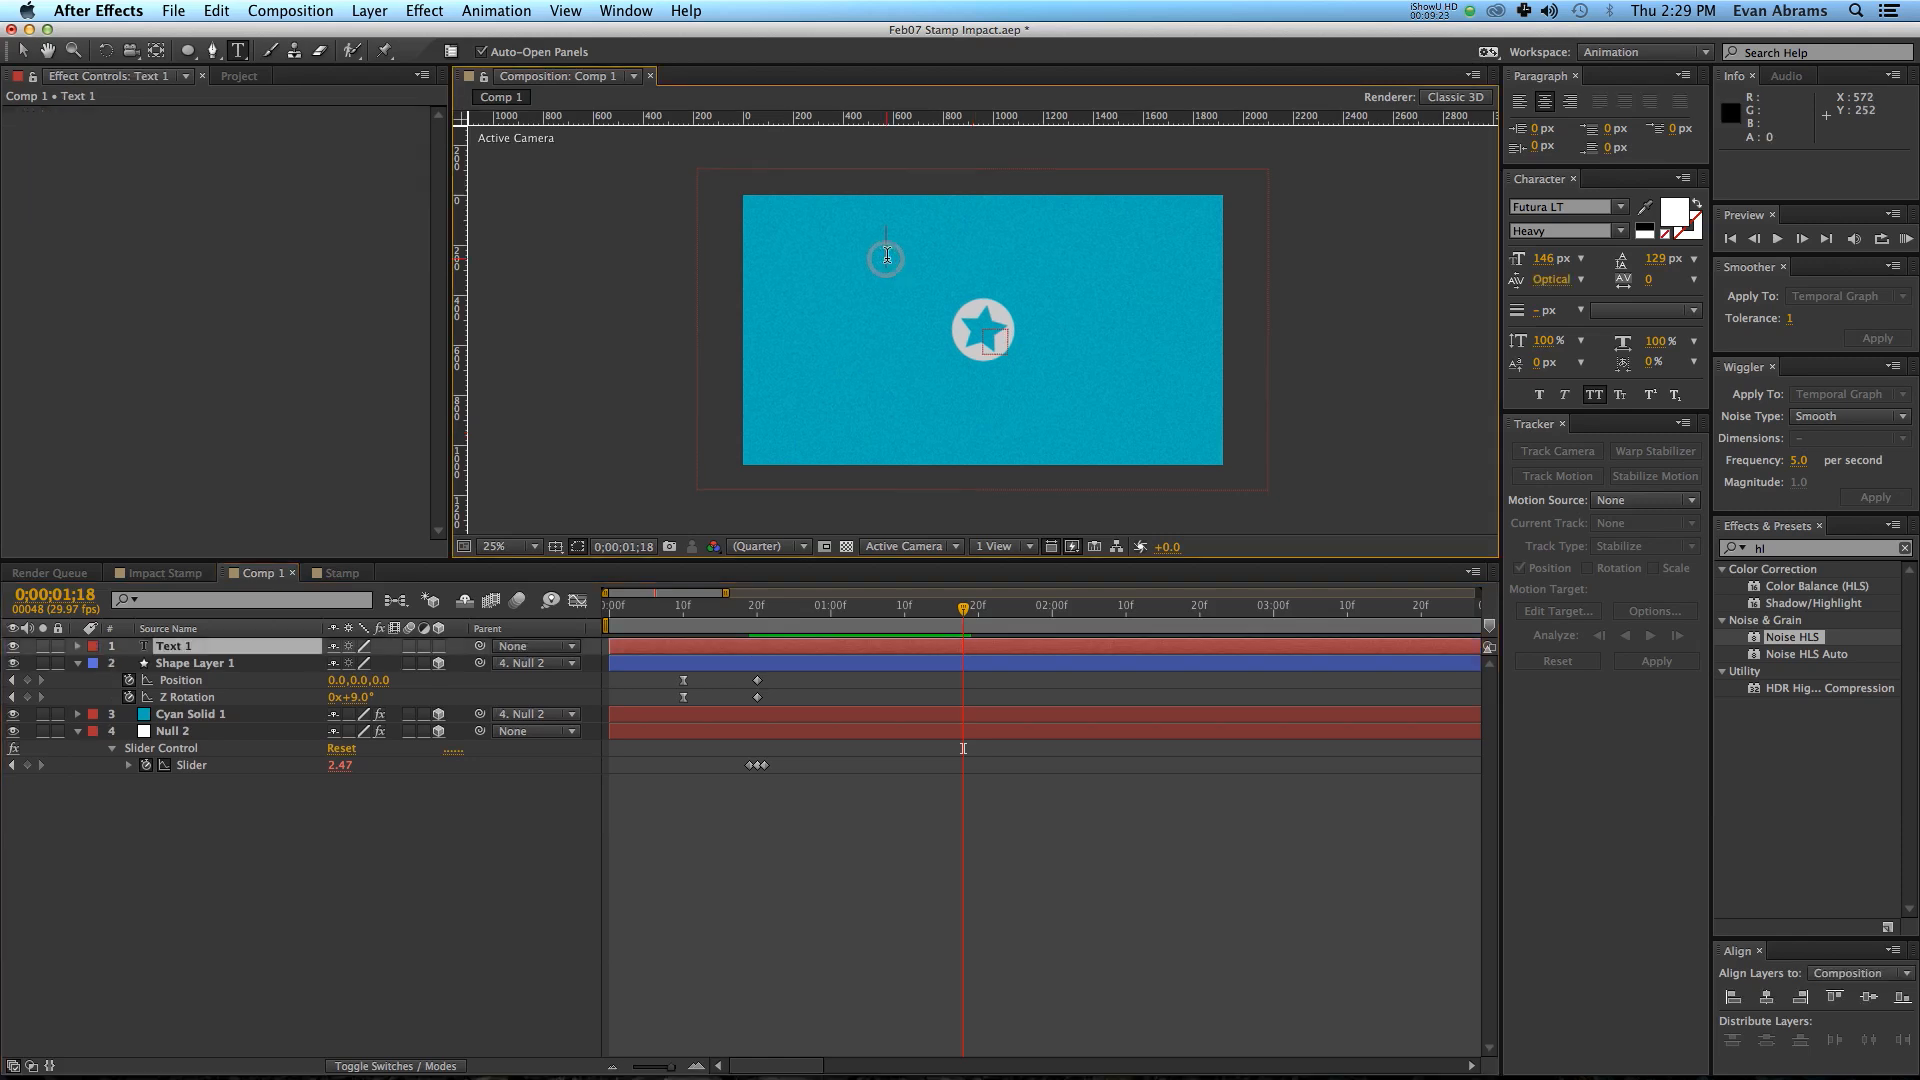
# Add an IMPACT text layer above the star and select it for parenting and scaling.
pyautogui.write('IMPACT')
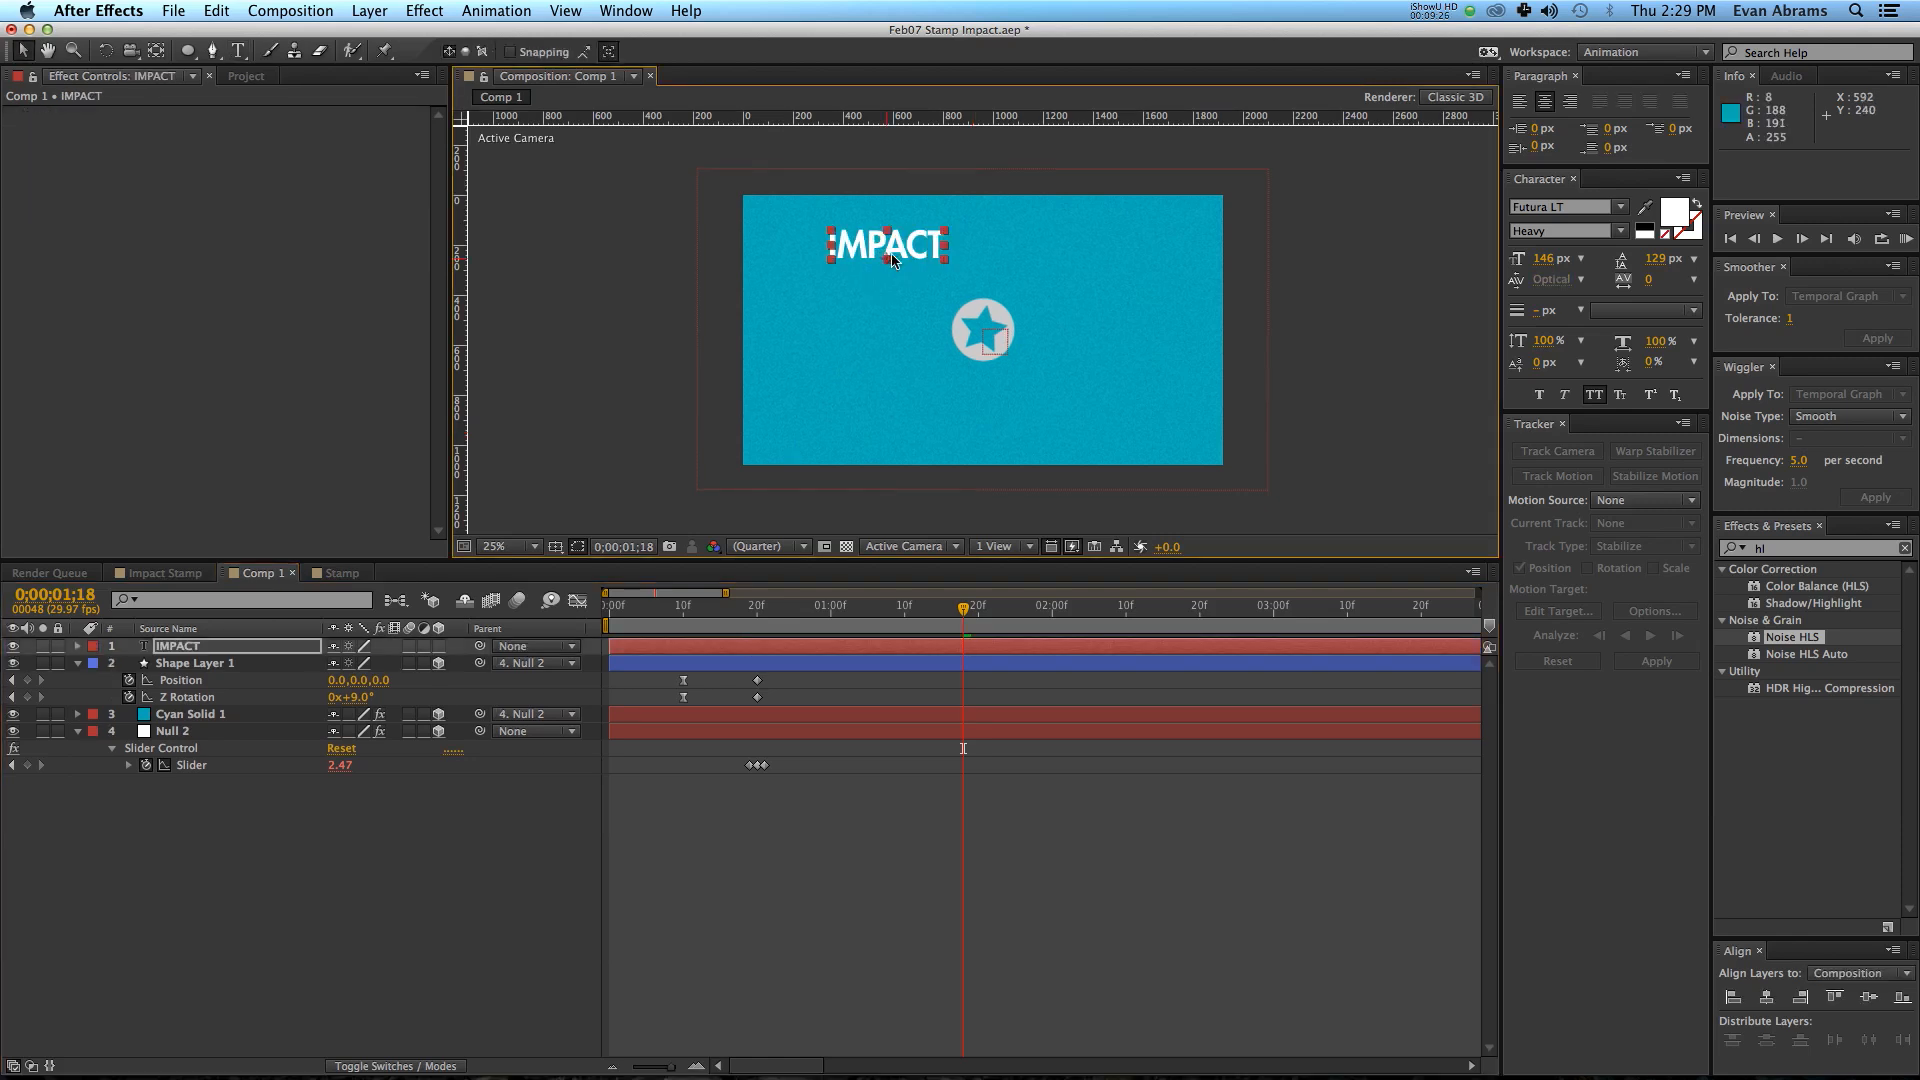
pyautogui.moveTo(888, 244); pyautogui.dragTo(964, 260)
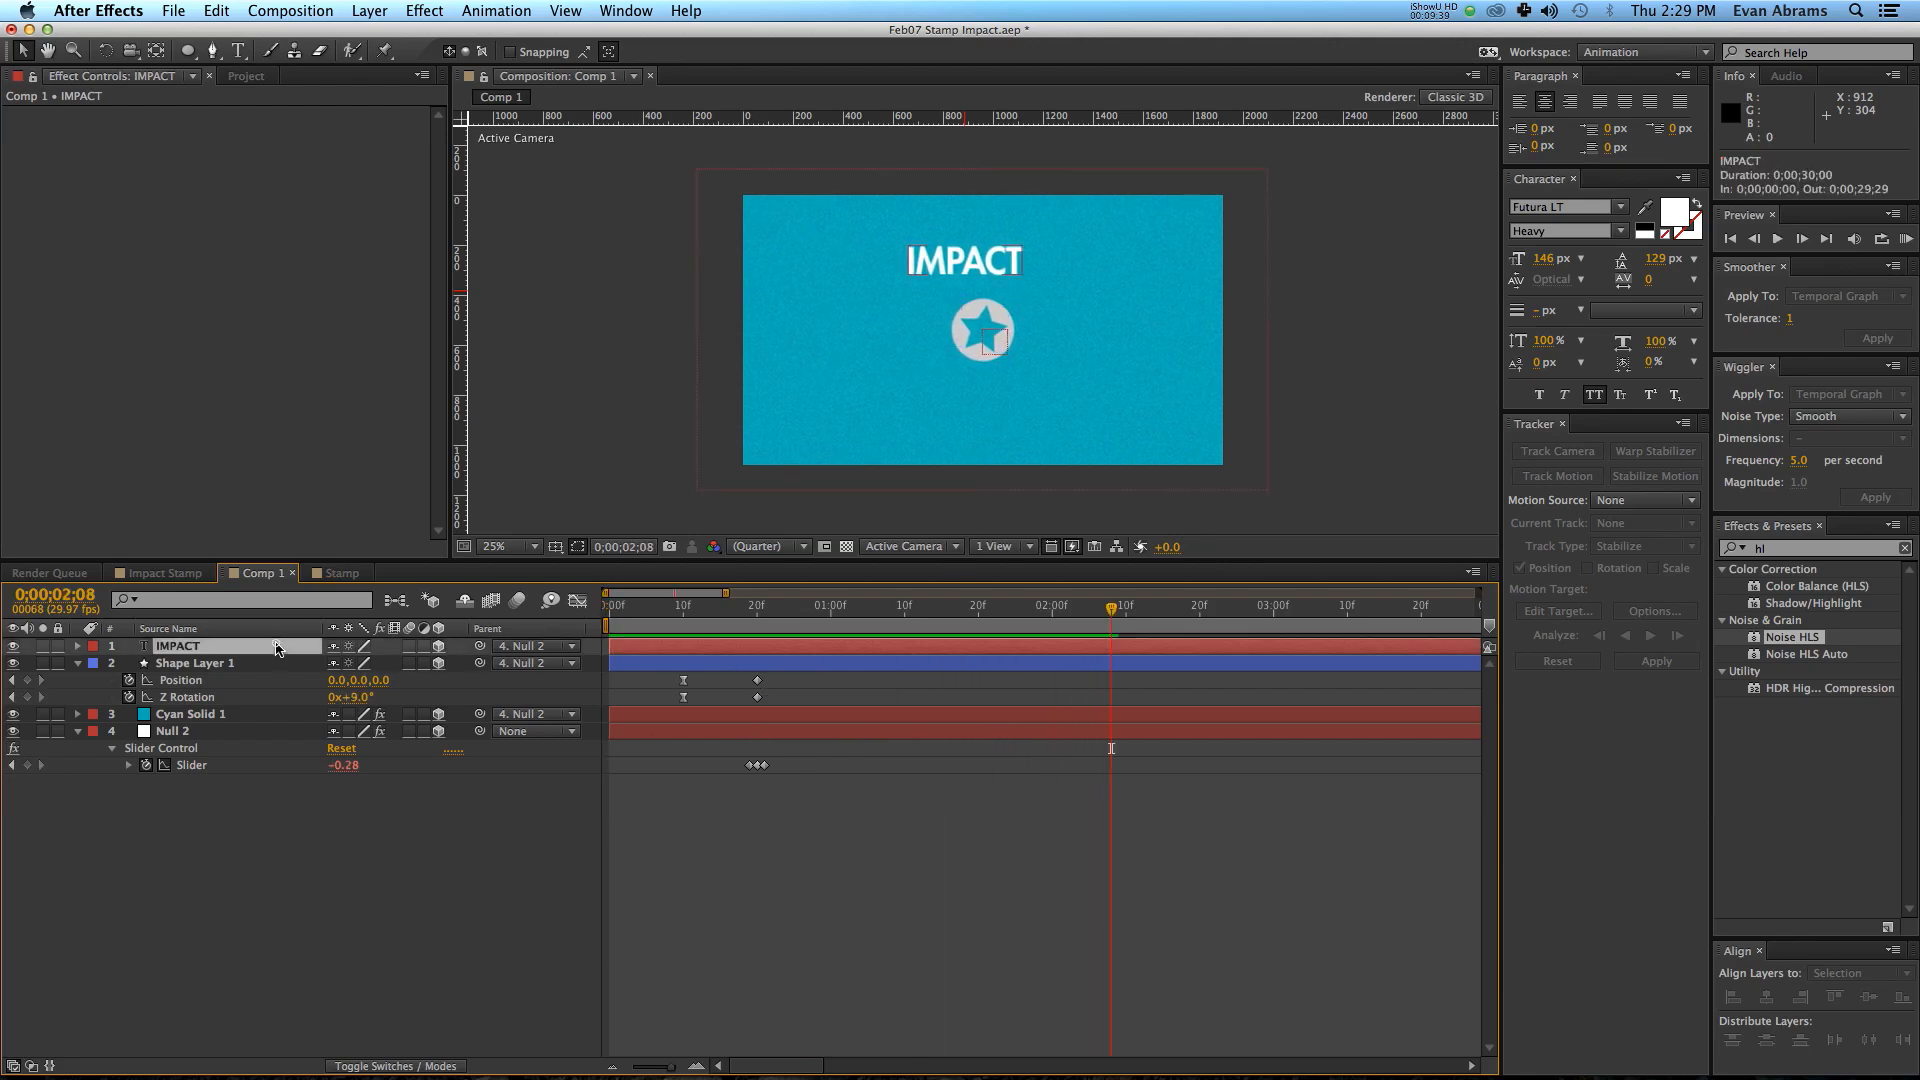
pyautogui.click(178, 646)
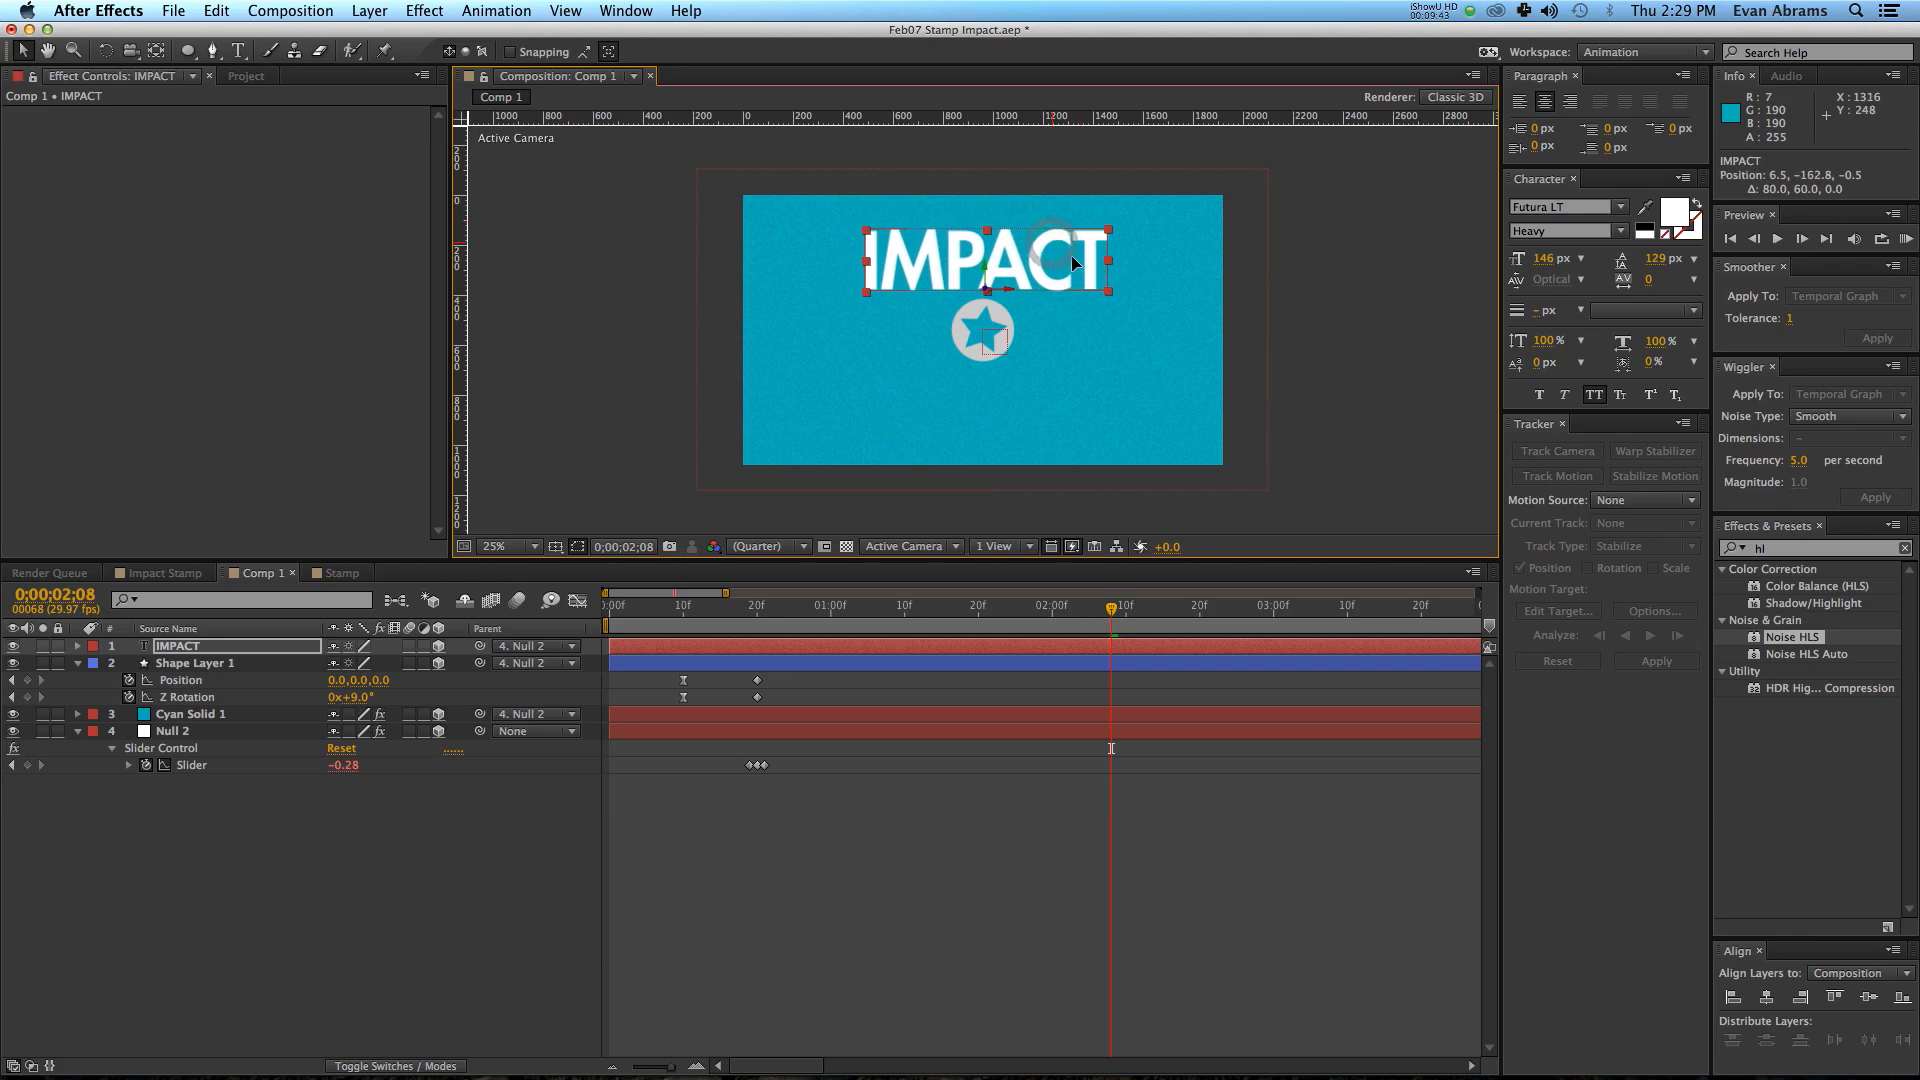
pyautogui.click(506, 546)
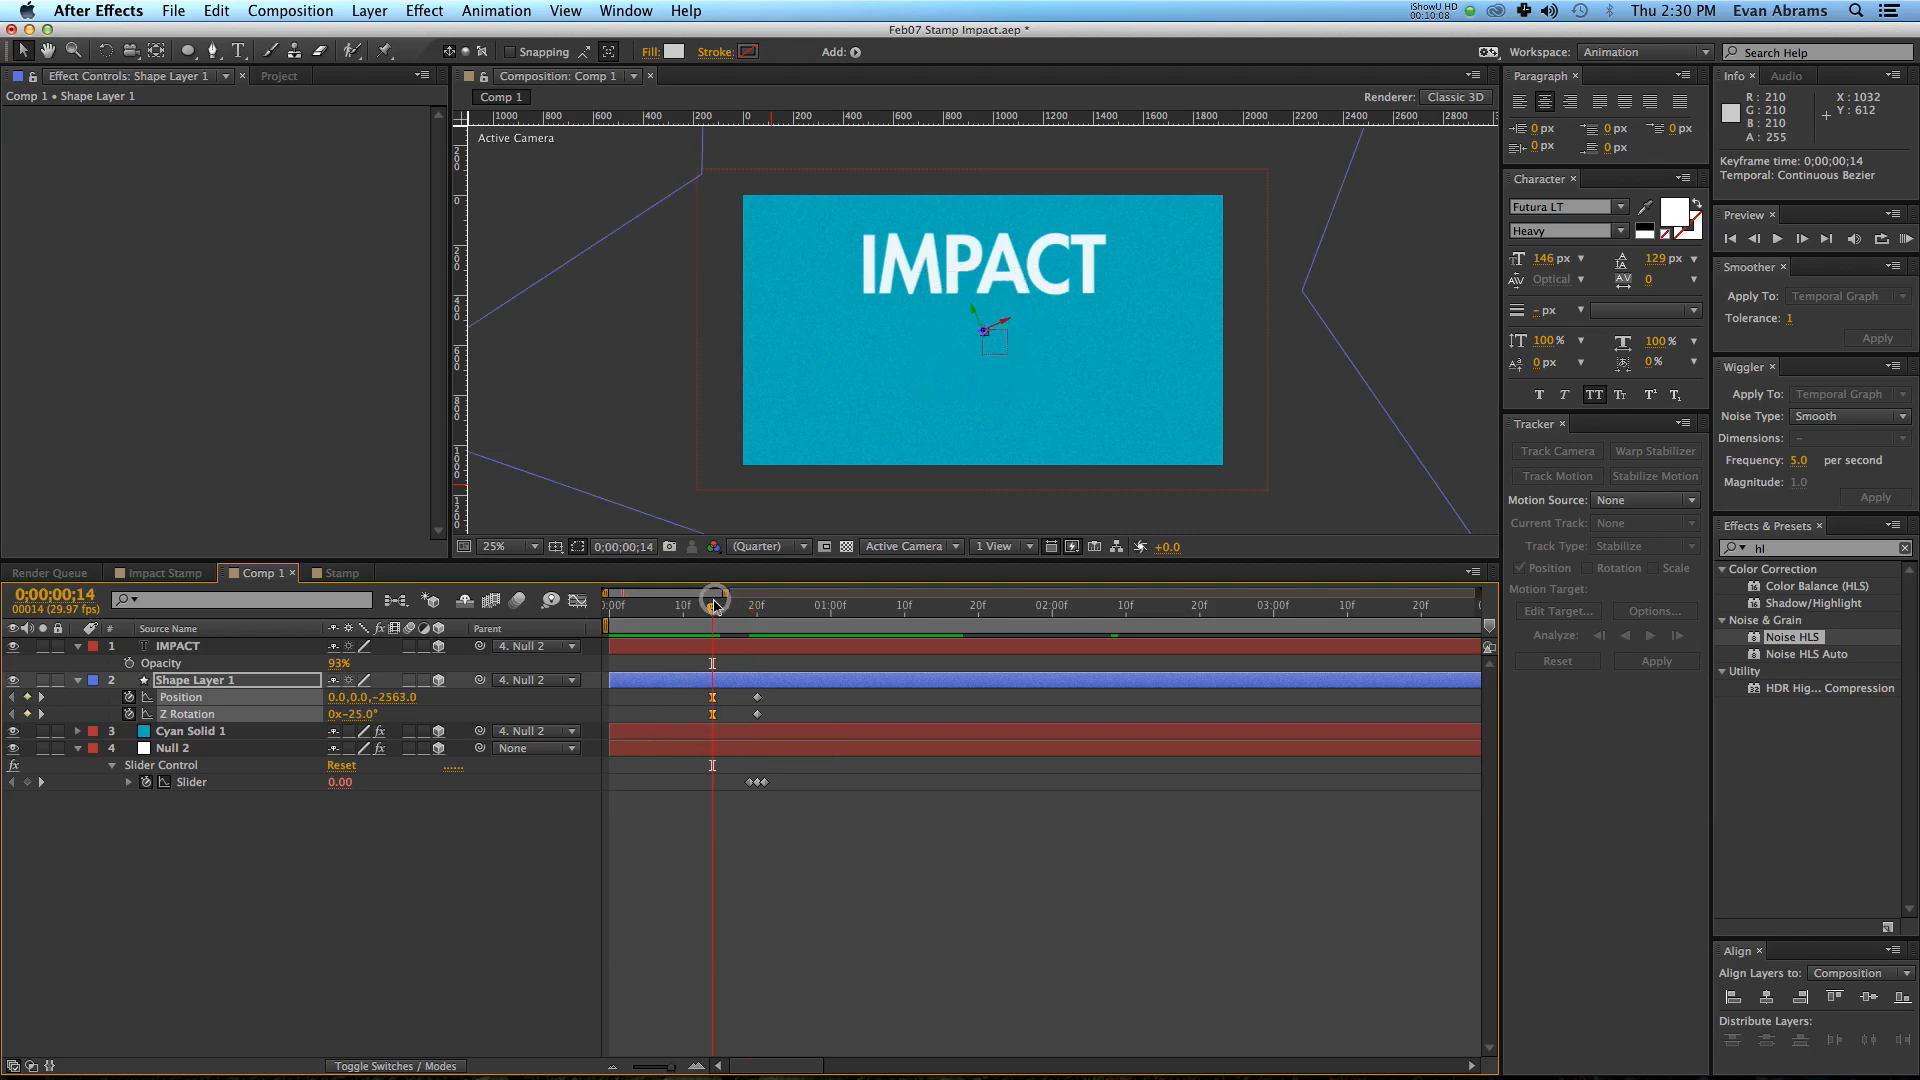
# Move Null 2's Slider keyframes to the star's landing frame and scrub to verify the shake timing.
pyautogui.click(714, 602)
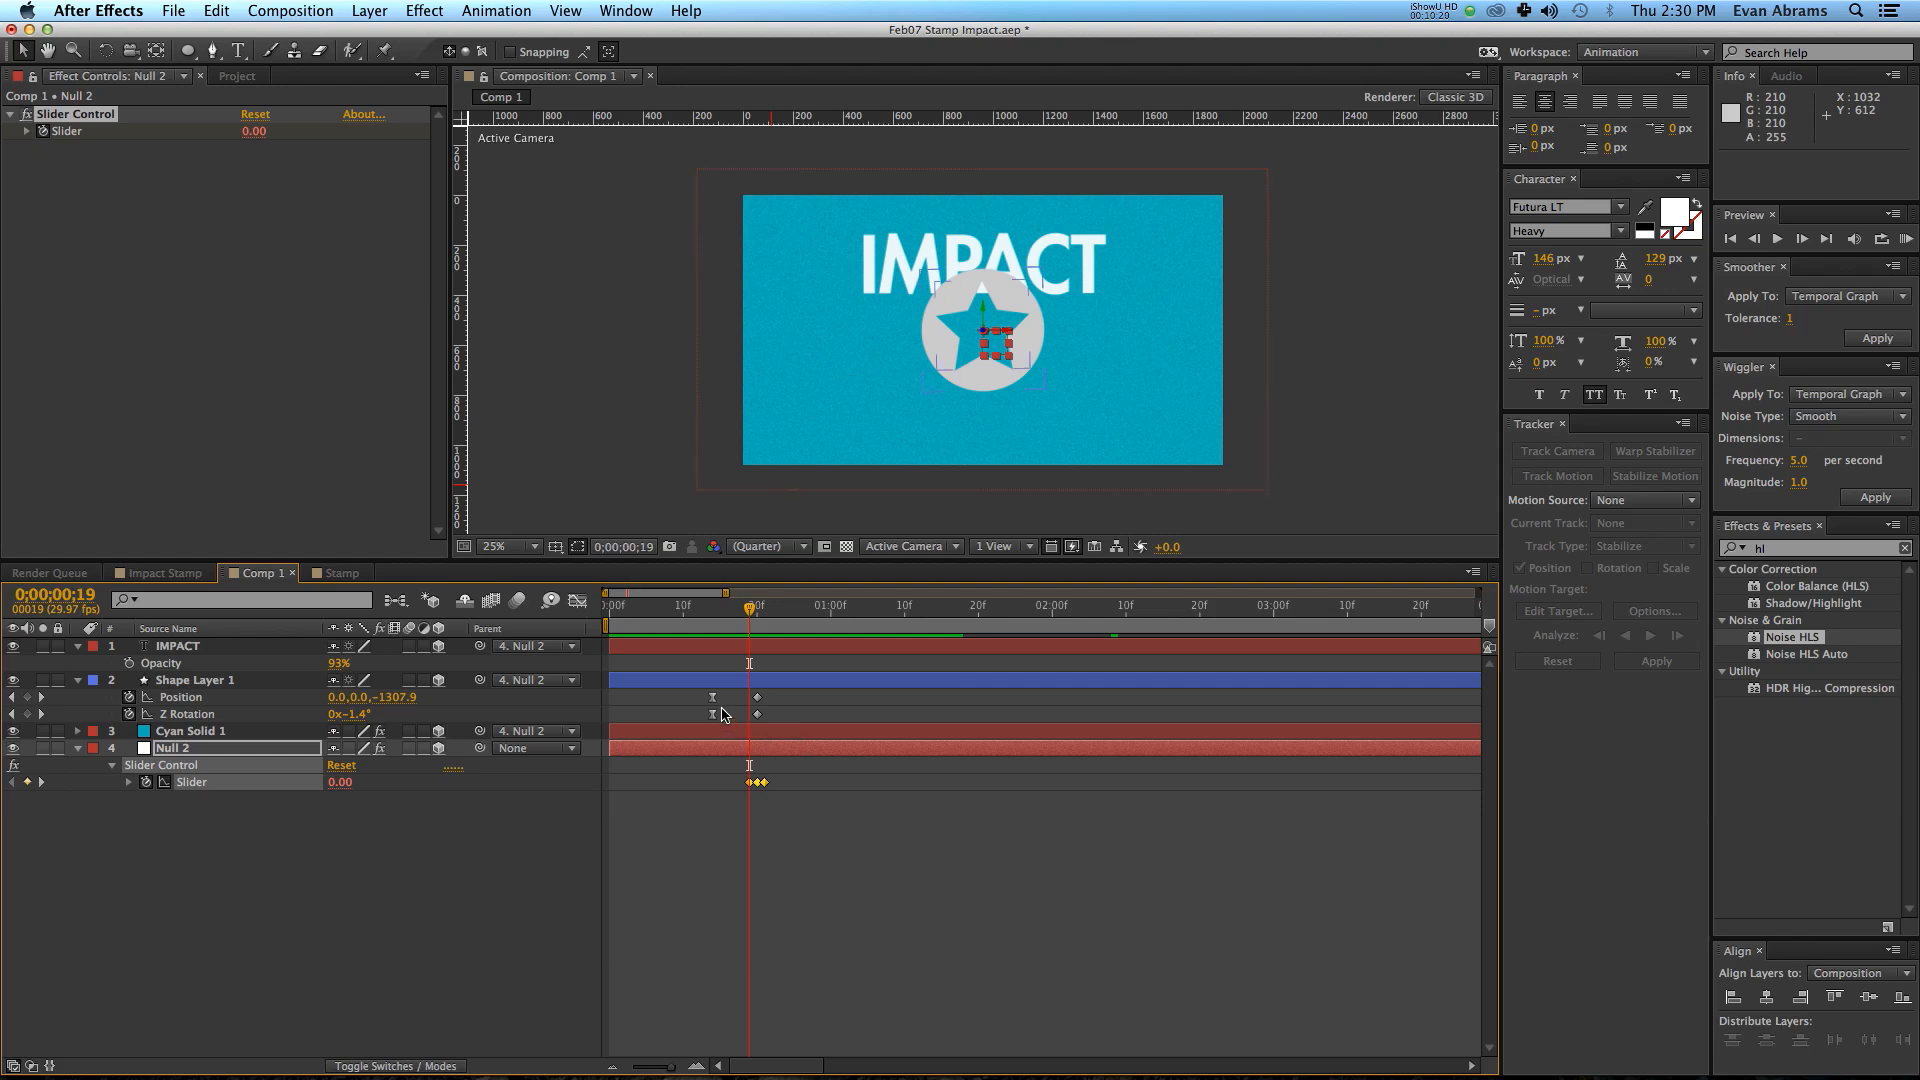
pyautogui.moveTo(747, 604); pyautogui.dragTo(719, 604)
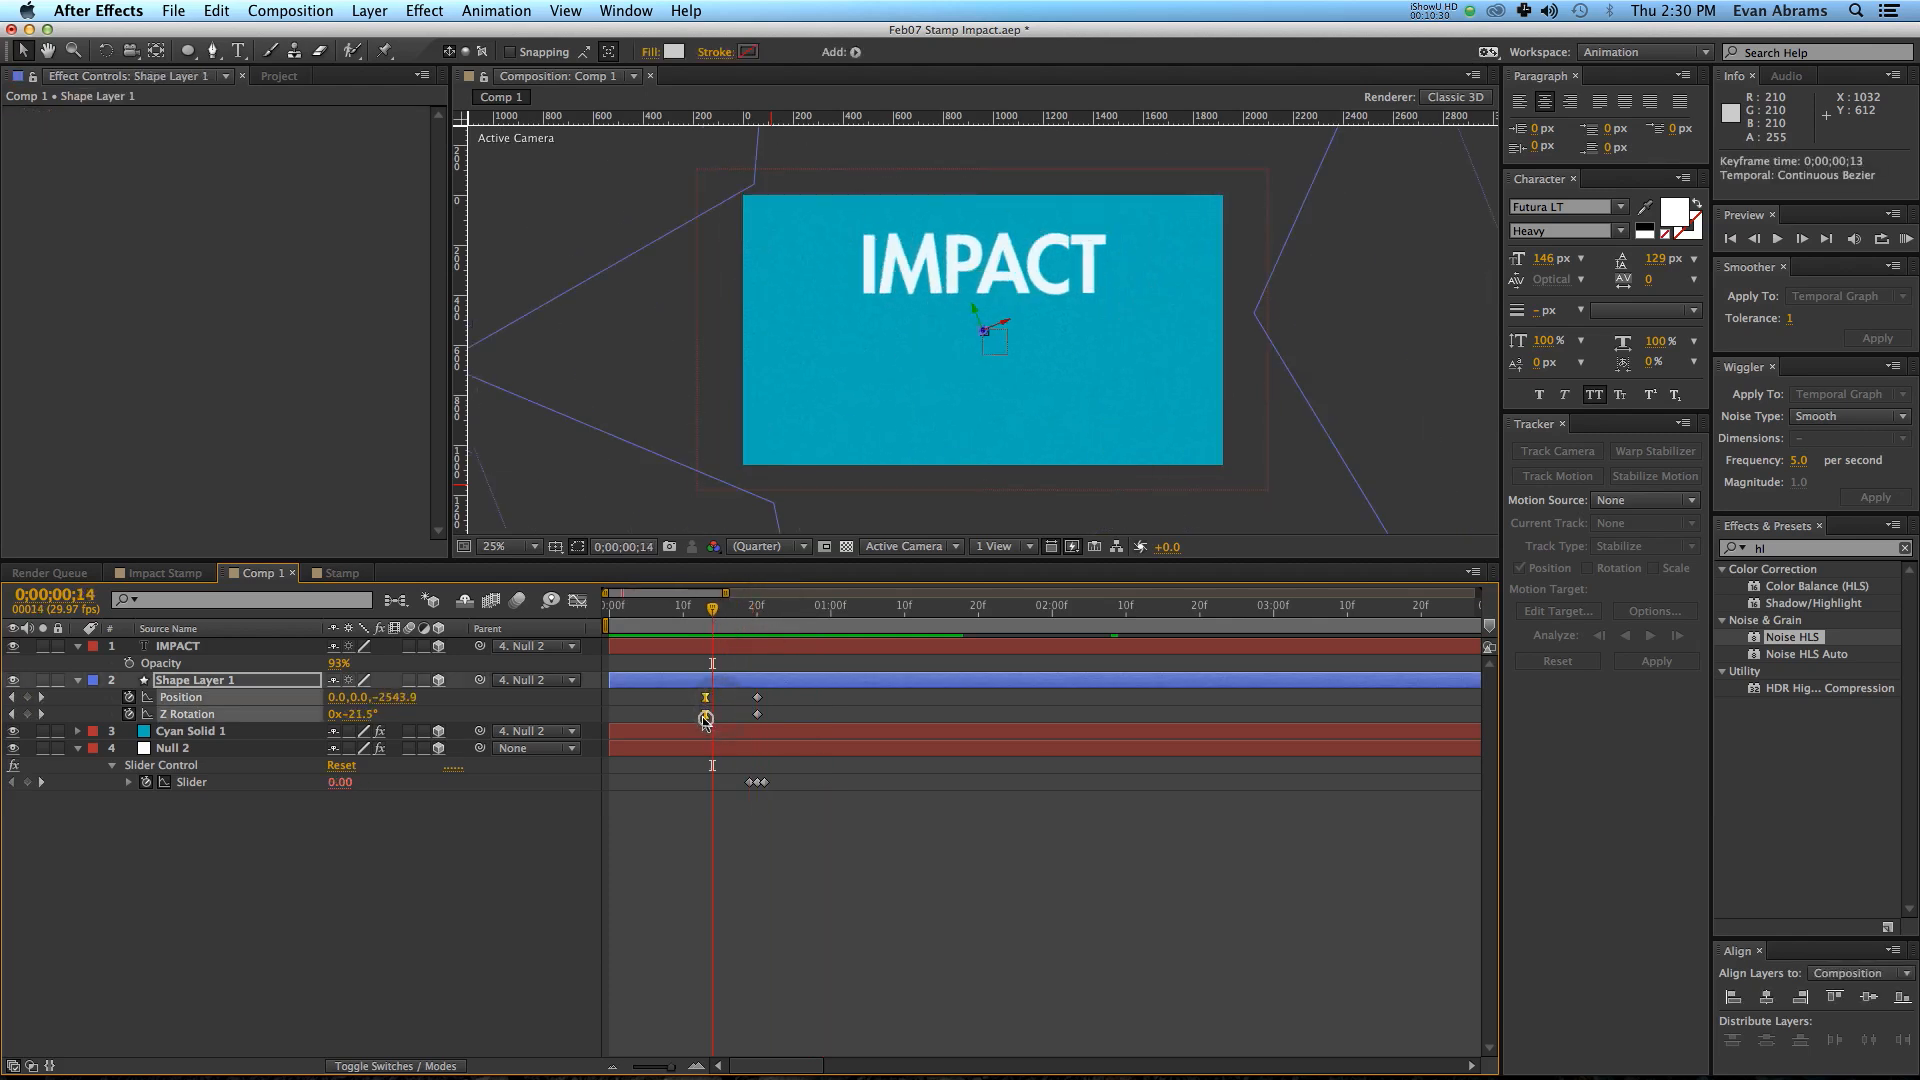
pyautogui.click(822, 606)
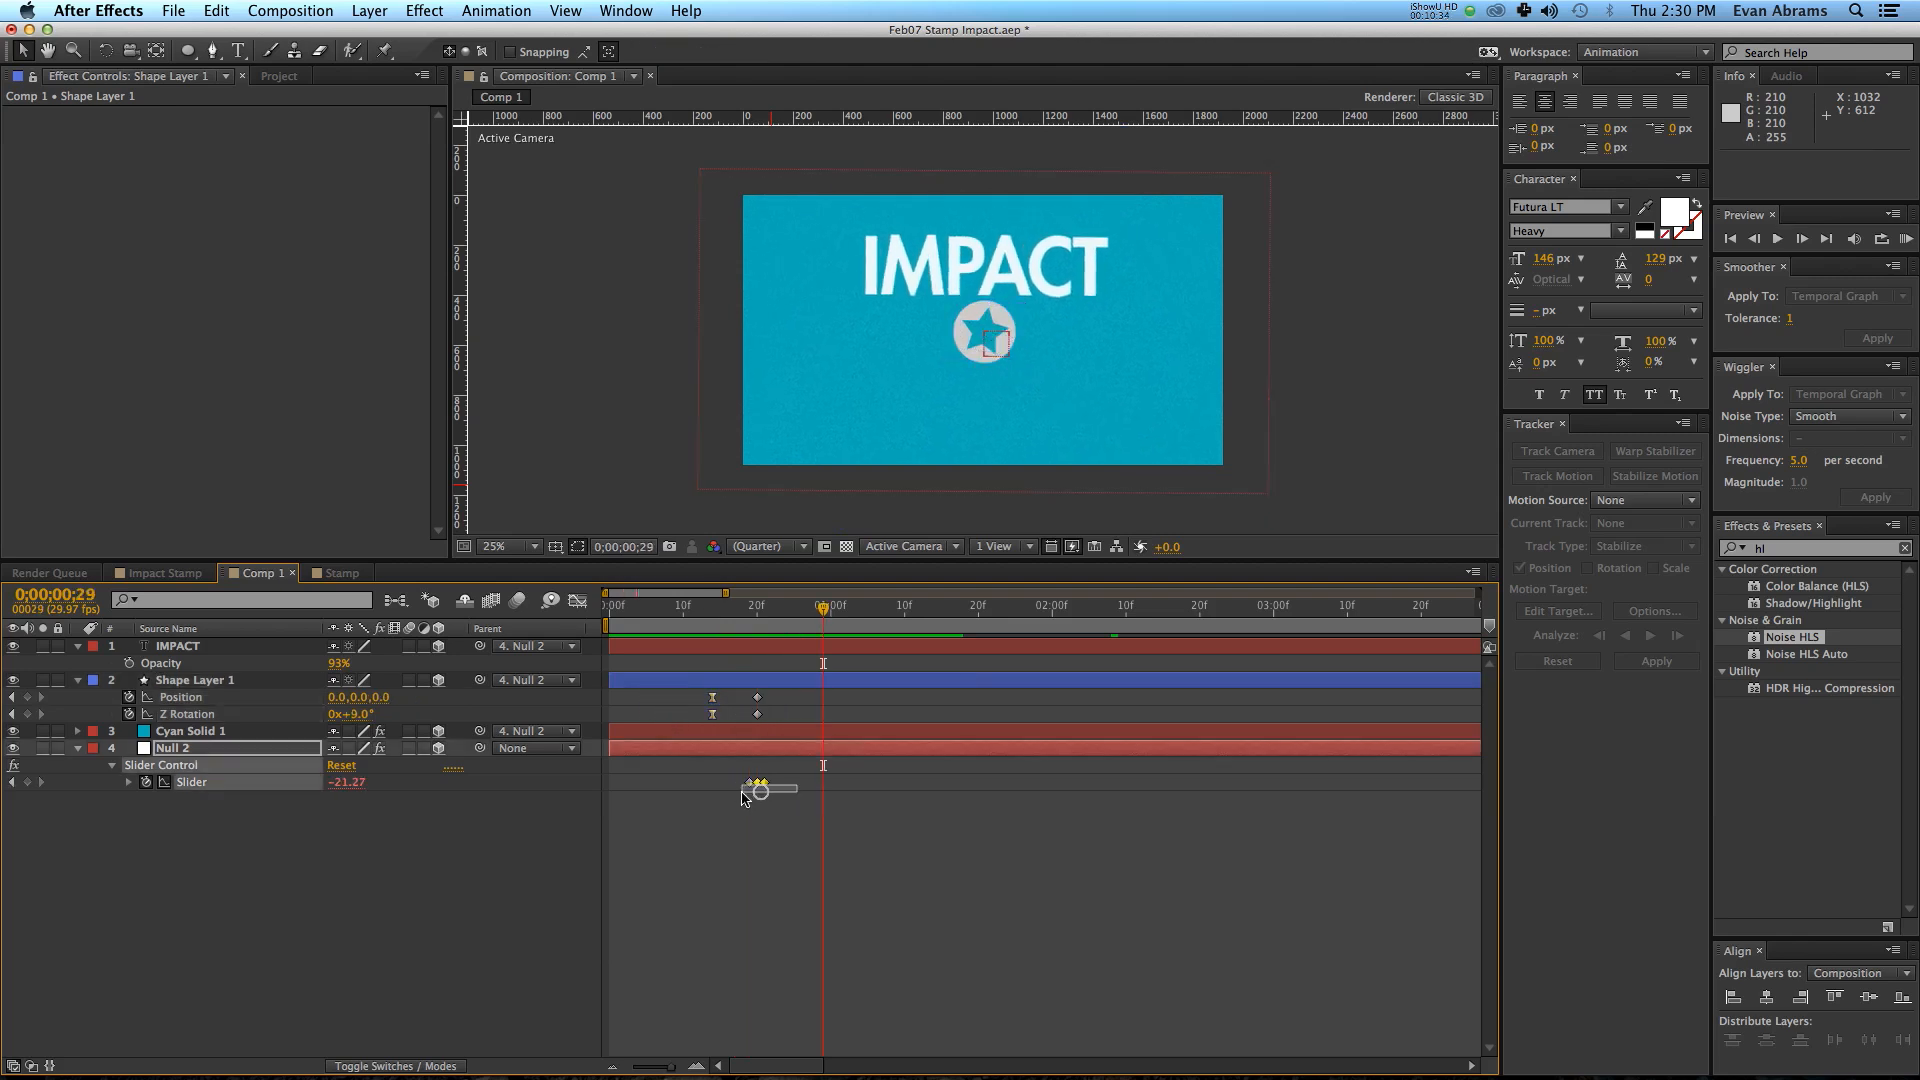
pyautogui.moveTo(822, 604); pyautogui.dragTo(716, 604)
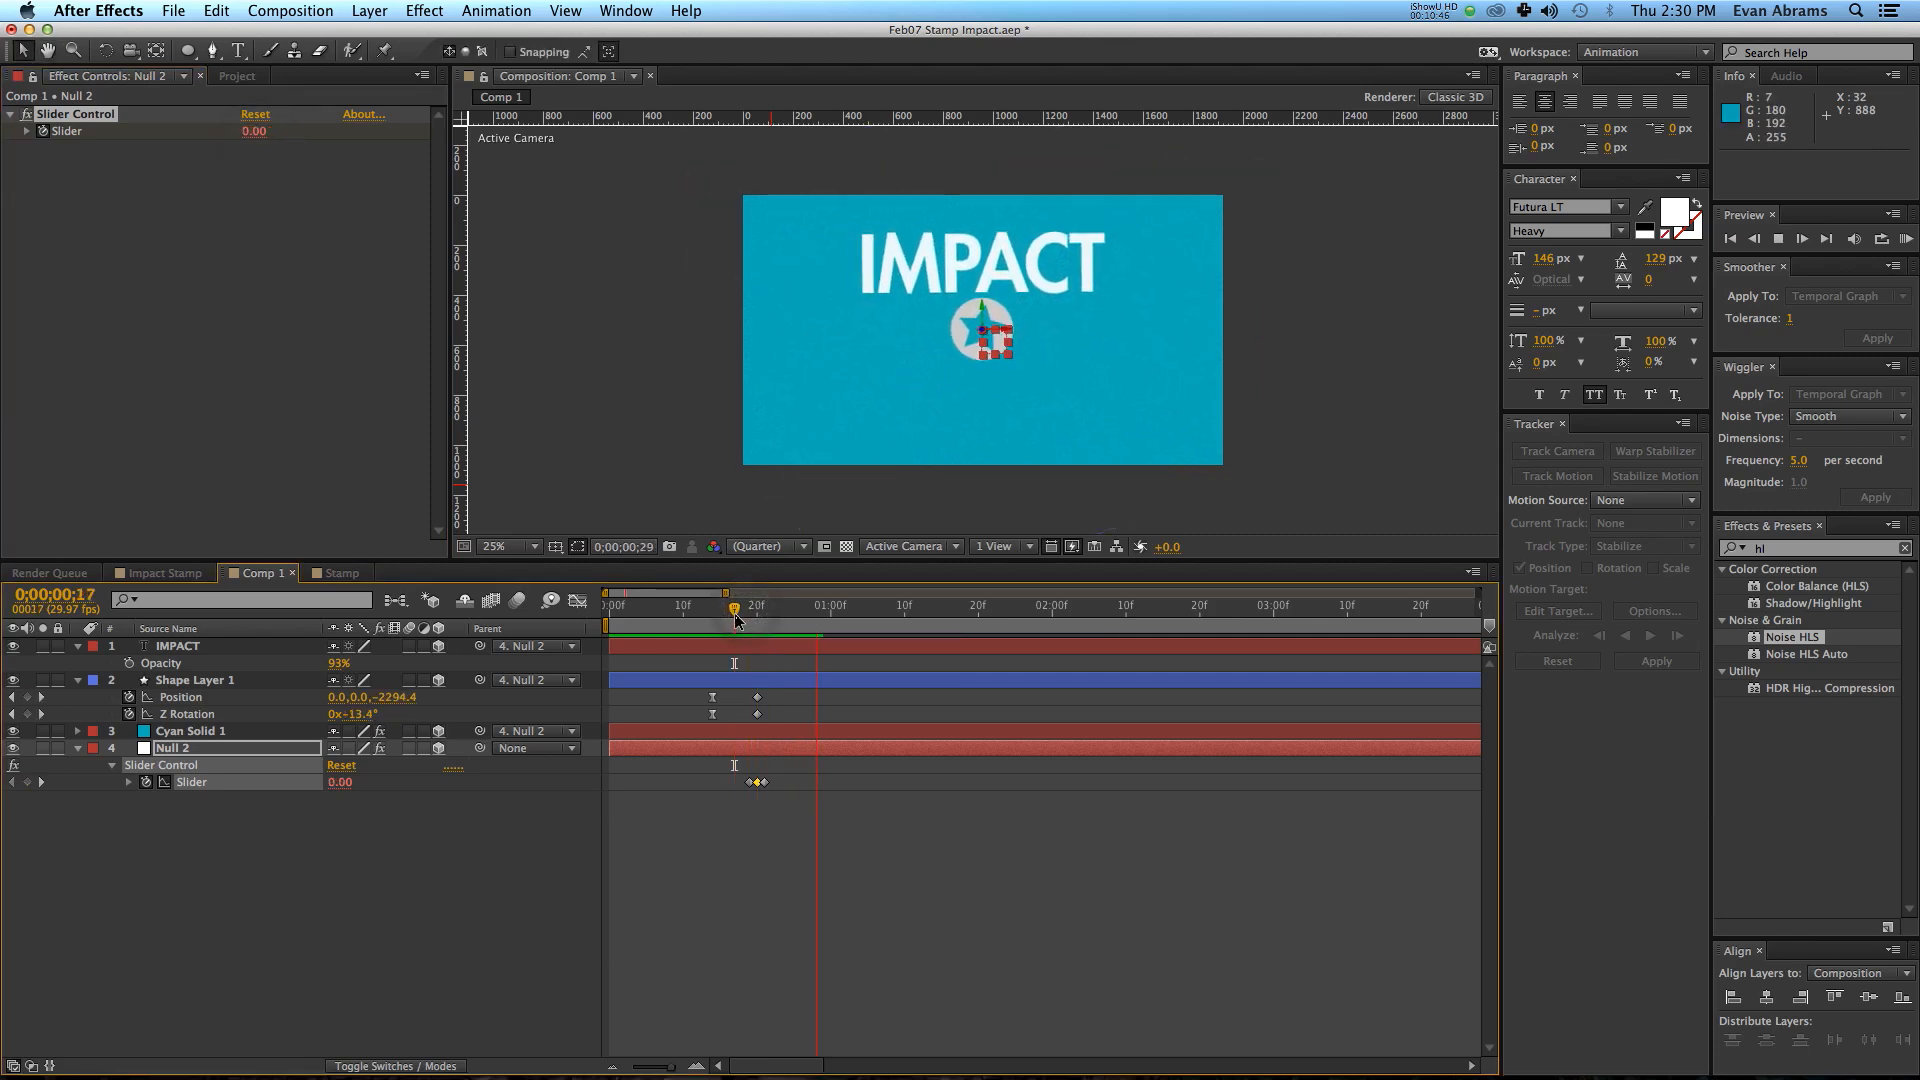
pyautogui.moveTo(734, 606); pyautogui.dragTo(712, 606)
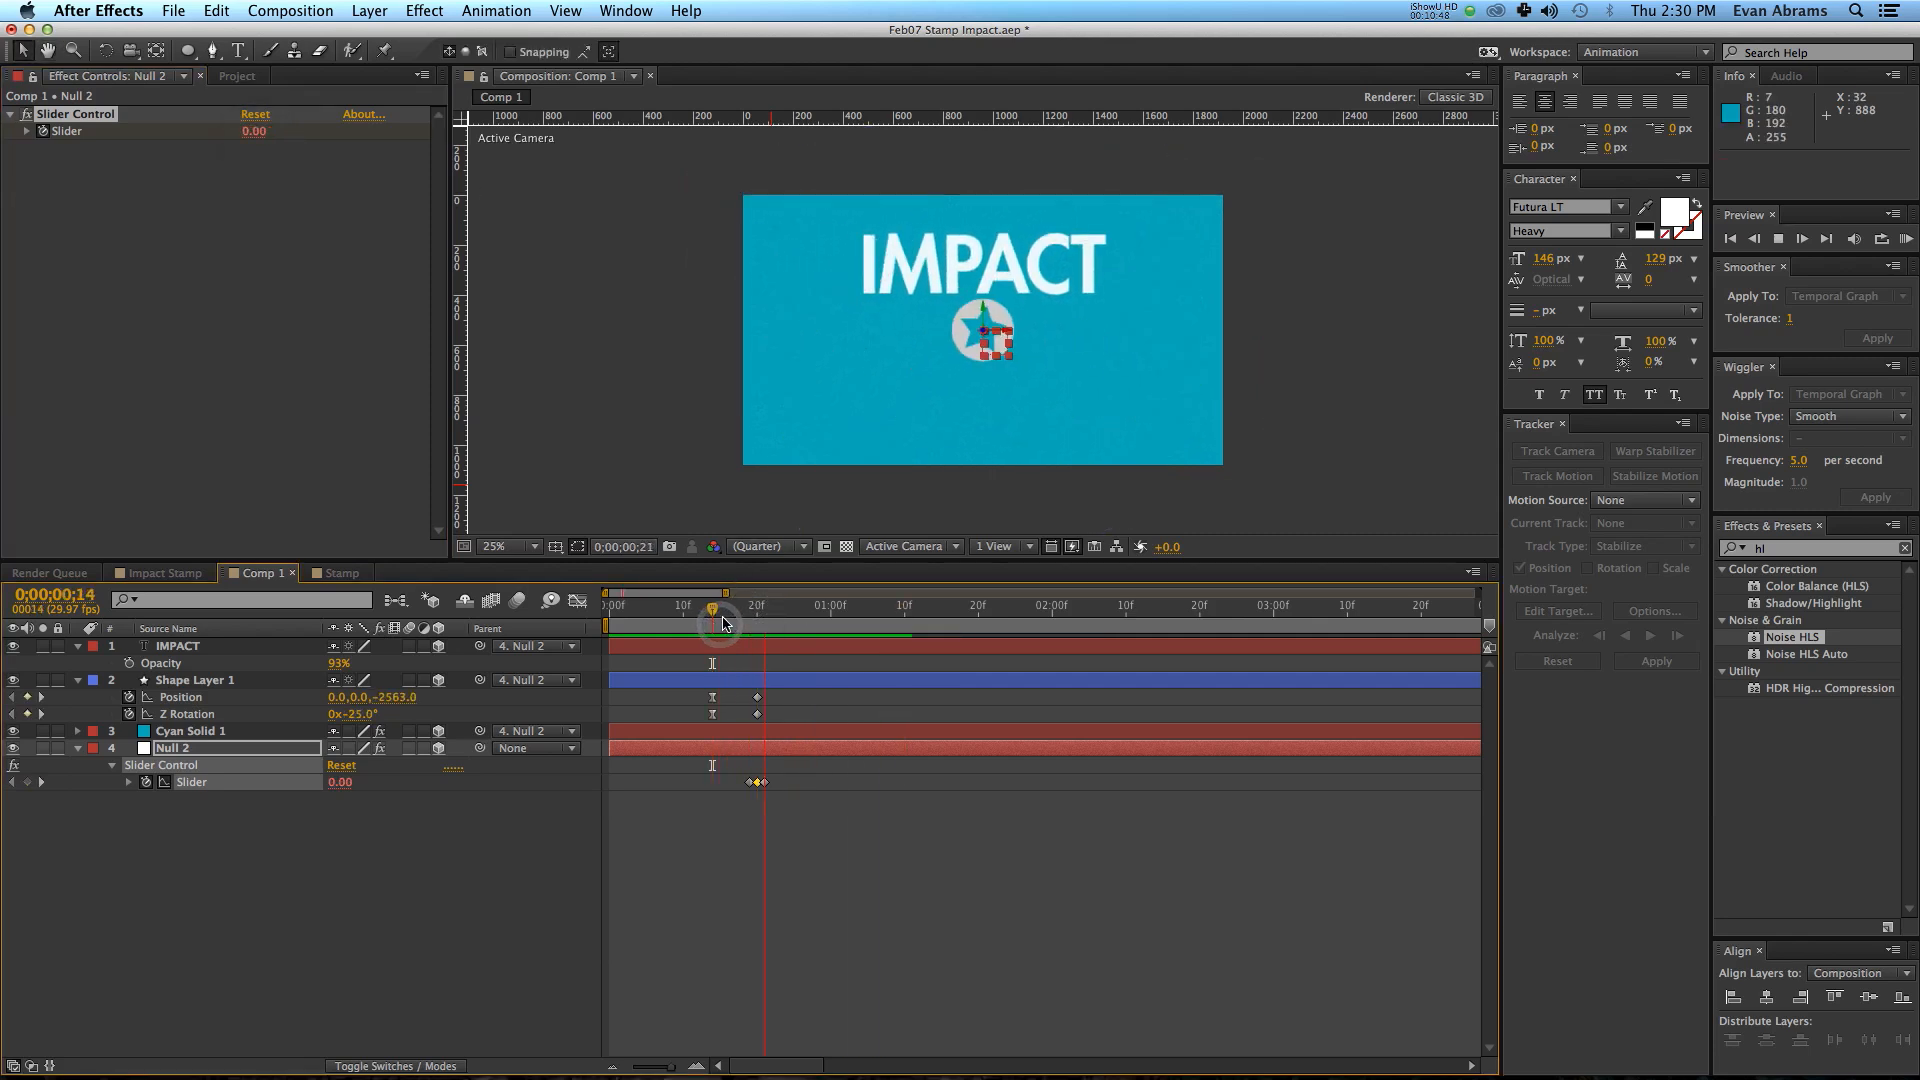